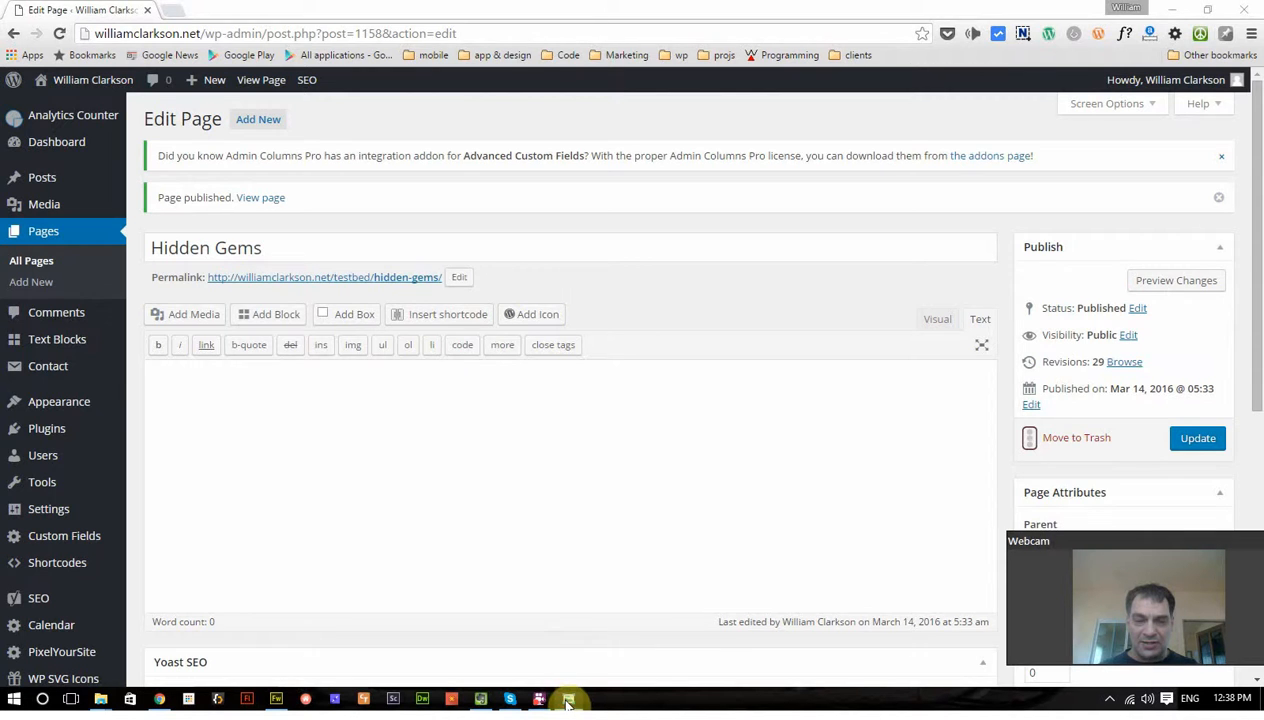
# Step: Insert a Shortcodes Ultimate Row with the default three one-third Content columns
pyautogui.click(568, 698)
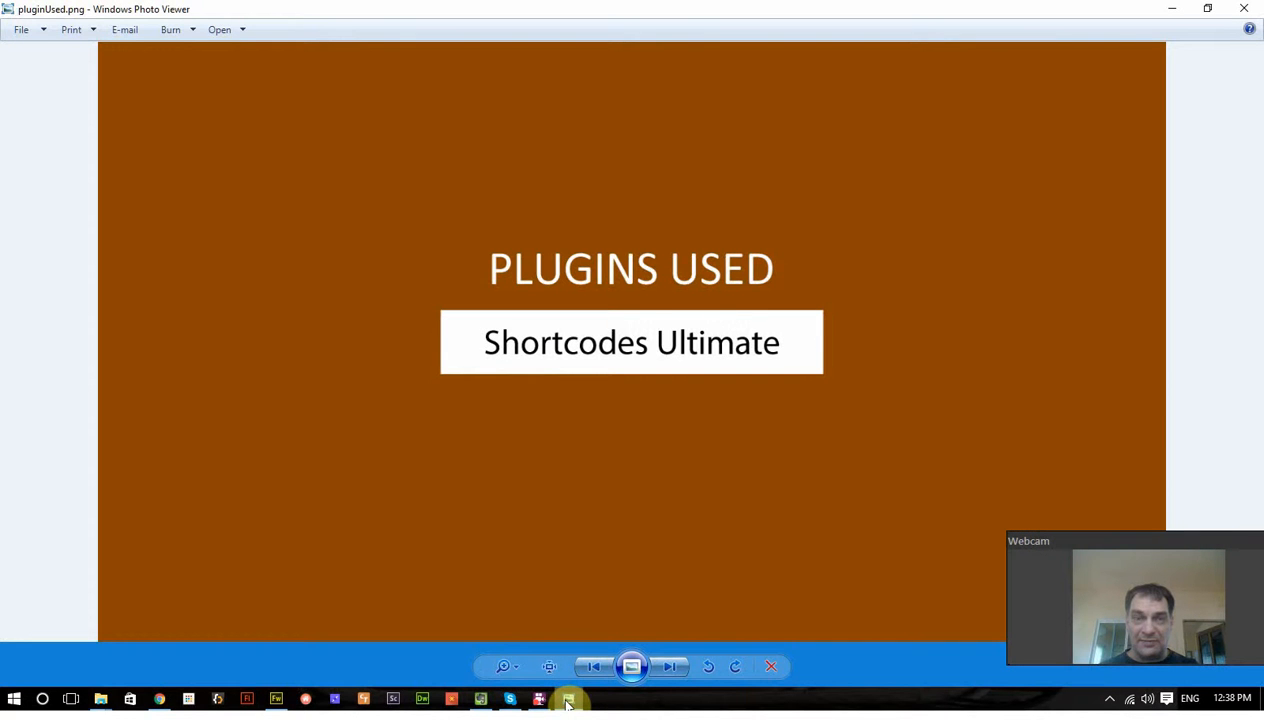
pyautogui.click(539, 698)
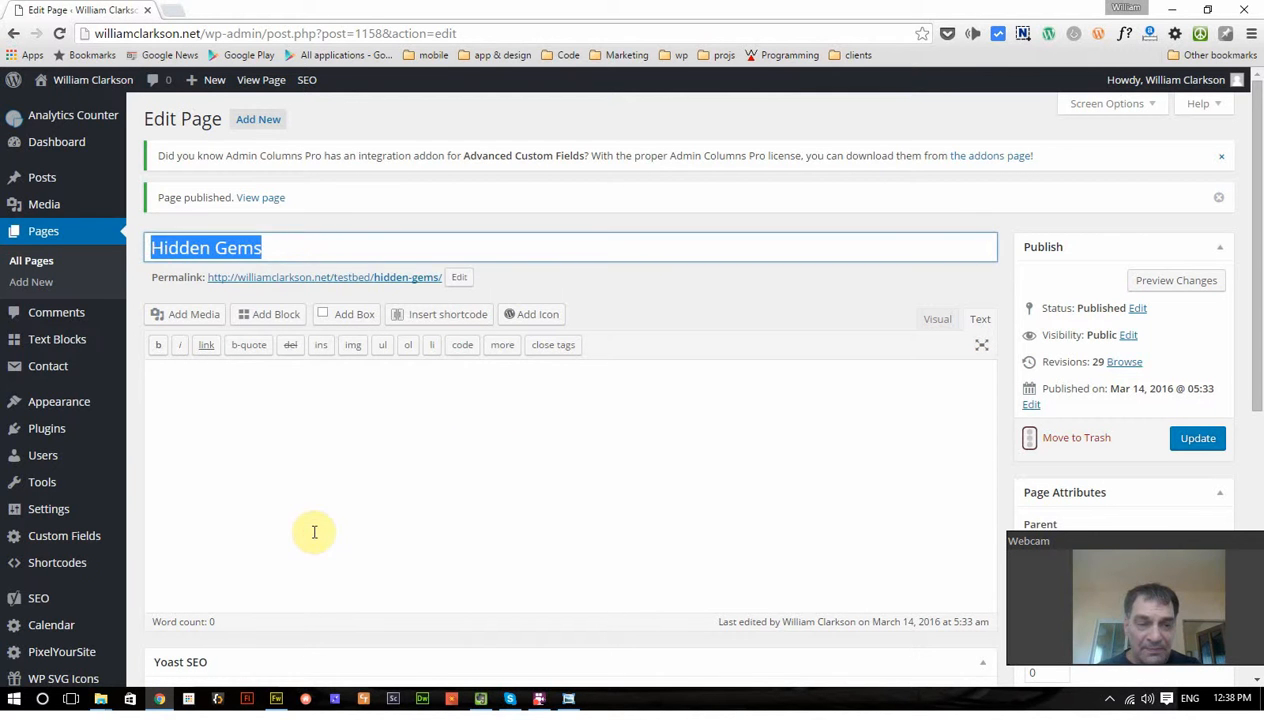
pyautogui.moveTo(467, 332)
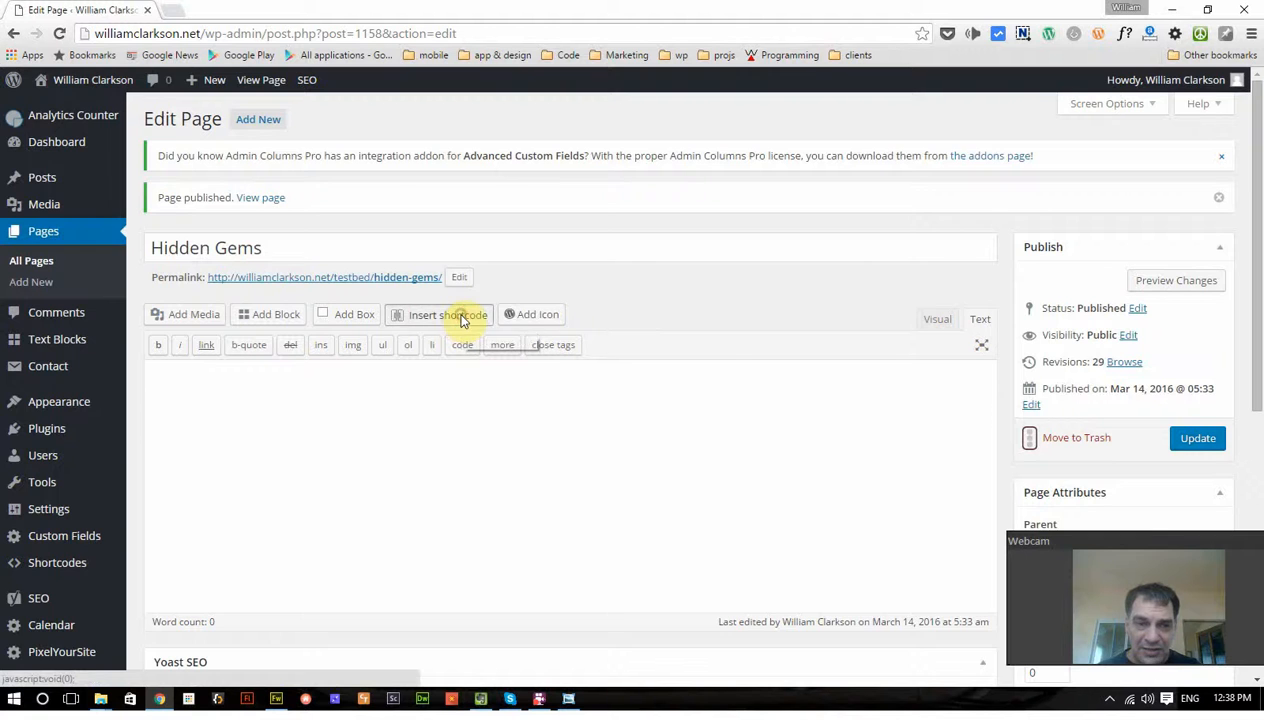
pyautogui.click(448, 314)
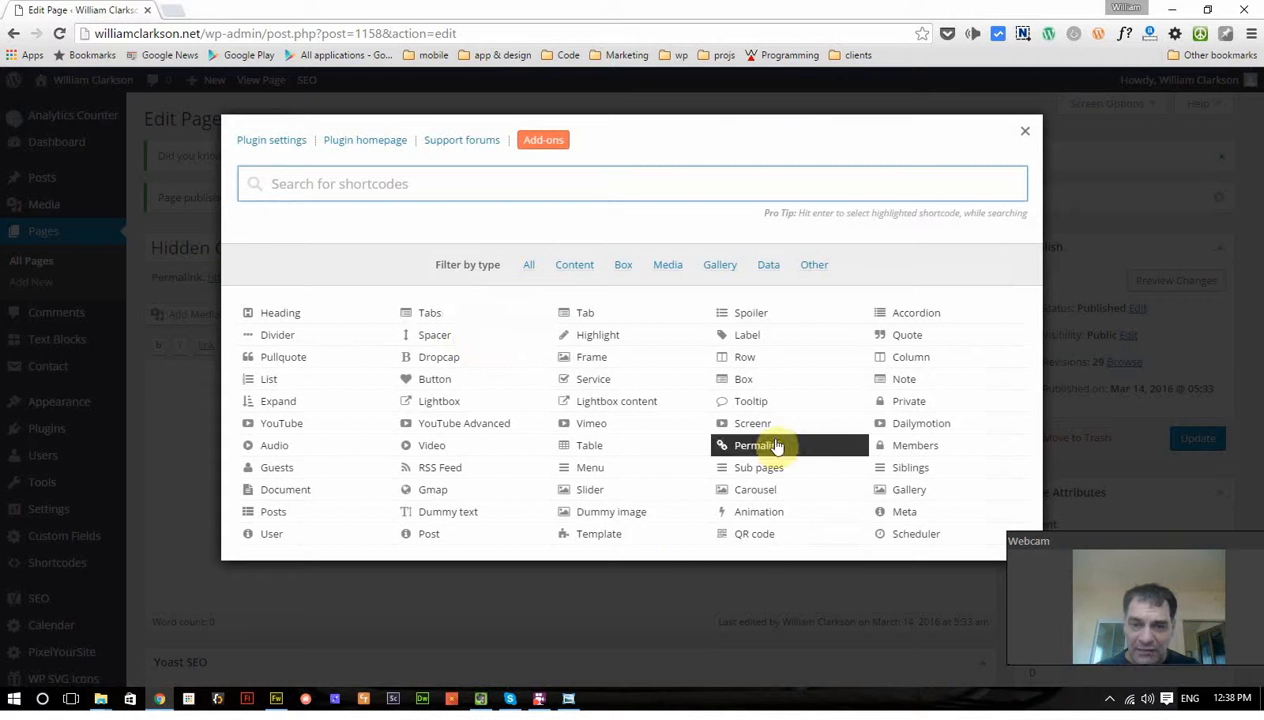
pyautogui.moveTo(745, 357)
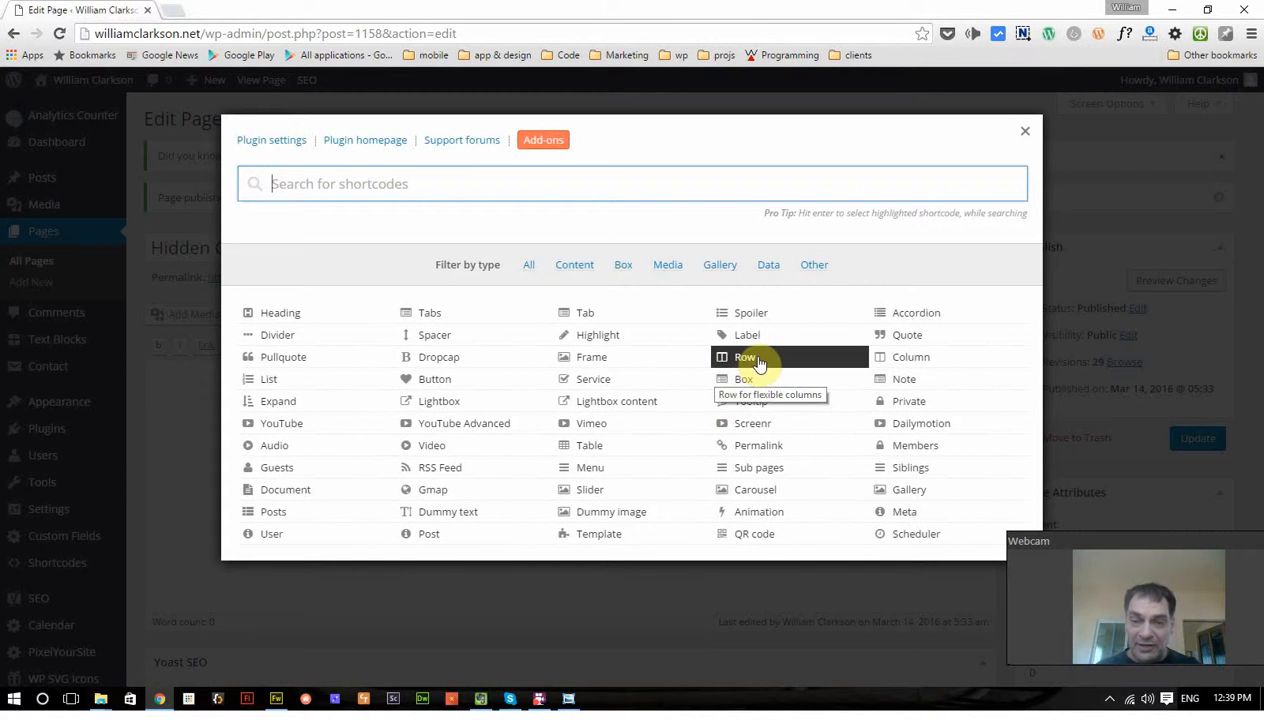
pyautogui.click(745, 357)
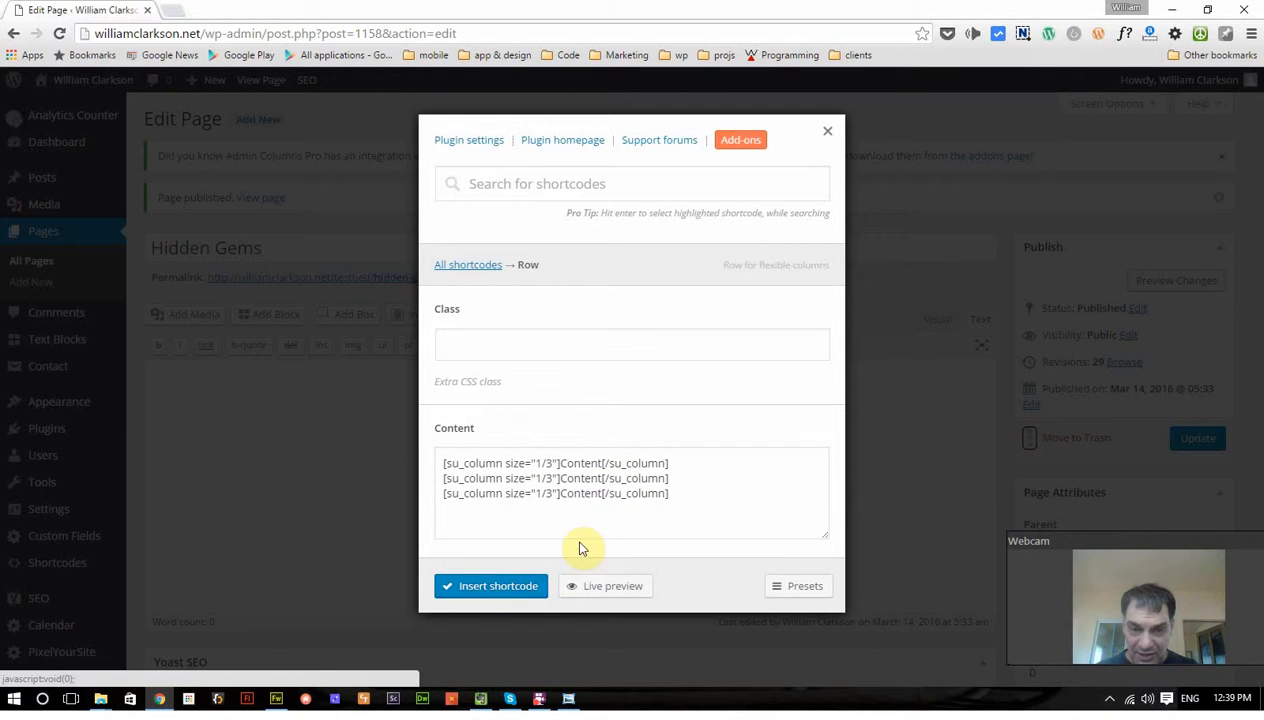
pyautogui.click(491, 585)
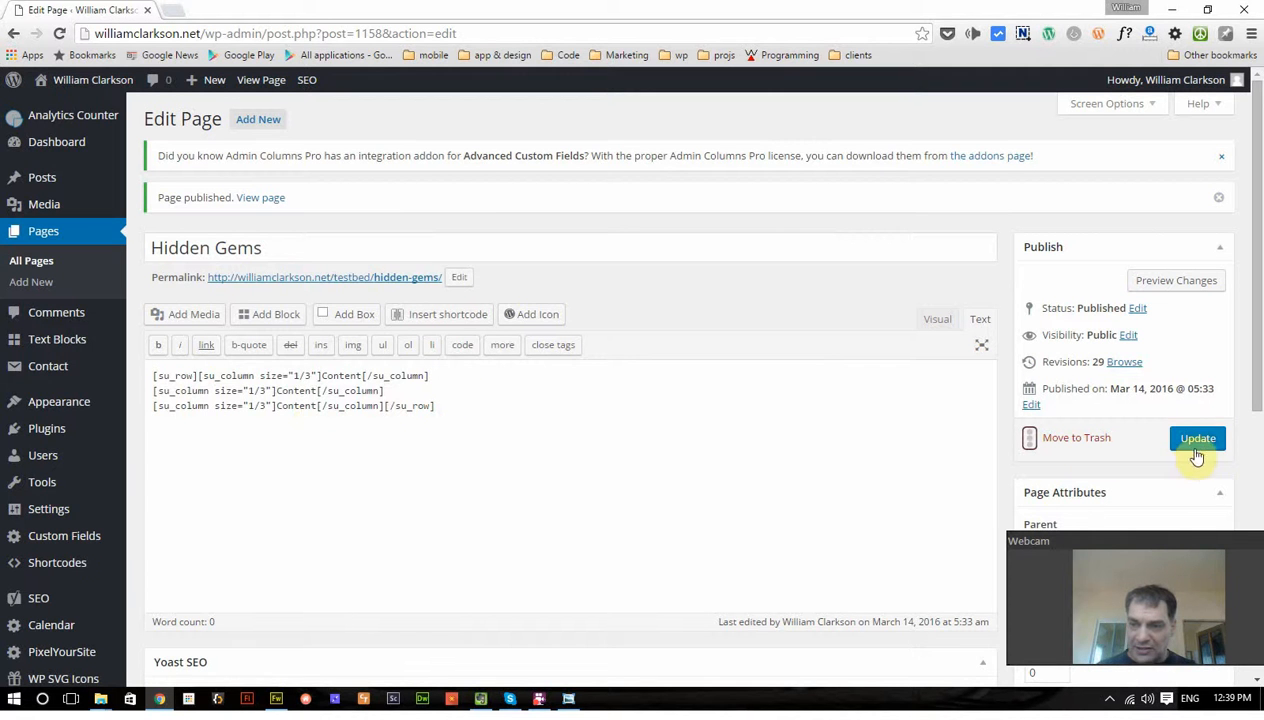
# Step: Update the page and view it live, showing three side-by-side Content columns
pyautogui.click(1197, 438)
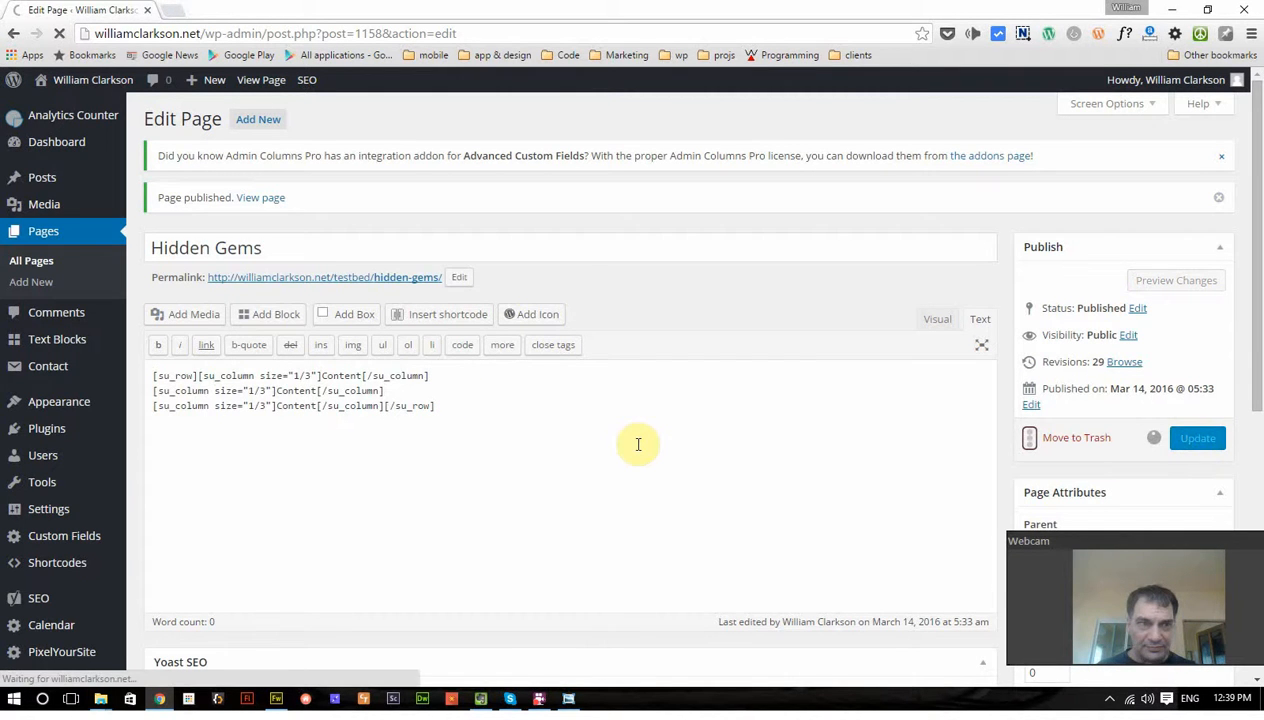
pyautogui.click(1197, 438)
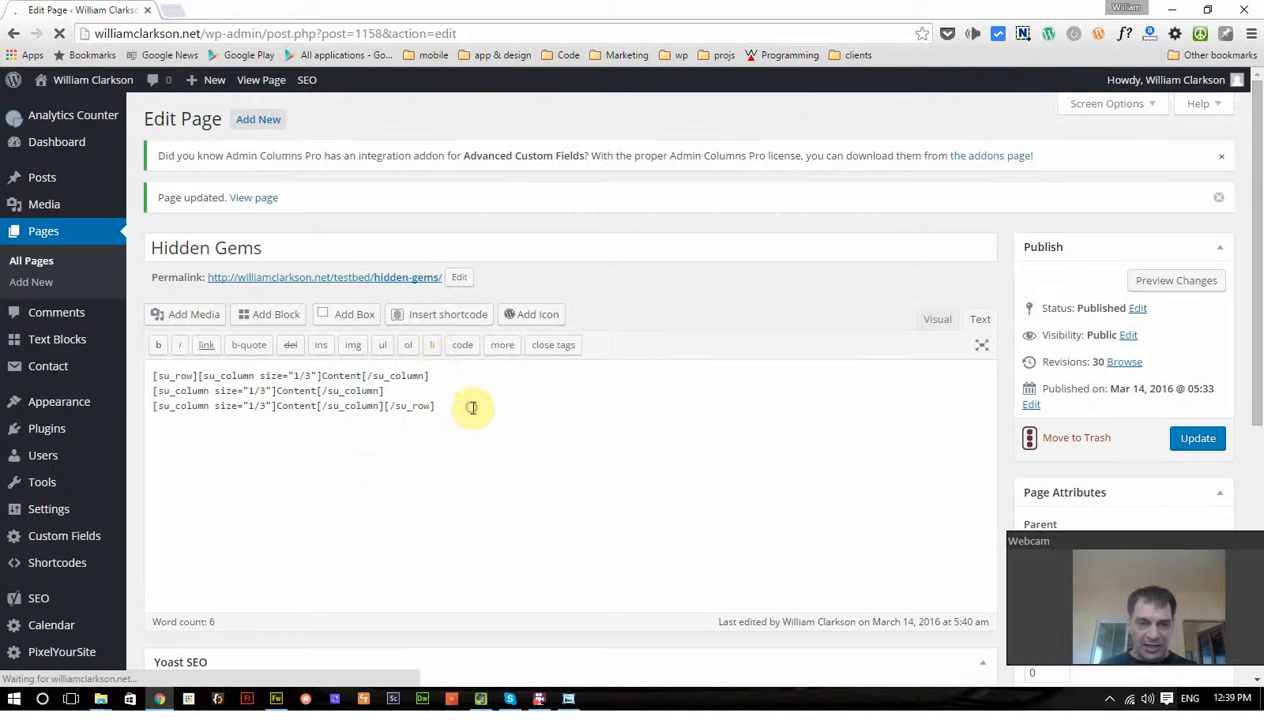
pyautogui.moveTo(405, 277)
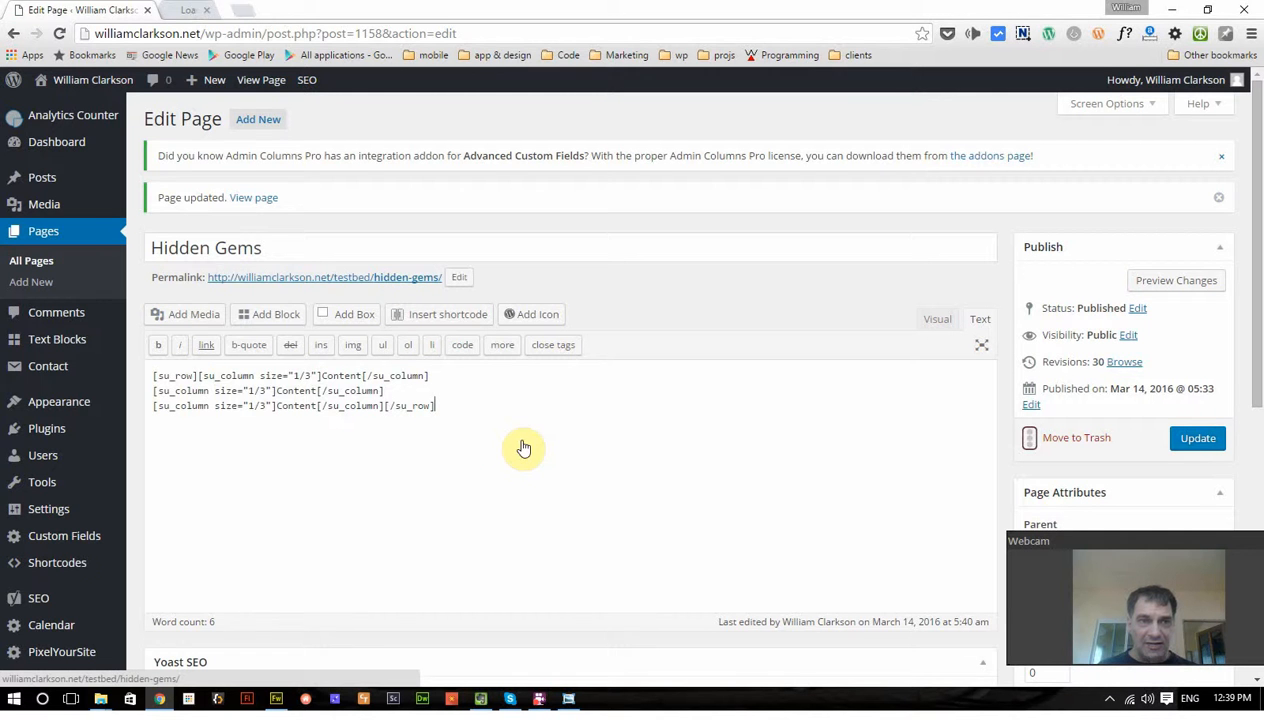
pyautogui.click(324, 277)
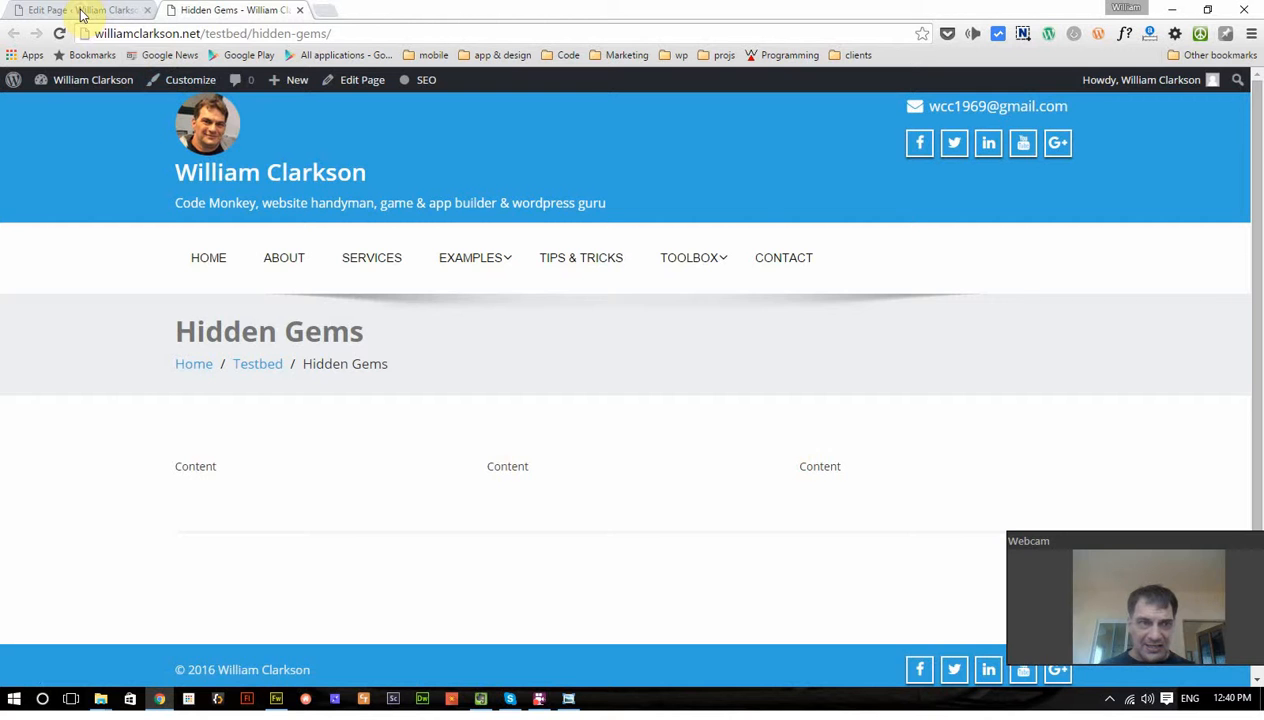
# Step: Delete the first column's 'Content' placeholder and bring up the shortcode gallery
pyautogui.click(75, 9)
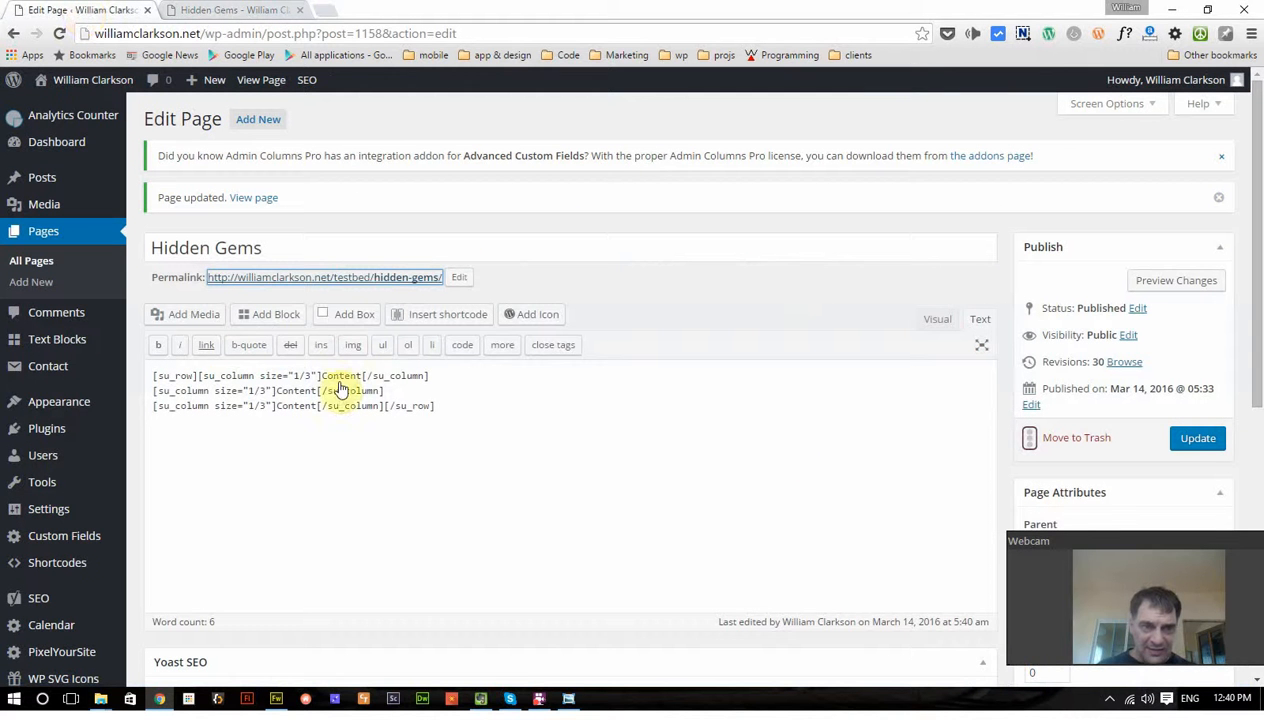
pyautogui.doubleClick(341, 375)
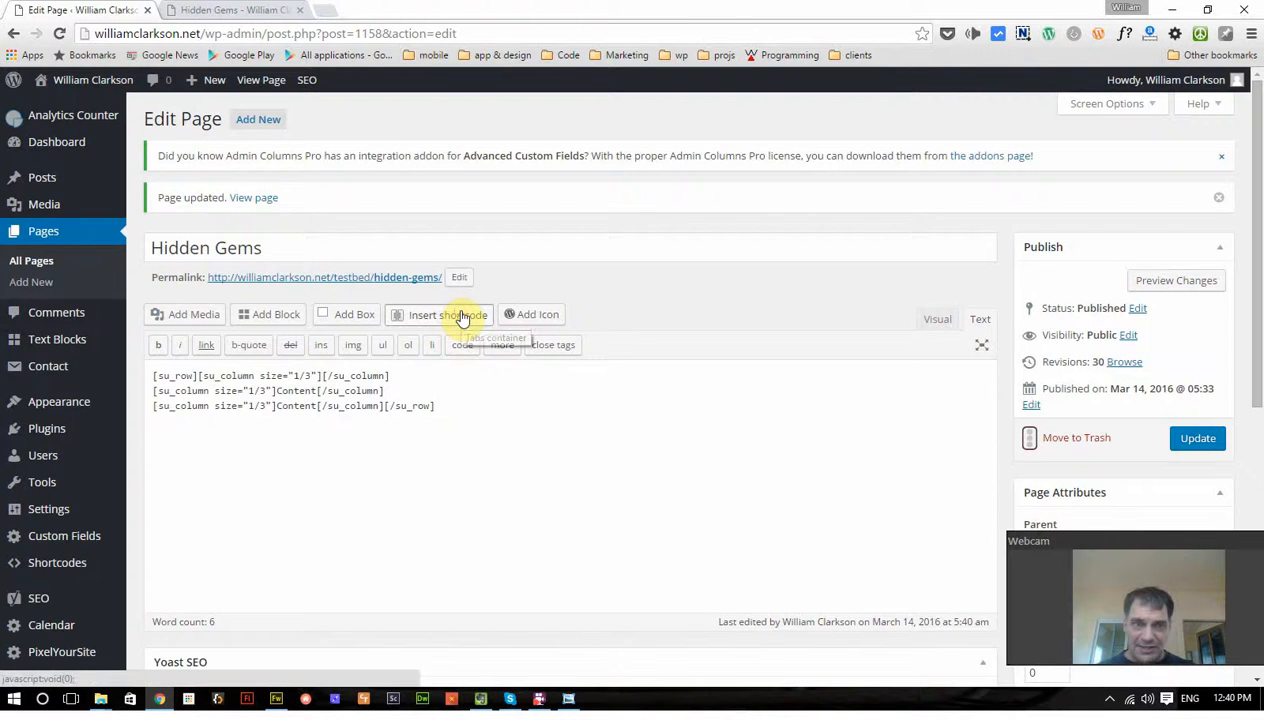
pyautogui.click(447, 314)
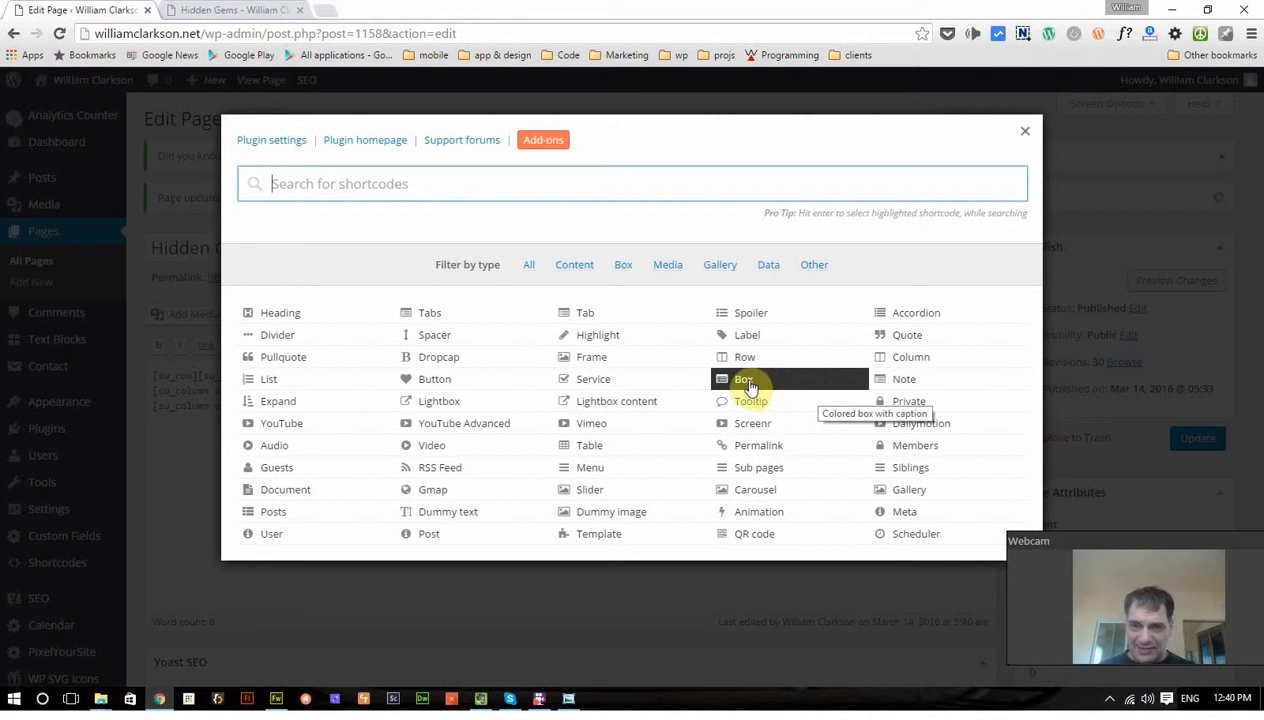
# Step: Insert a Soft-style dark navy Box titled 'Amazing Thing 1' with 'Text Here' body
pyautogui.click(744, 378)
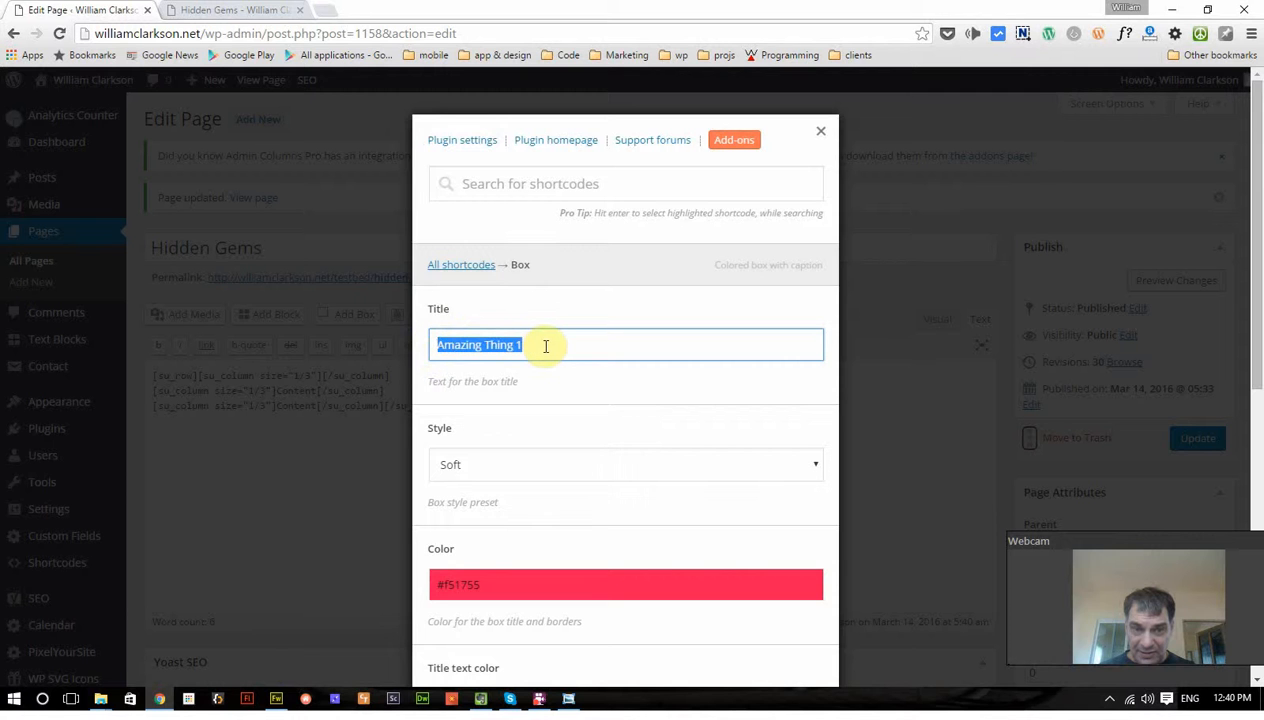
pyautogui.click(545, 344)
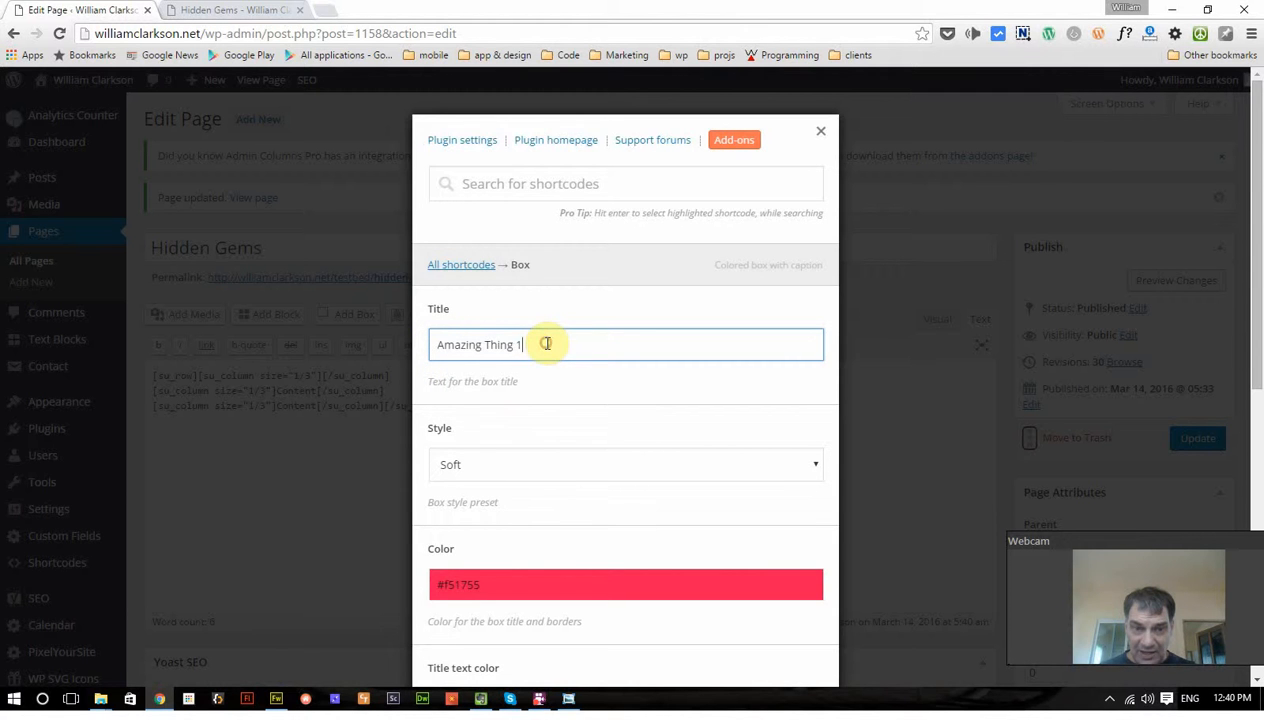
pyautogui.click(625, 464)
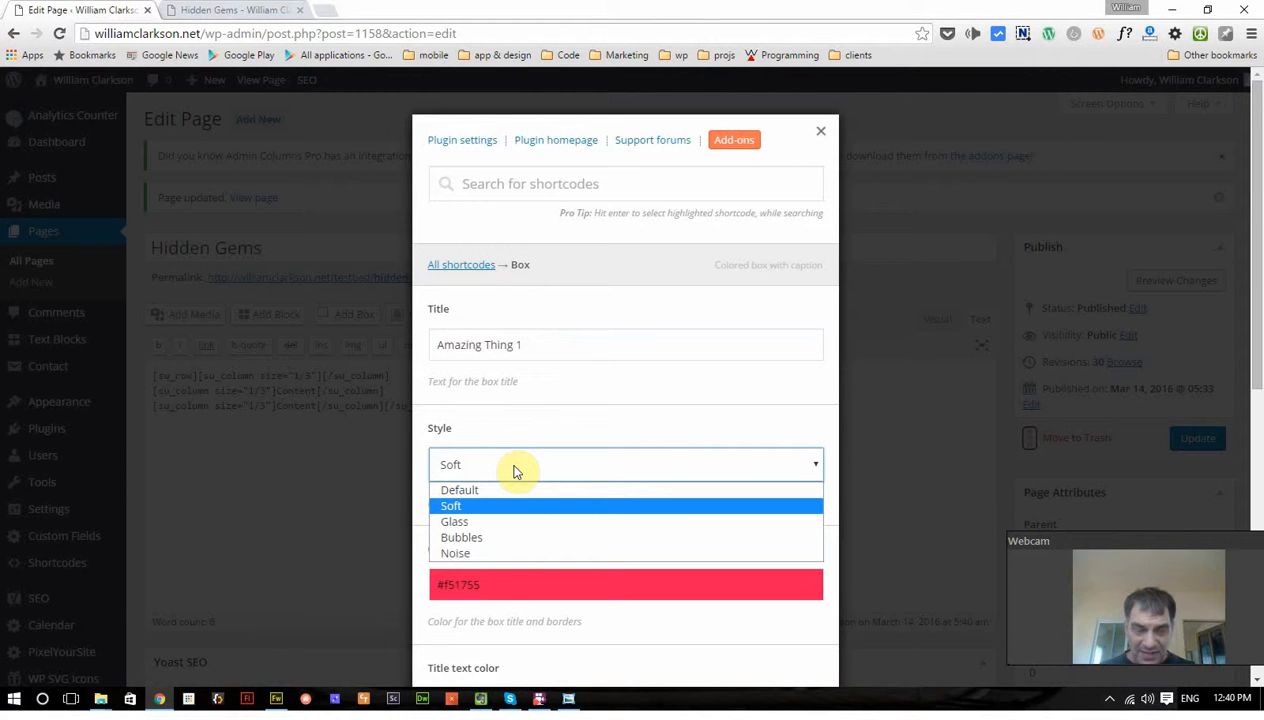
pyautogui.moveTo(535, 458)
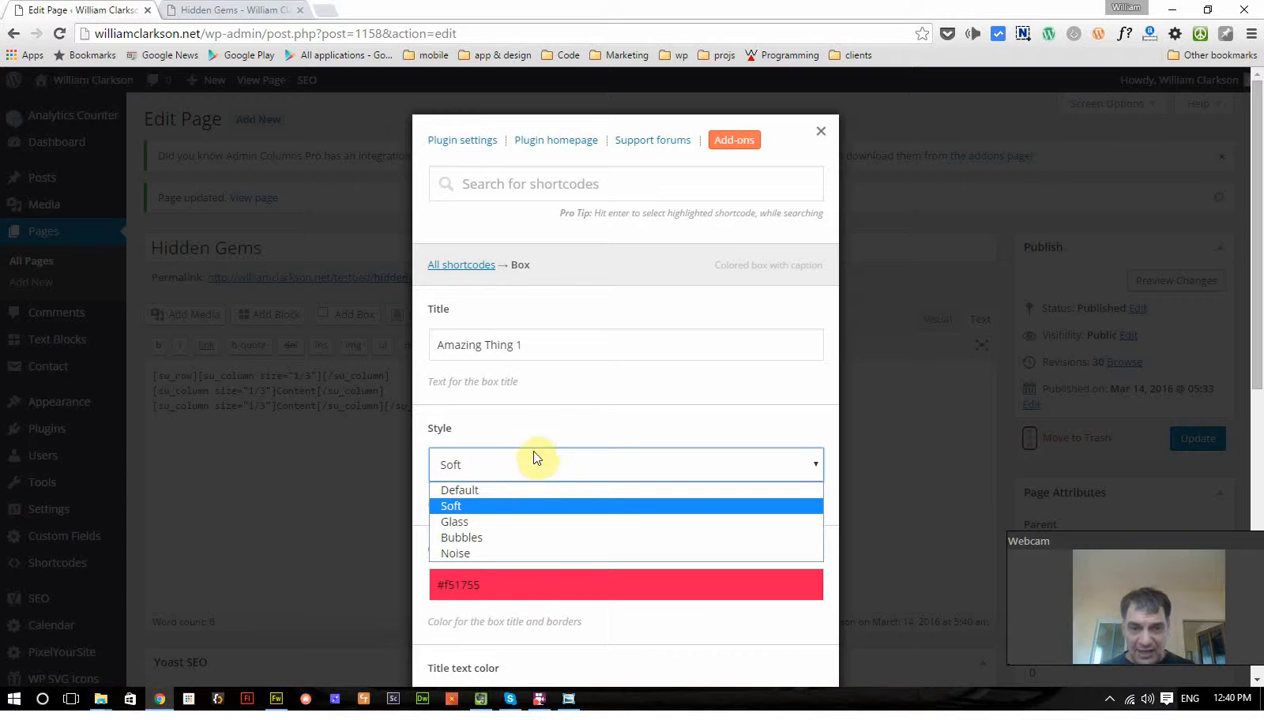
pyautogui.click(451, 505)
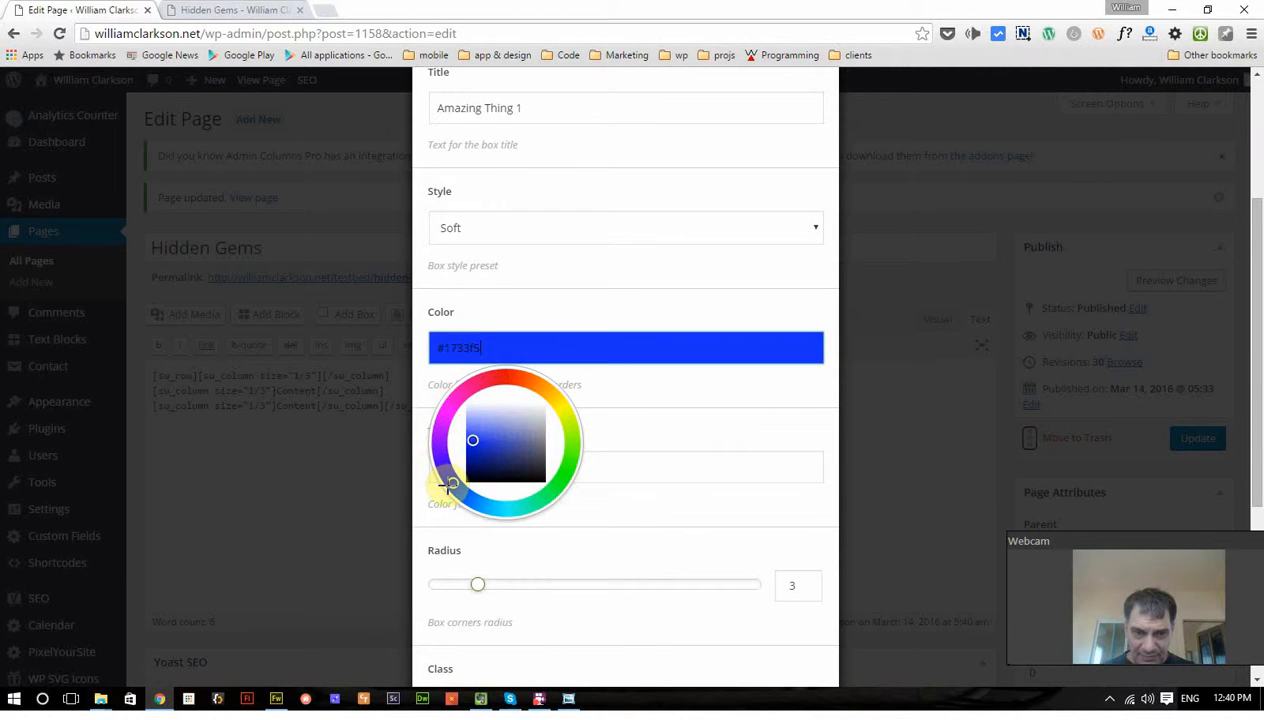
pyautogui.click(490, 463)
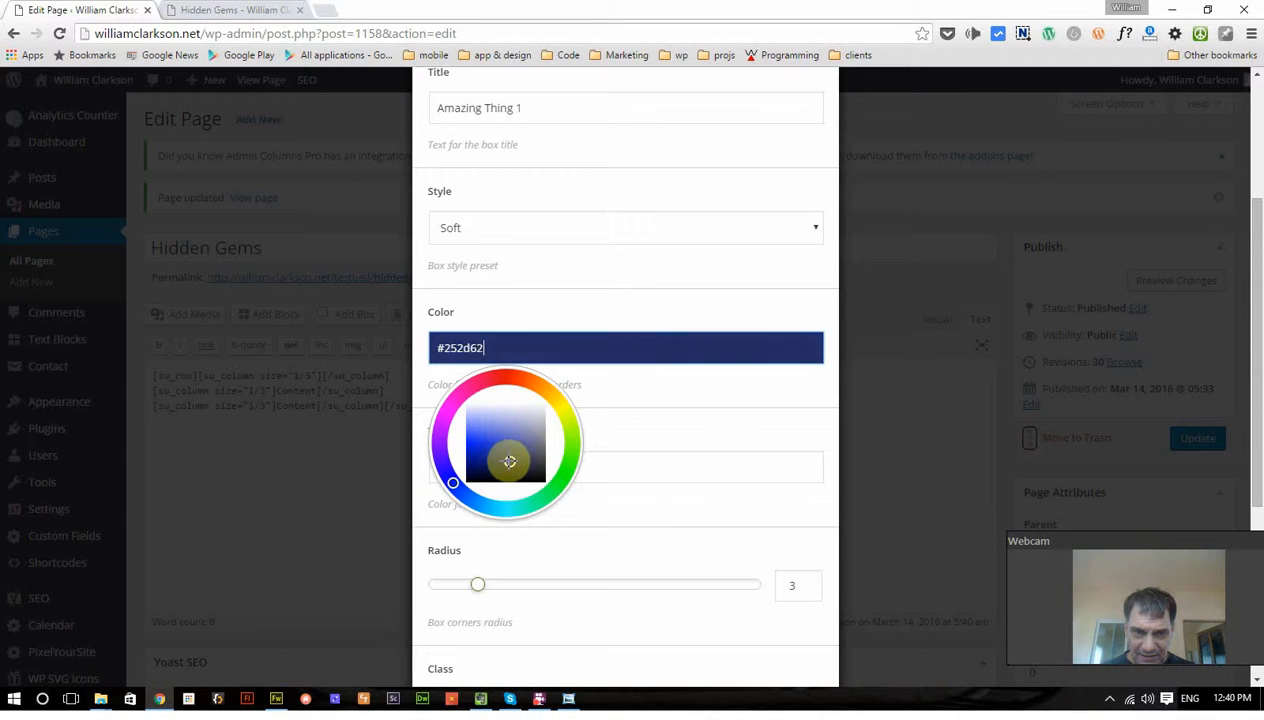
pyautogui.click(510, 461)
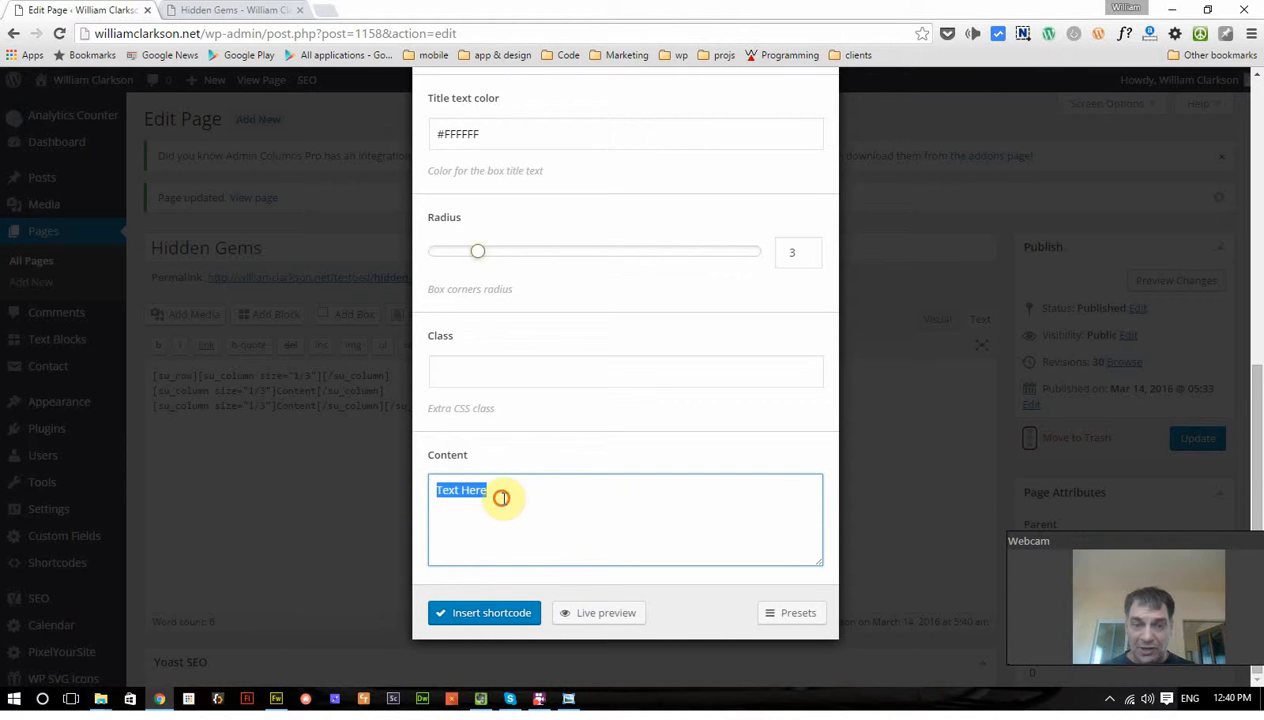
pyautogui.click(484, 612)
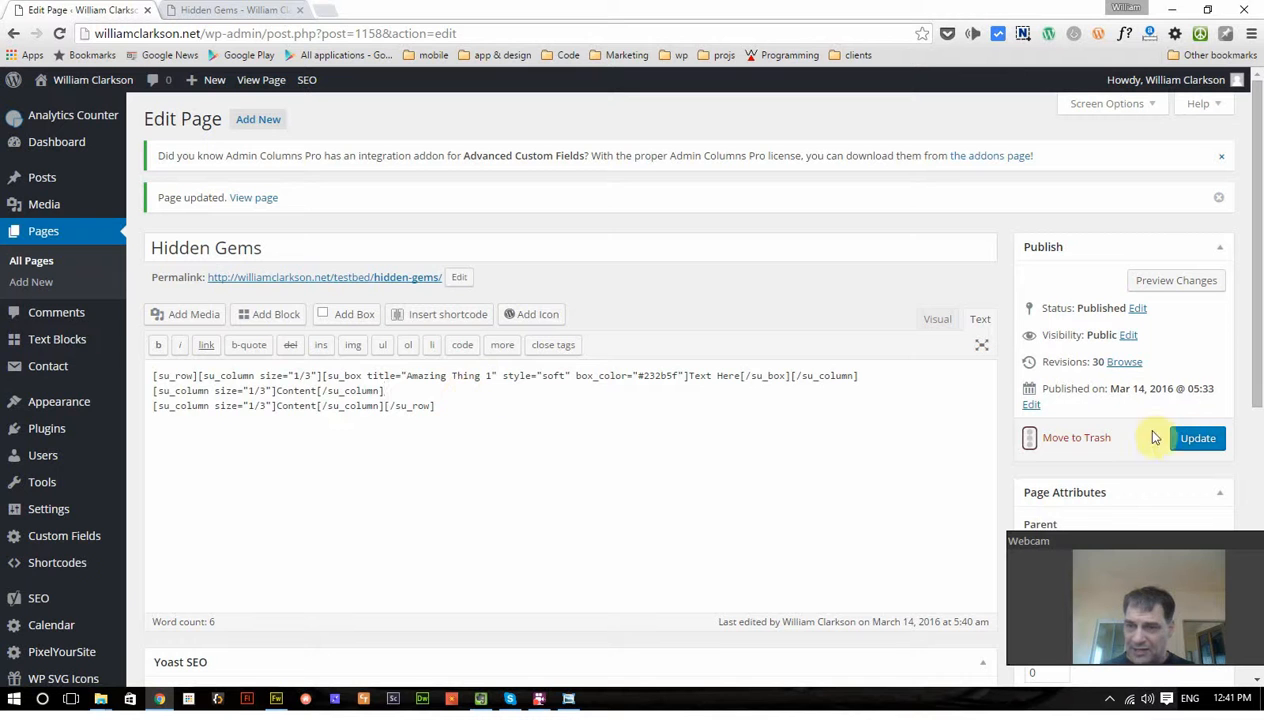
# Step: Update the page, check the dark blue Amazing Thing 1 box live, then return to editing
pyautogui.click(1198, 438)
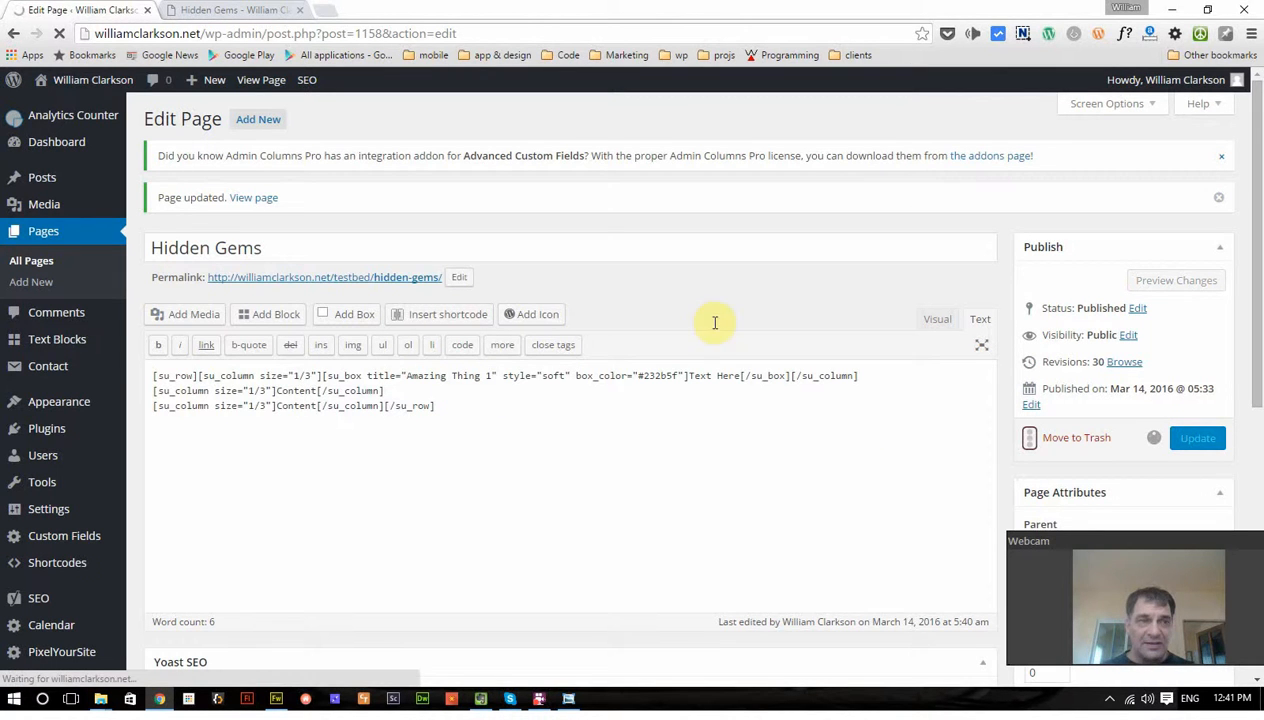
pyautogui.click(235, 10)
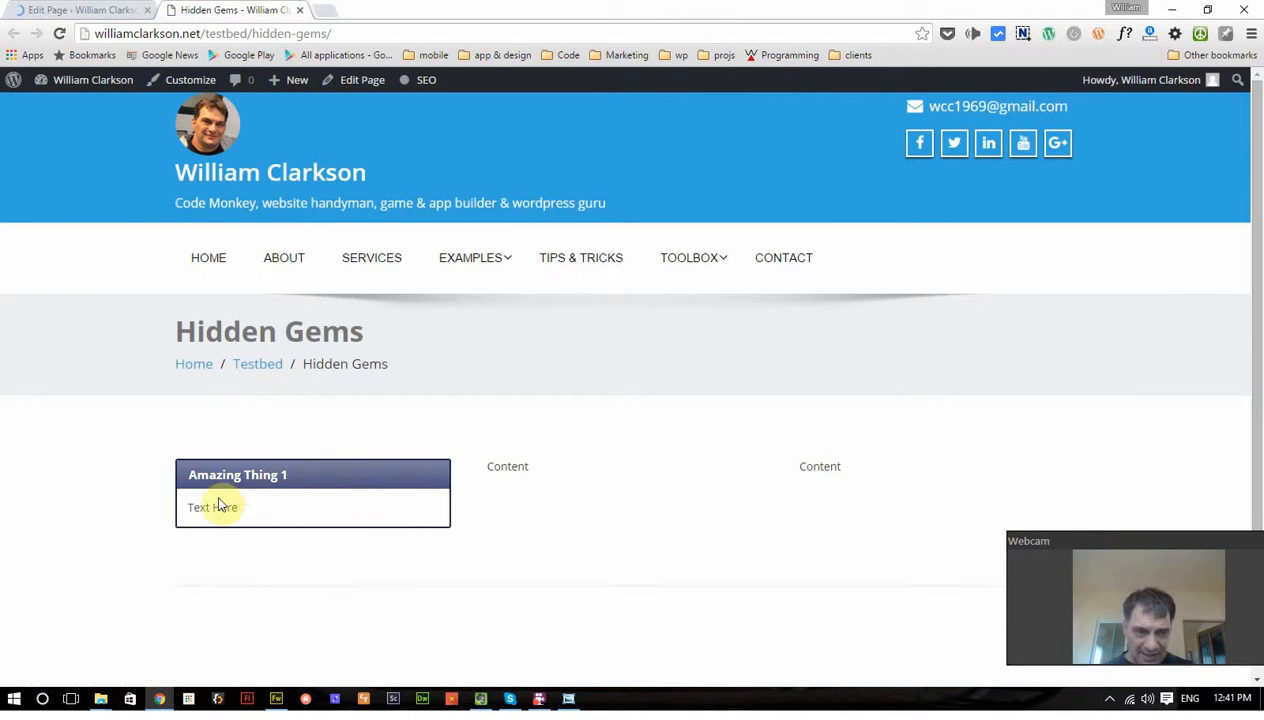
pyautogui.moveTo(343, 500)
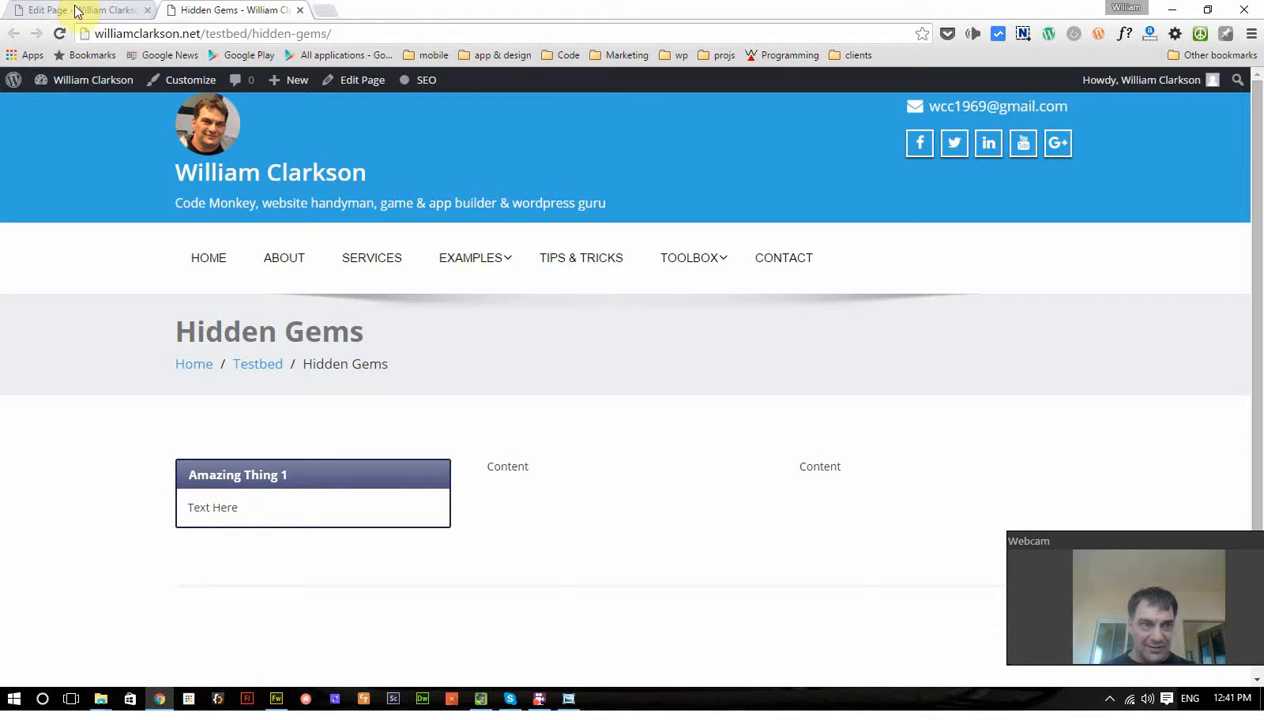
pyautogui.click(80, 10)
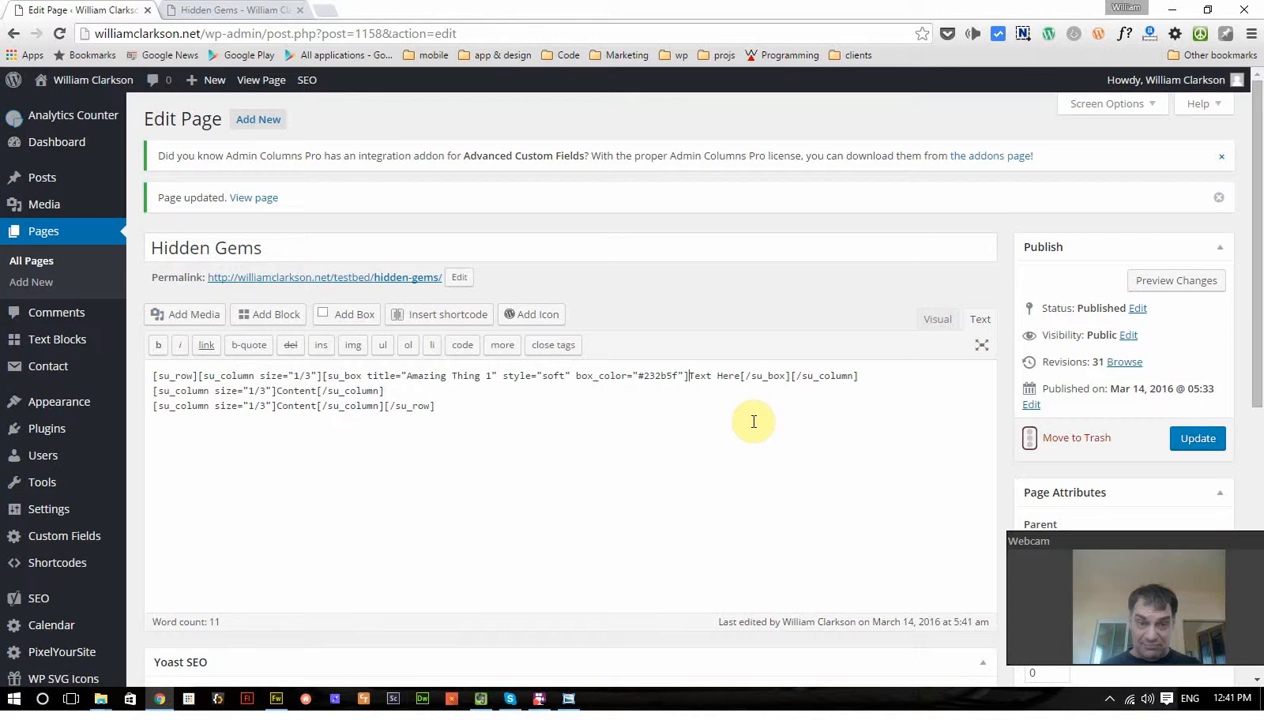
# Step: Insert a 10-word Dummy text shortcode and delete the leftover 'Text Here'
pyautogui.click(447, 314)
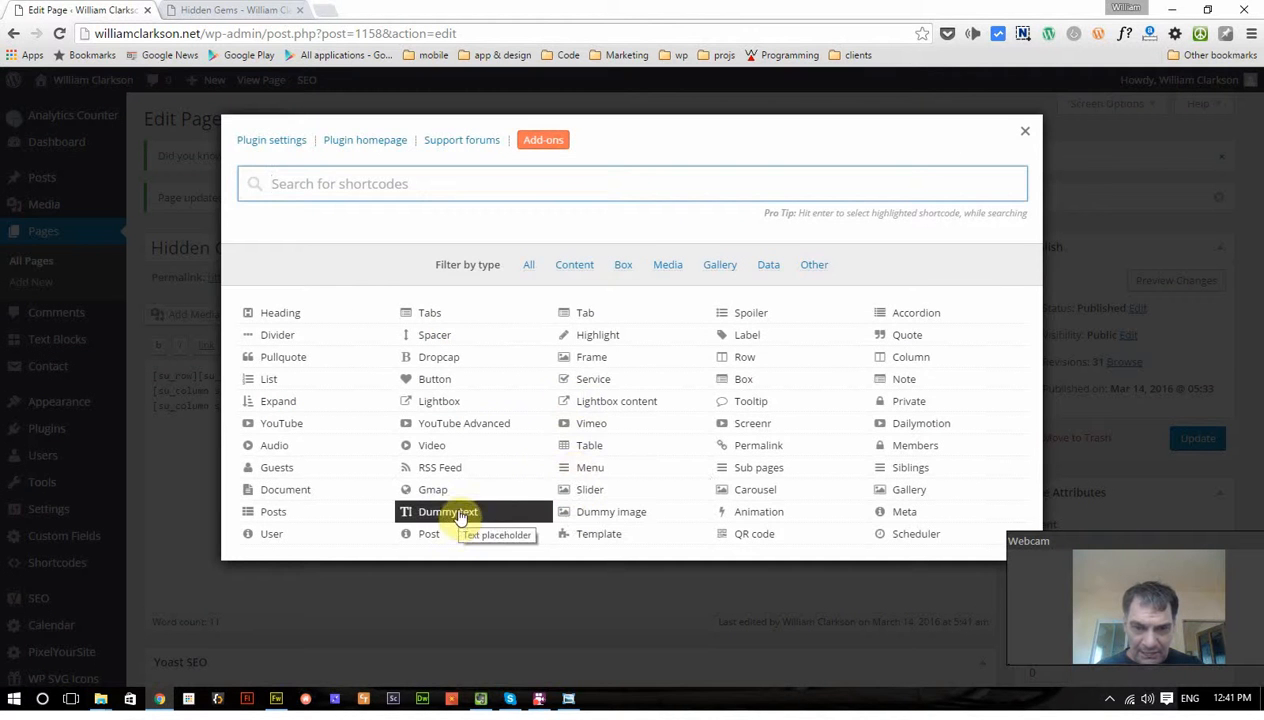
pyautogui.click(448, 511)
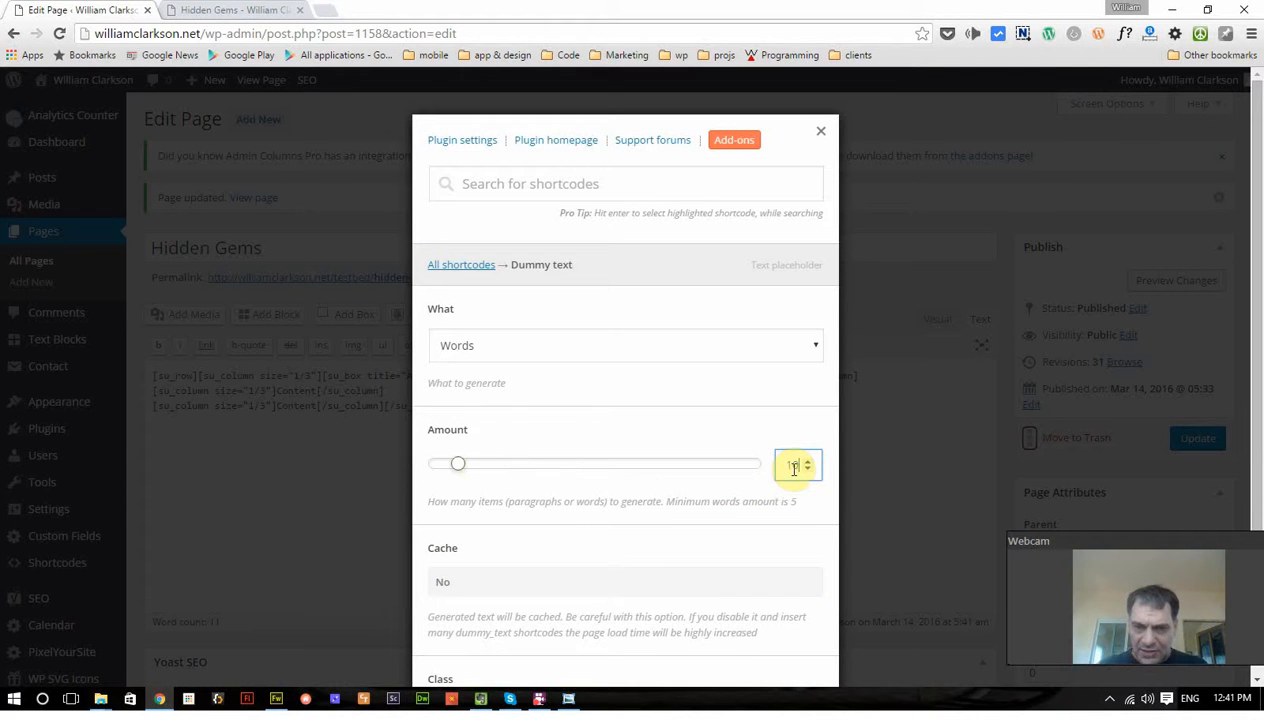
pyautogui.click(625, 345)
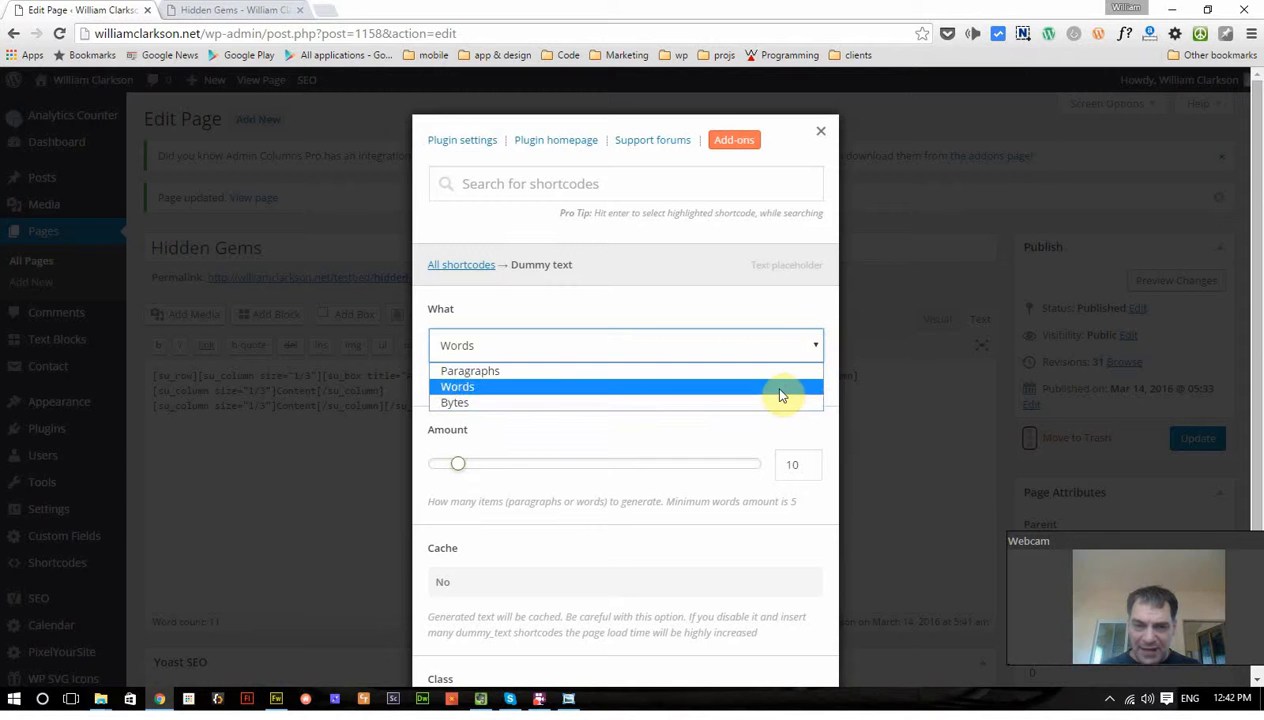
pyautogui.moveTo(760, 371)
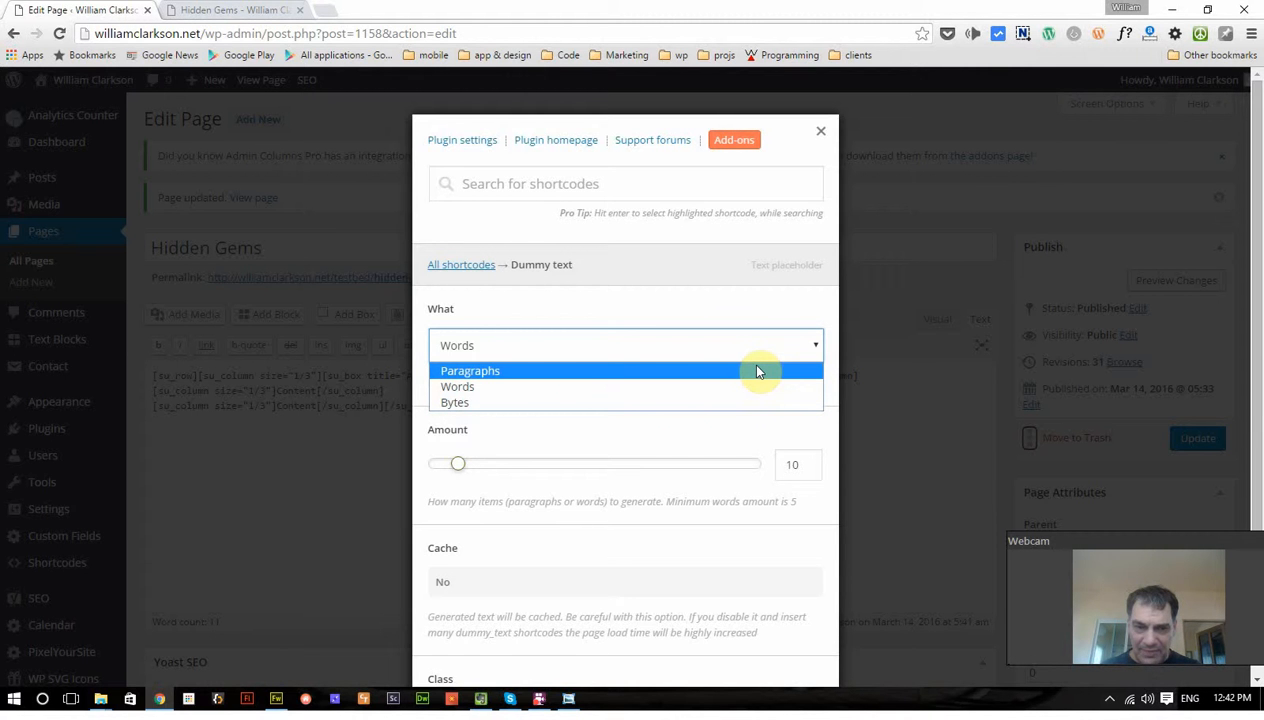
pyautogui.moveTo(755, 386)
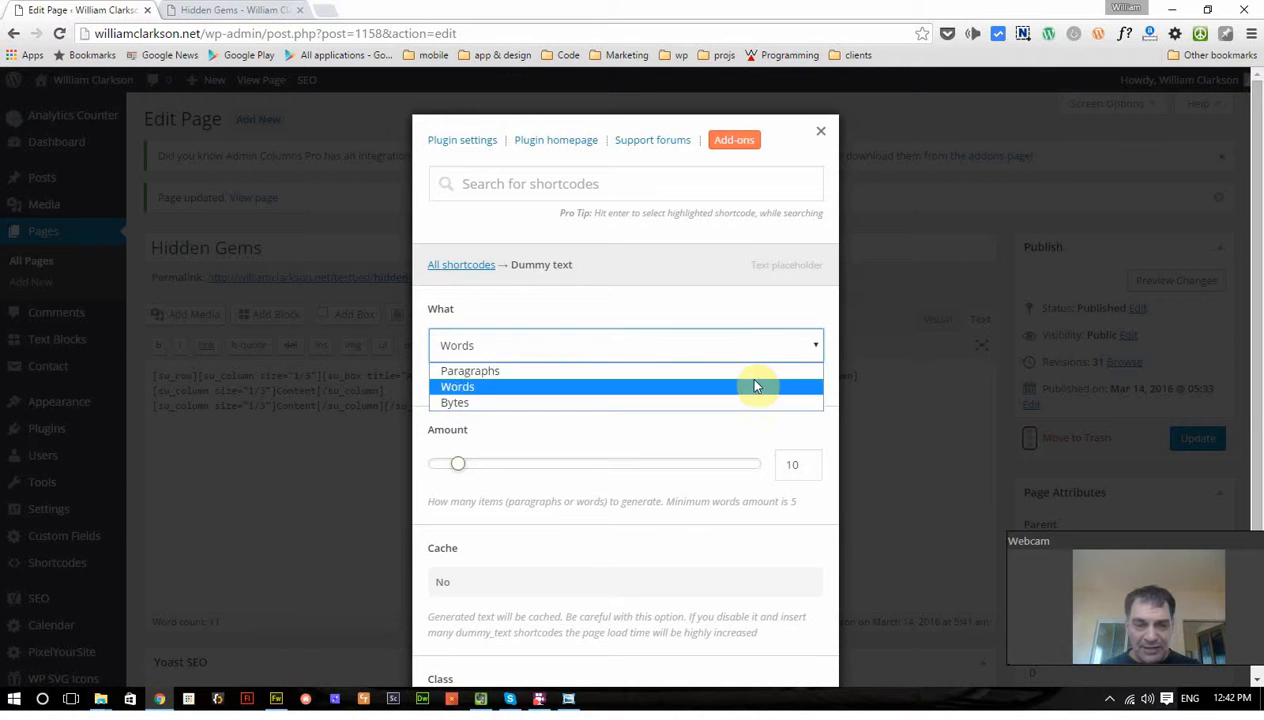
pyautogui.click(457, 386)
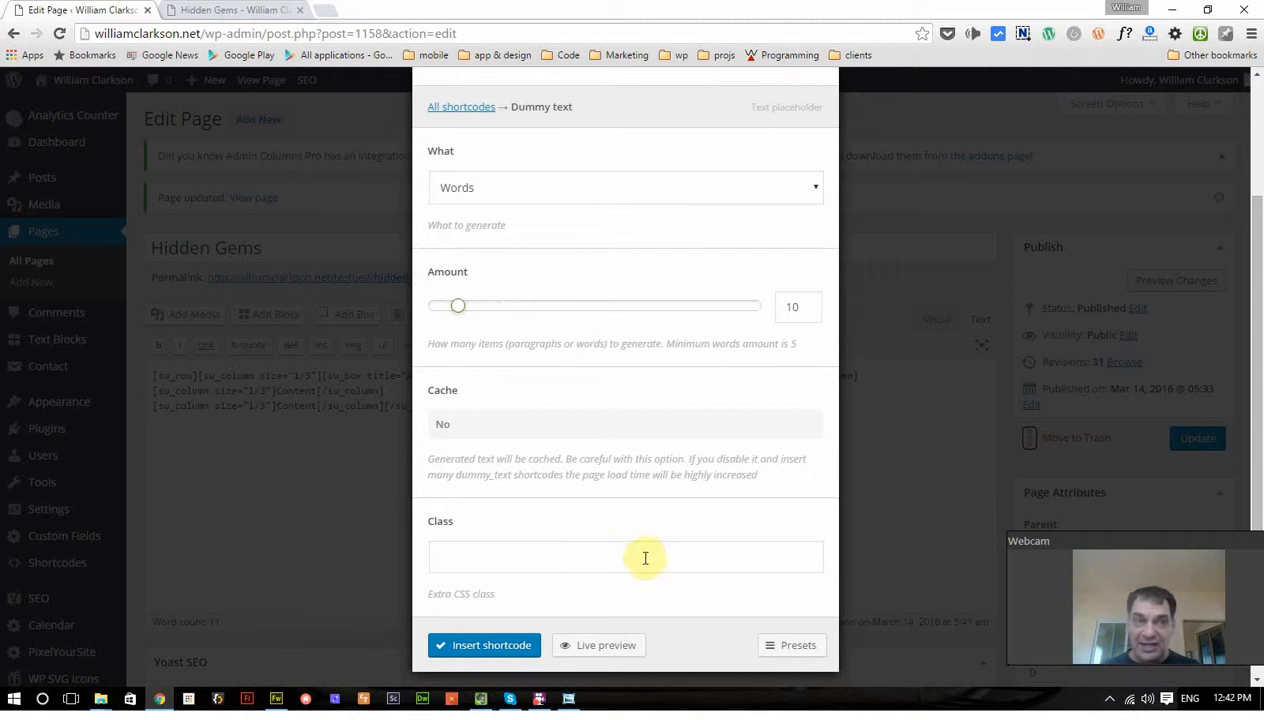
pyautogui.click(484, 644)
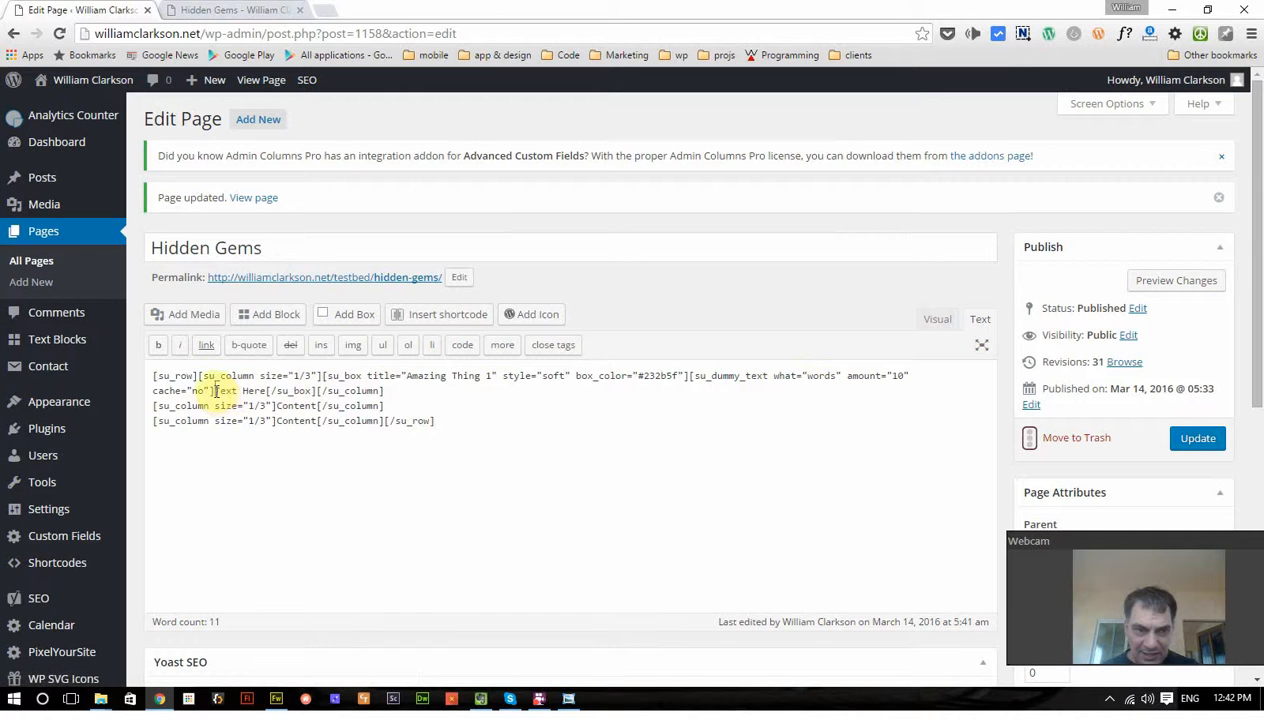
pyautogui.doubleClick(226, 391)
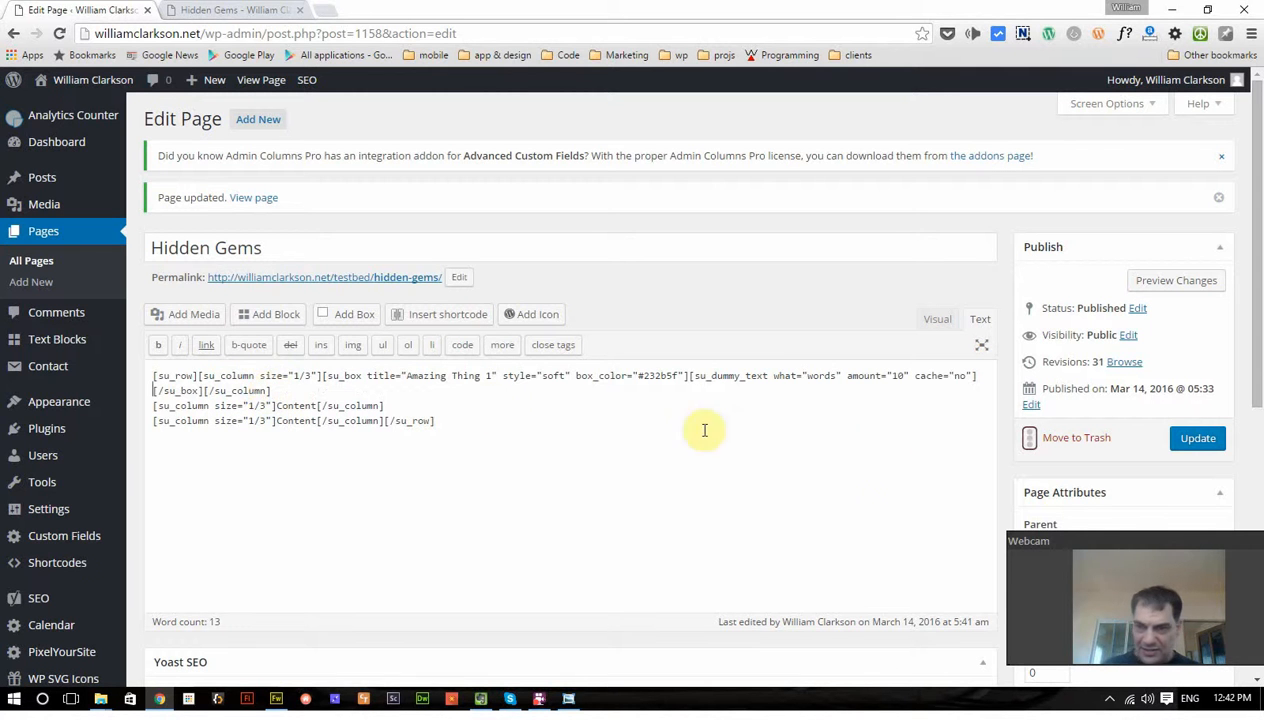
# Step: Update the page, confirm ten dummy words in the live box, then return to editing
pyautogui.click(1197, 438)
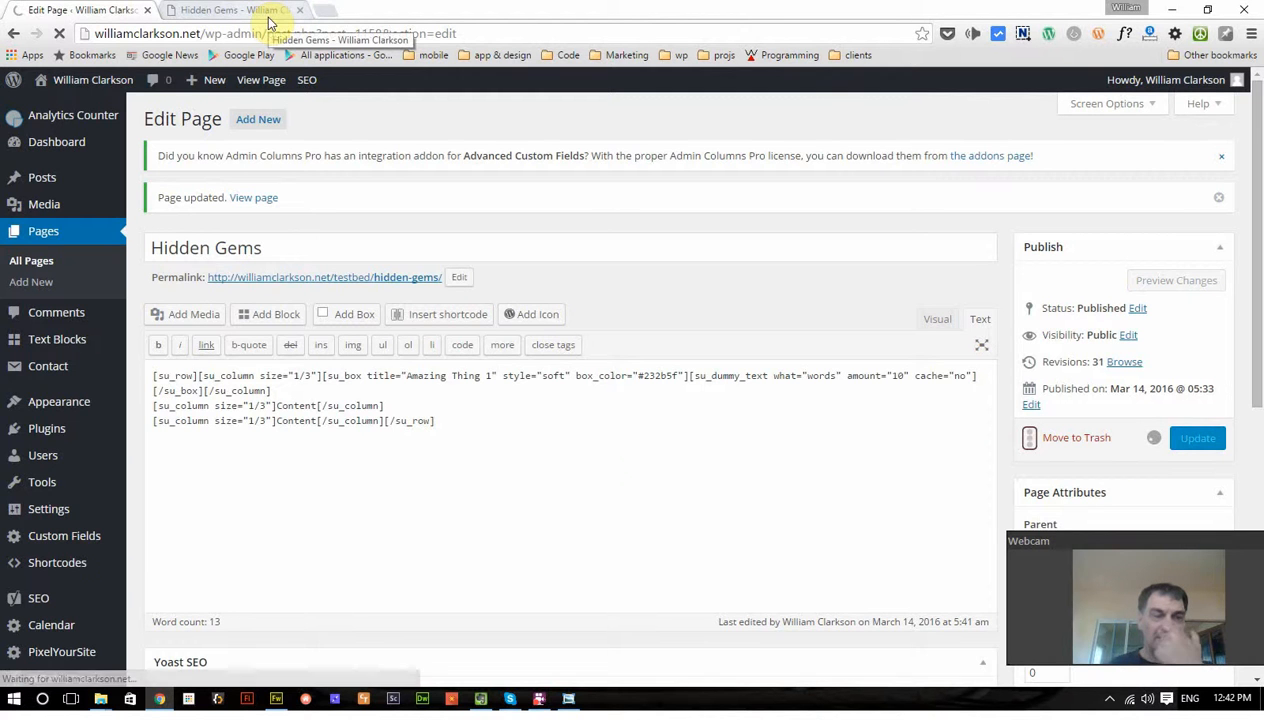
pyautogui.click(235, 10)
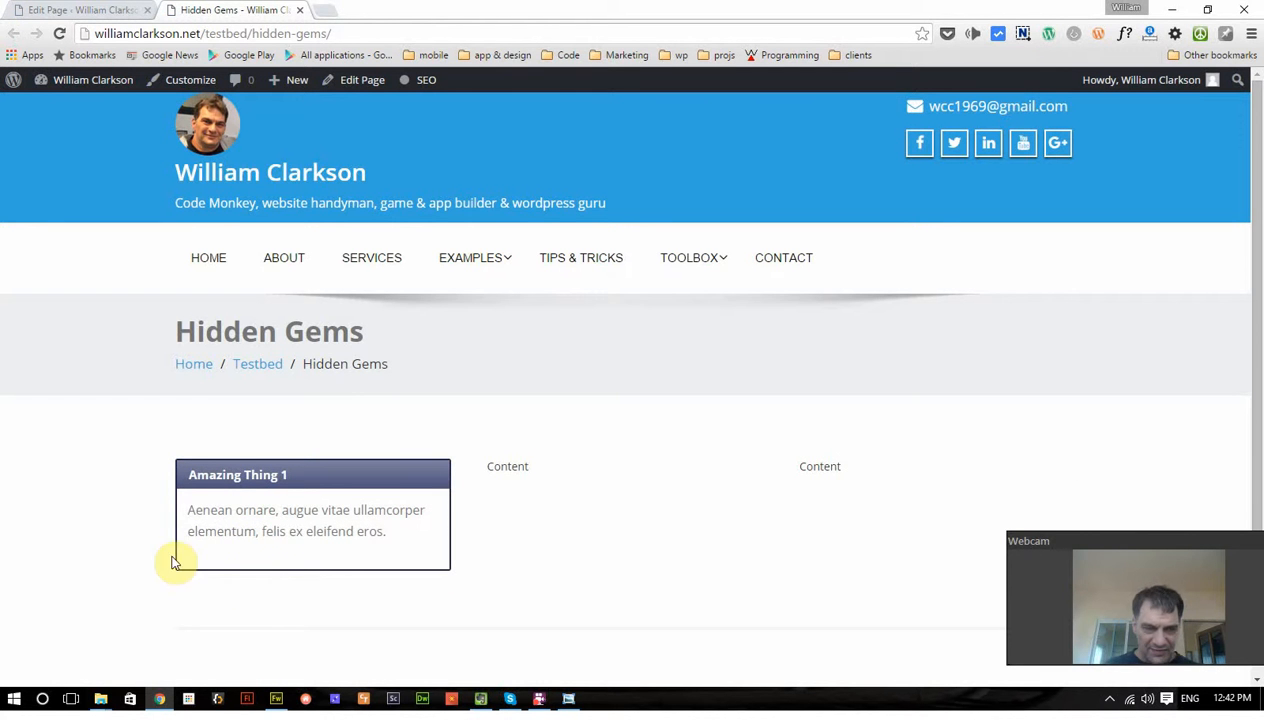
pyautogui.moveTo(370, 525)
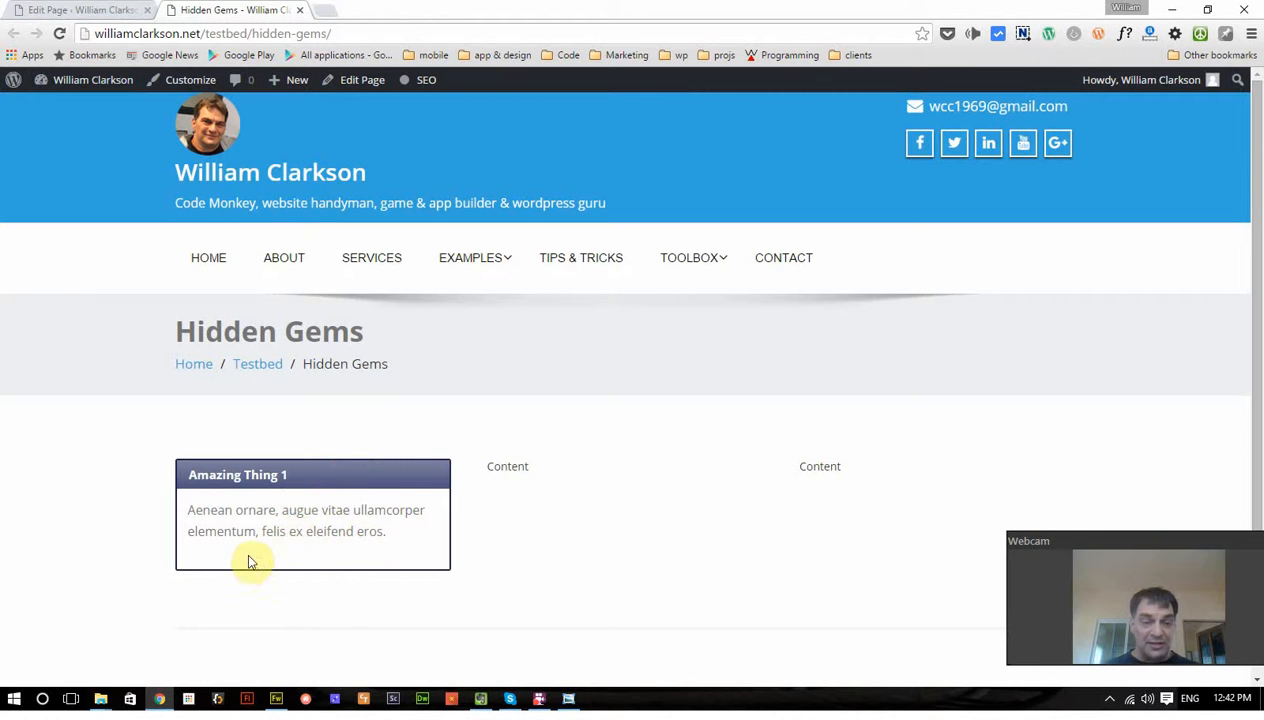
pyautogui.moveTo(183, 585)
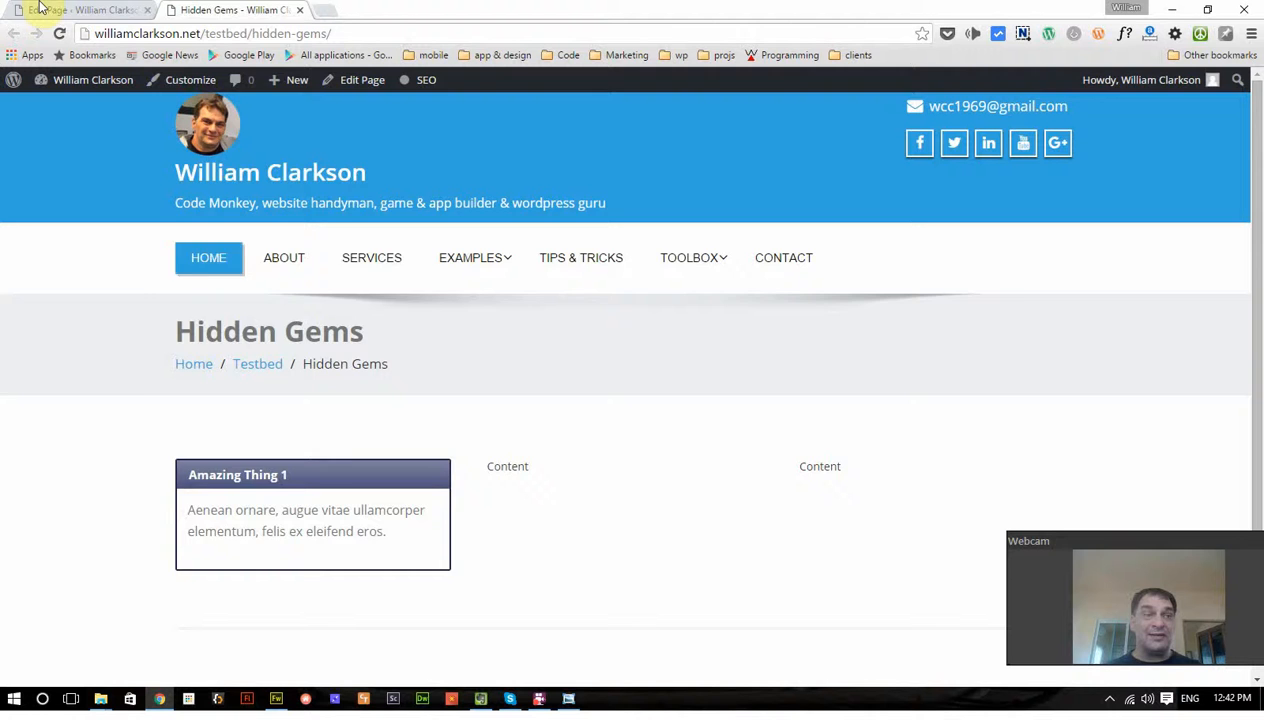
pyautogui.click(75, 10)
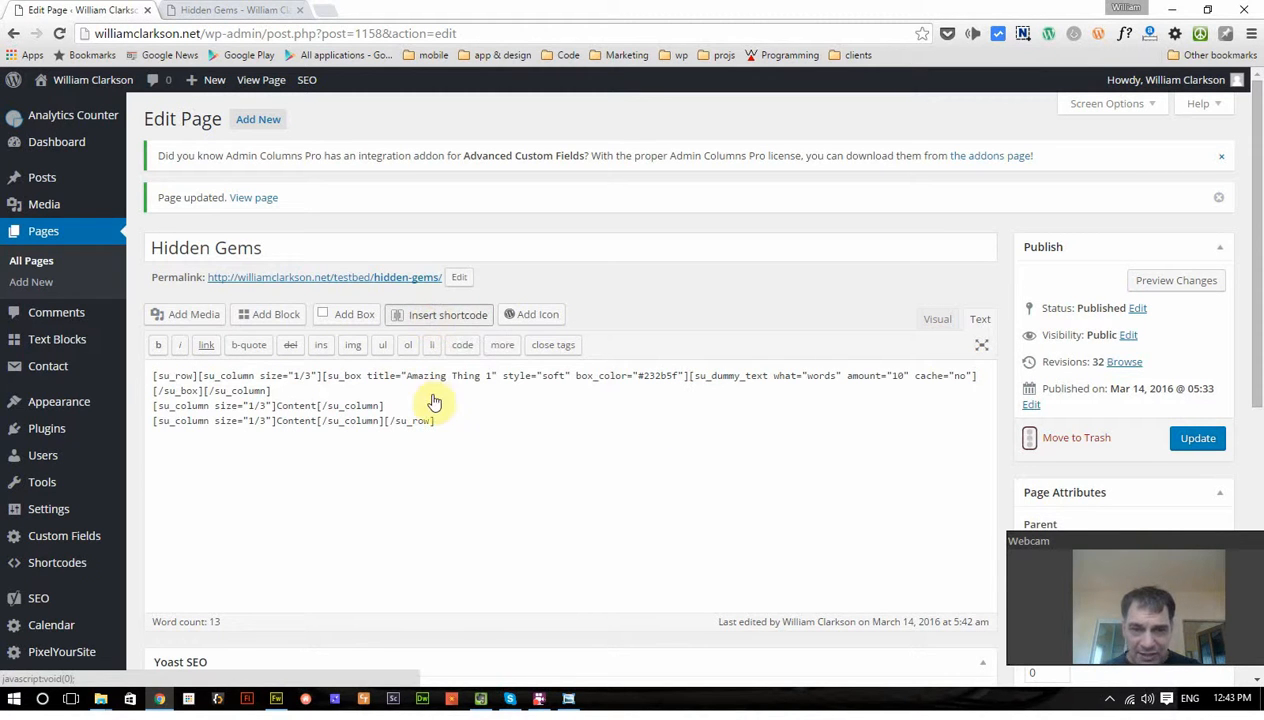
# Step: Insert a 150×150 Food-theme Dummy image shortcode before the box's dummy text
pyautogui.click(447, 314)
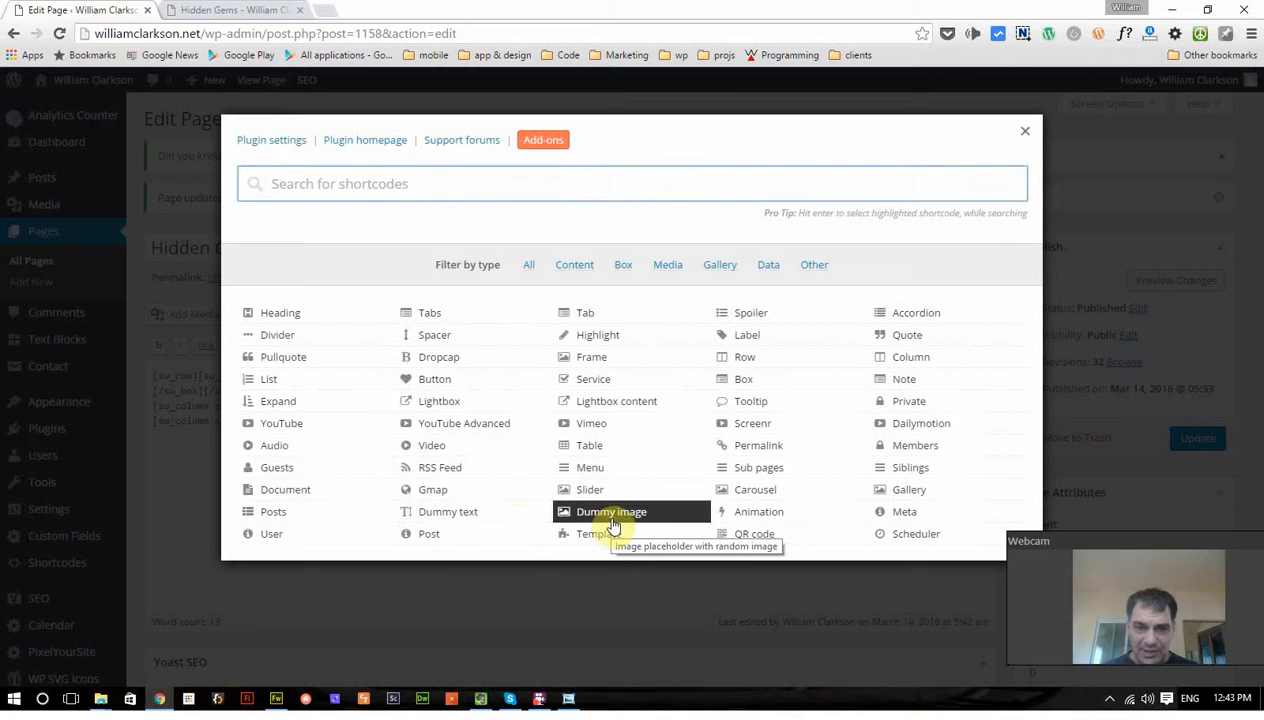
pyautogui.click(611, 511)
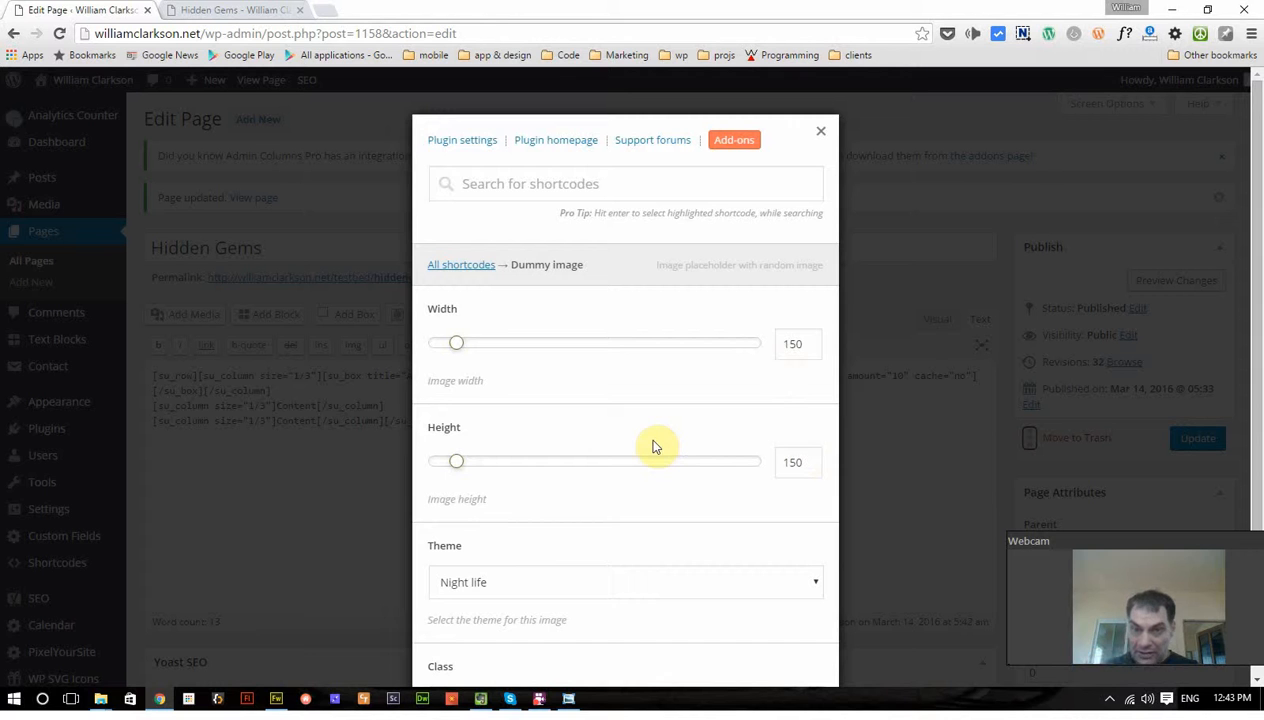
pyautogui.moveTo(537, 371)
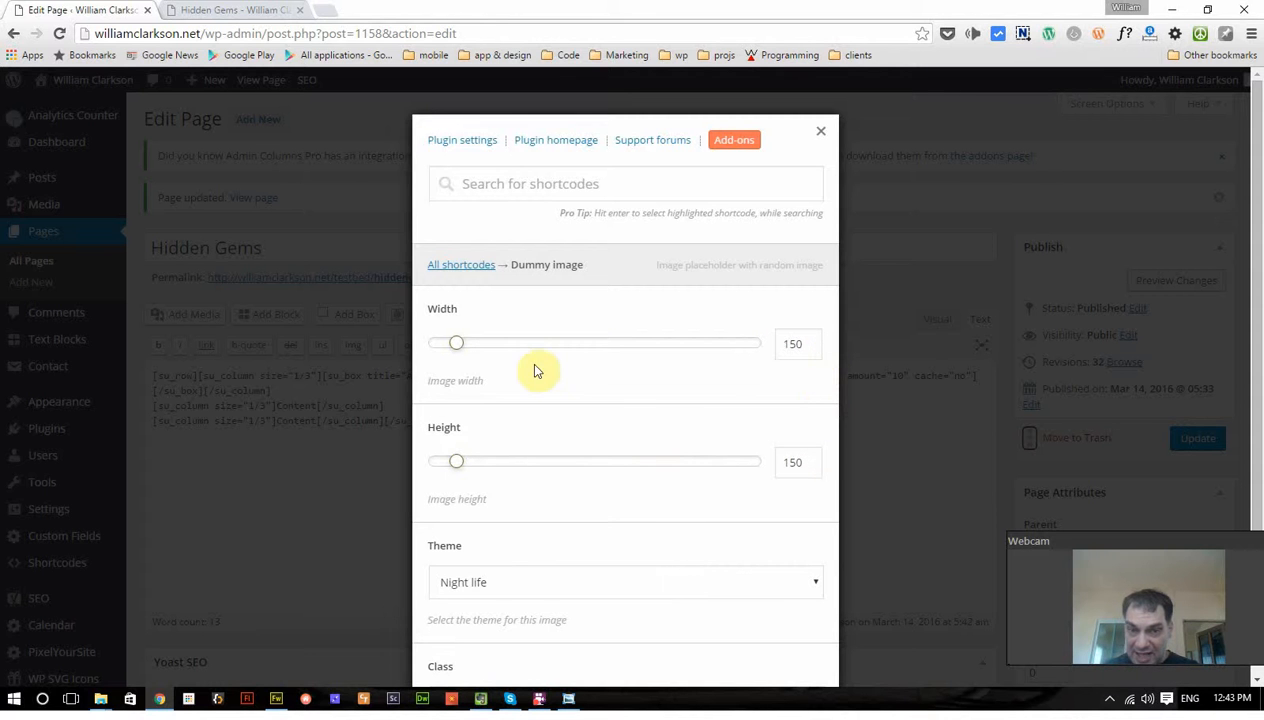
pyautogui.scroll(-3)
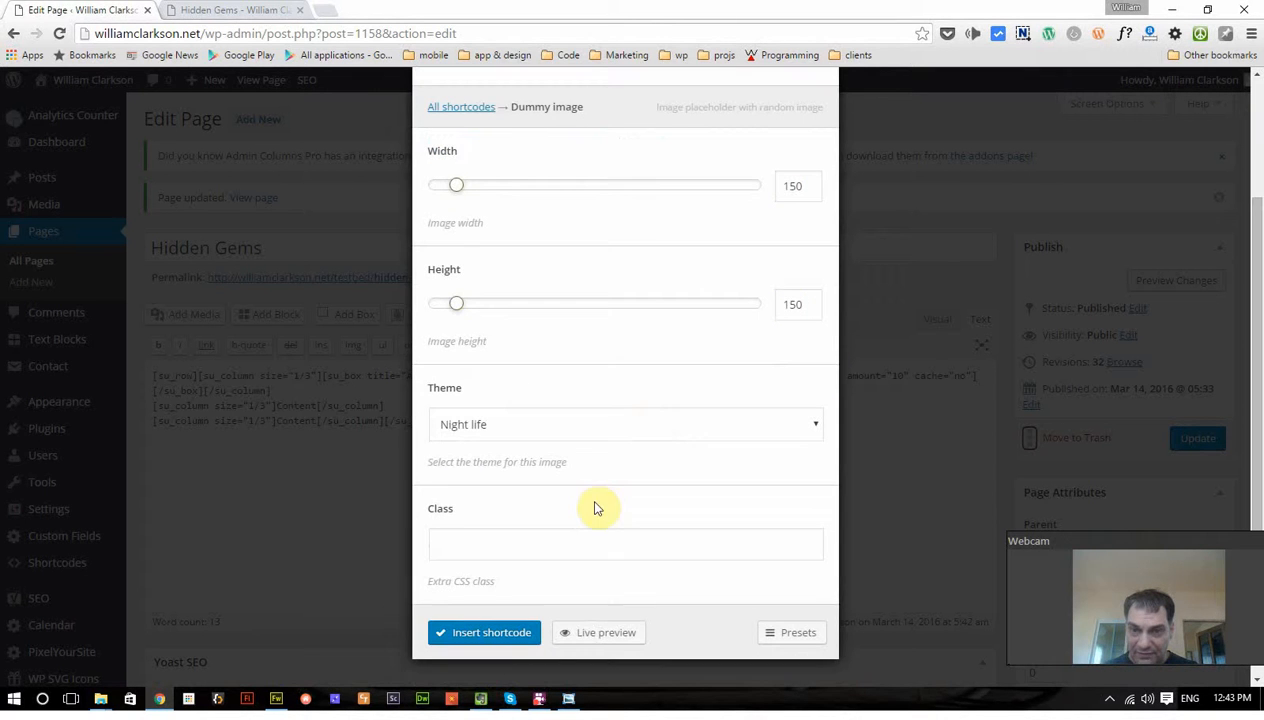
pyautogui.click(624, 424)
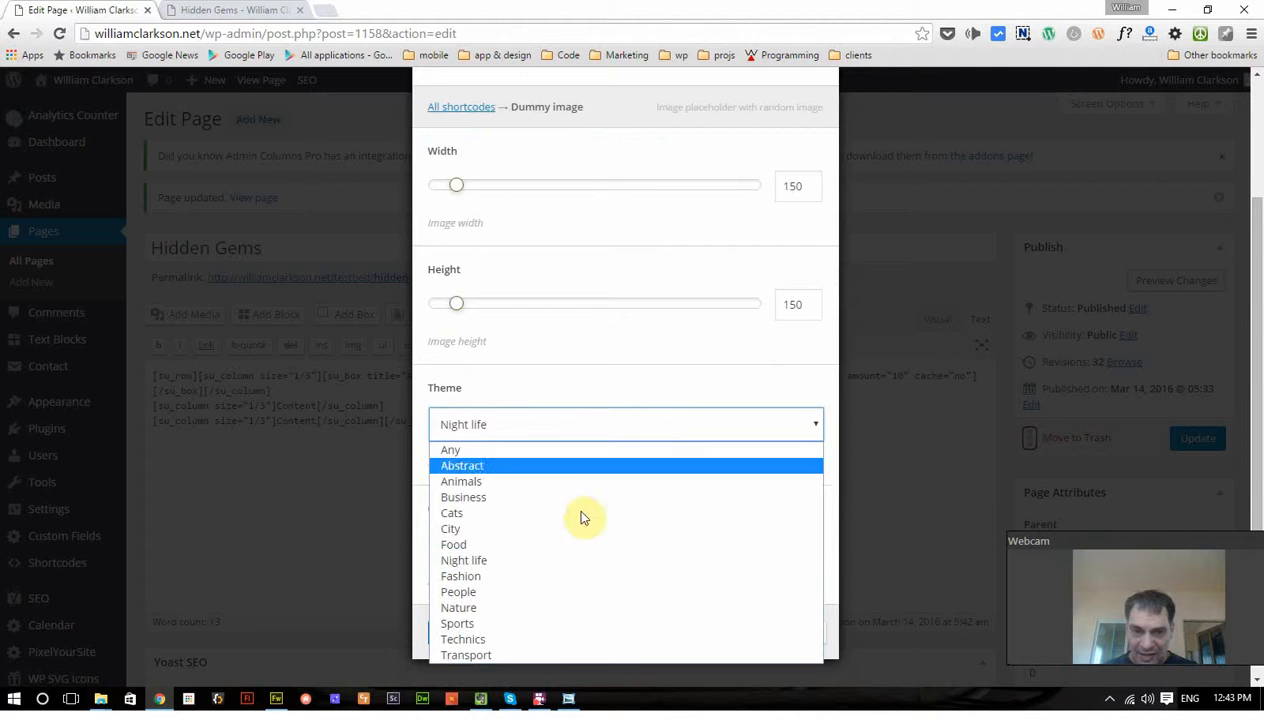
pyautogui.moveTo(531, 528)
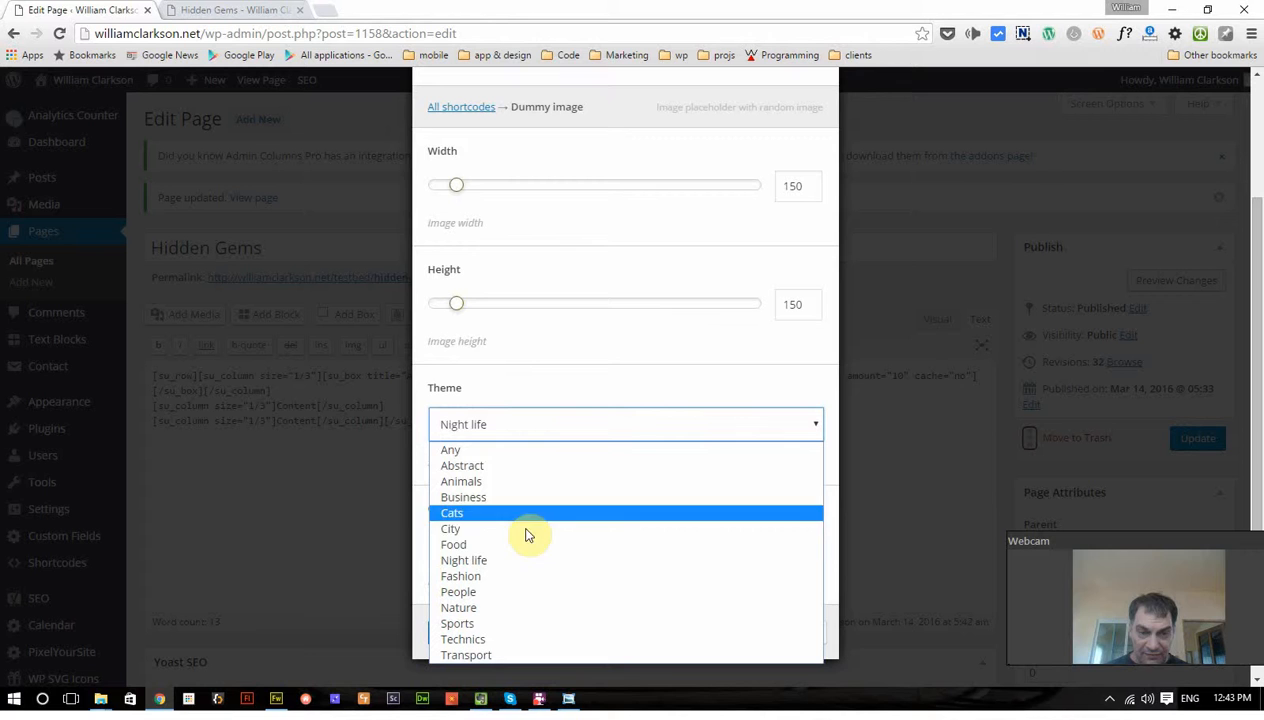
pyautogui.moveTo(505, 544)
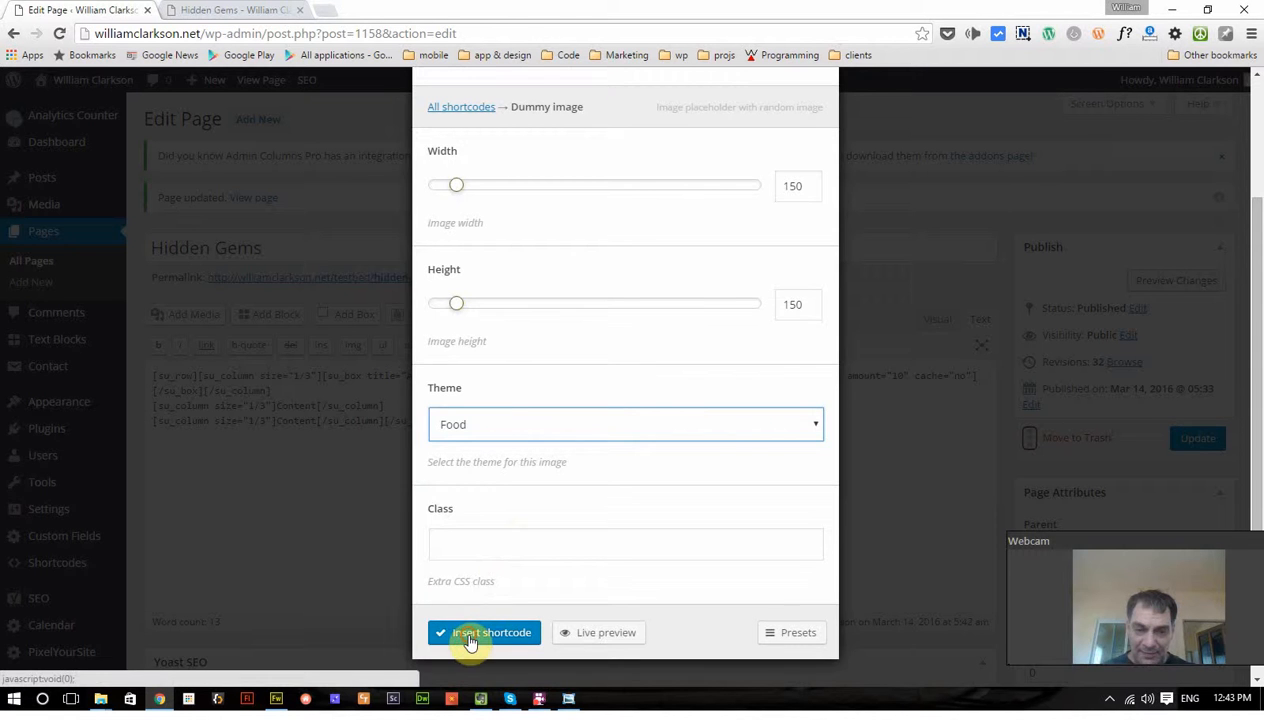
pyautogui.click(484, 632)
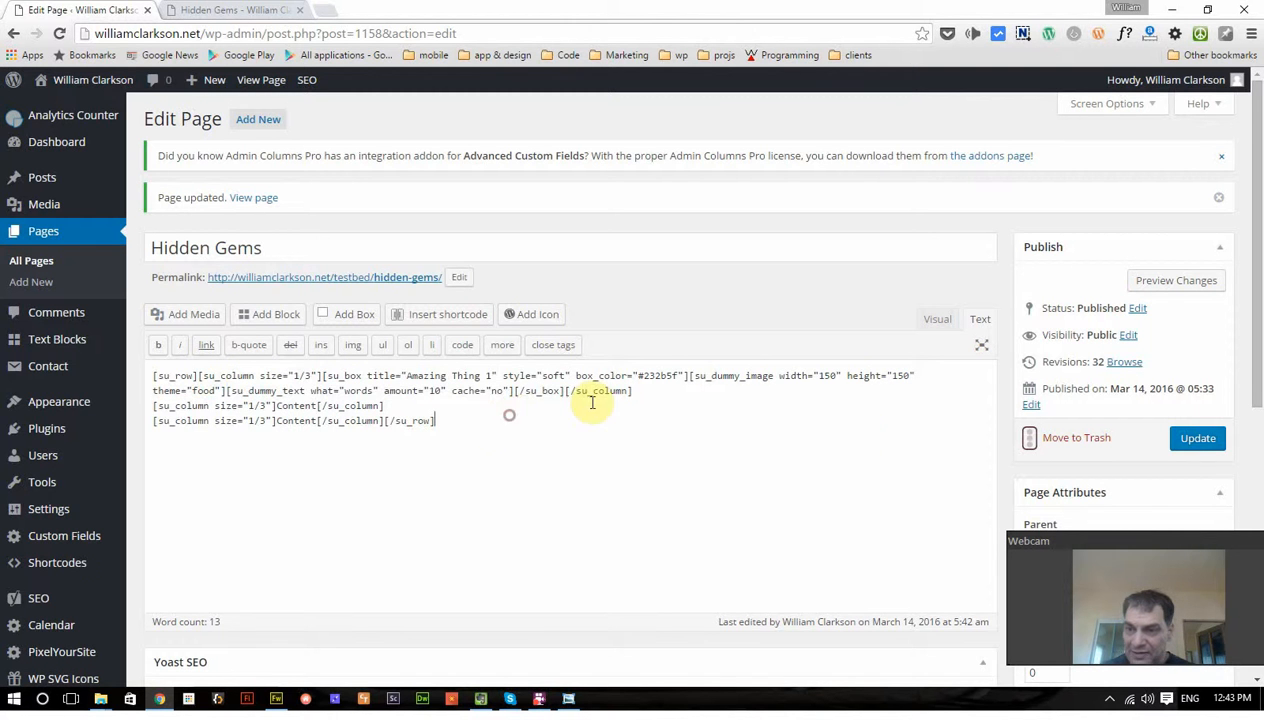
# Step: Reload the live Hidden Gems tab and scroll to the food photo above the dummy words
pyautogui.click(235, 10)
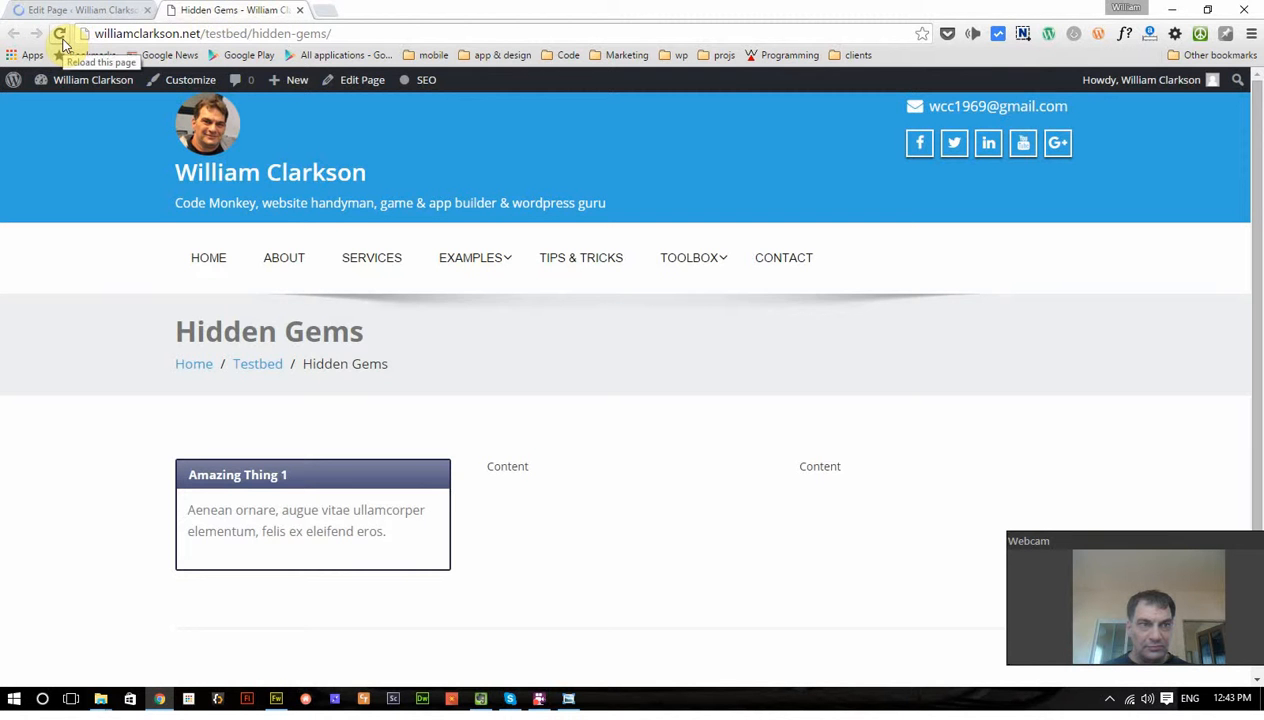
pyautogui.click(59, 33)
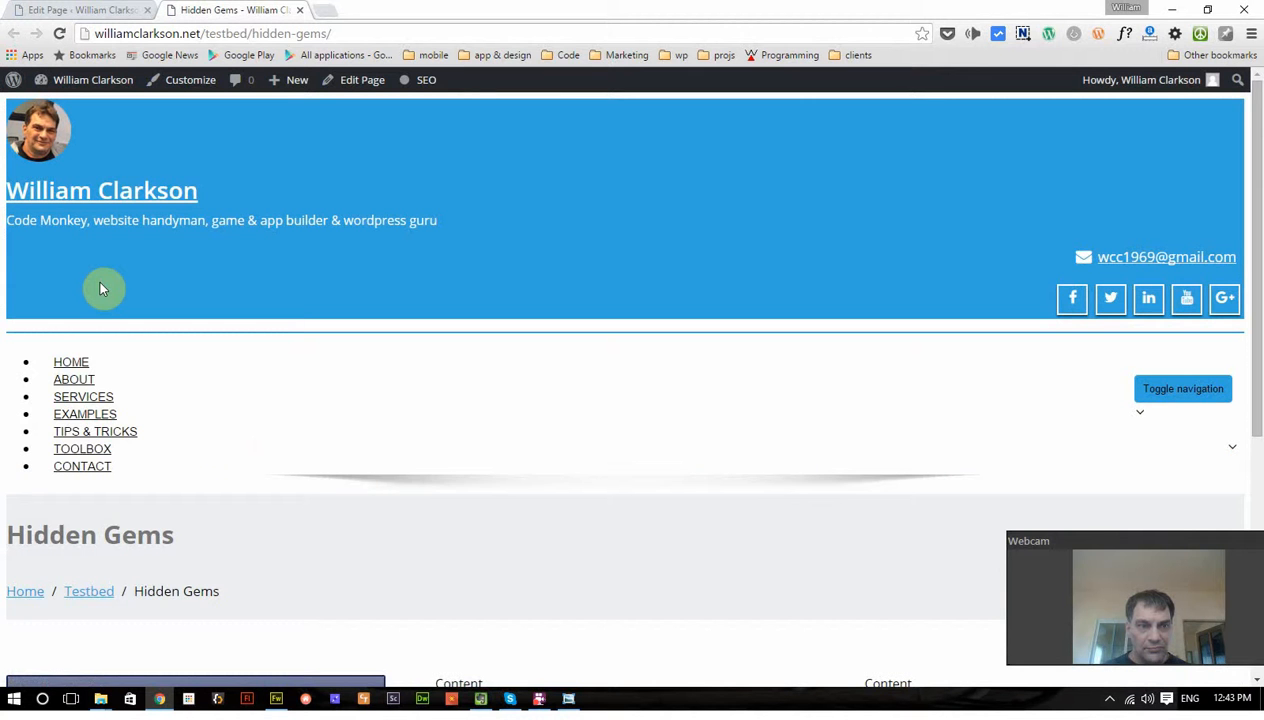
pyautogui.scroll(-3)
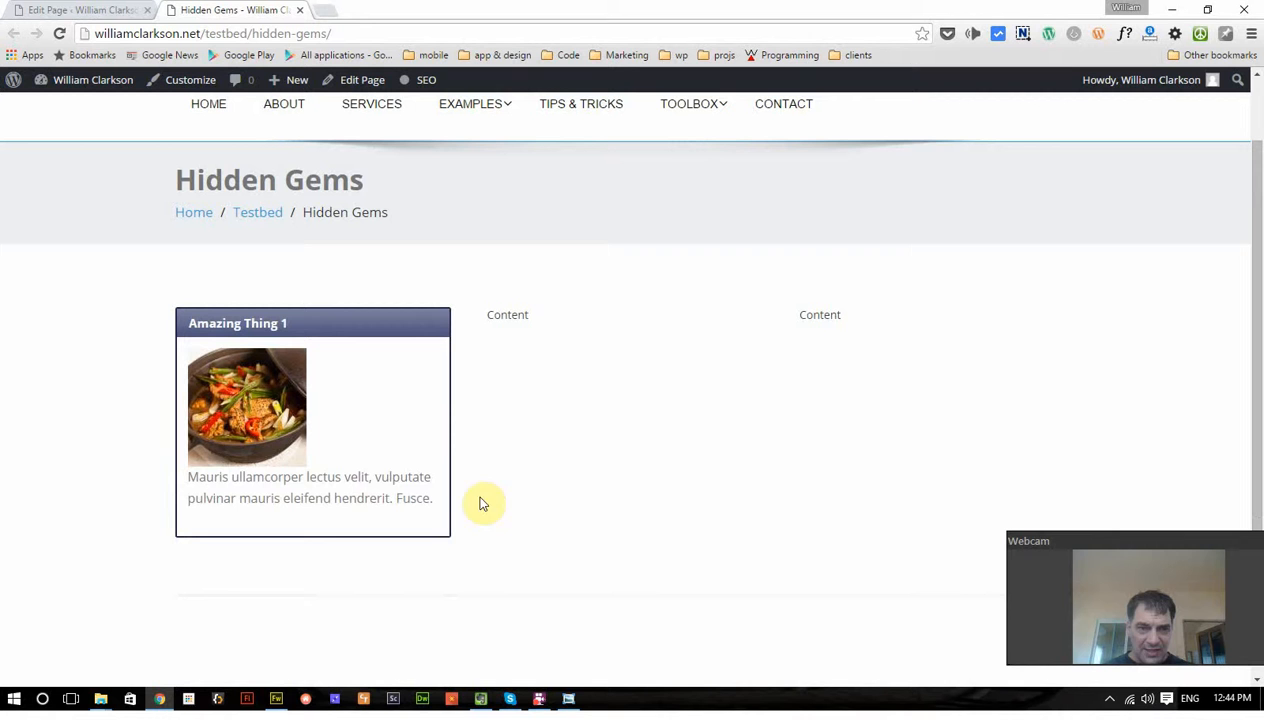
pyautogui.moveTo(247, 405)
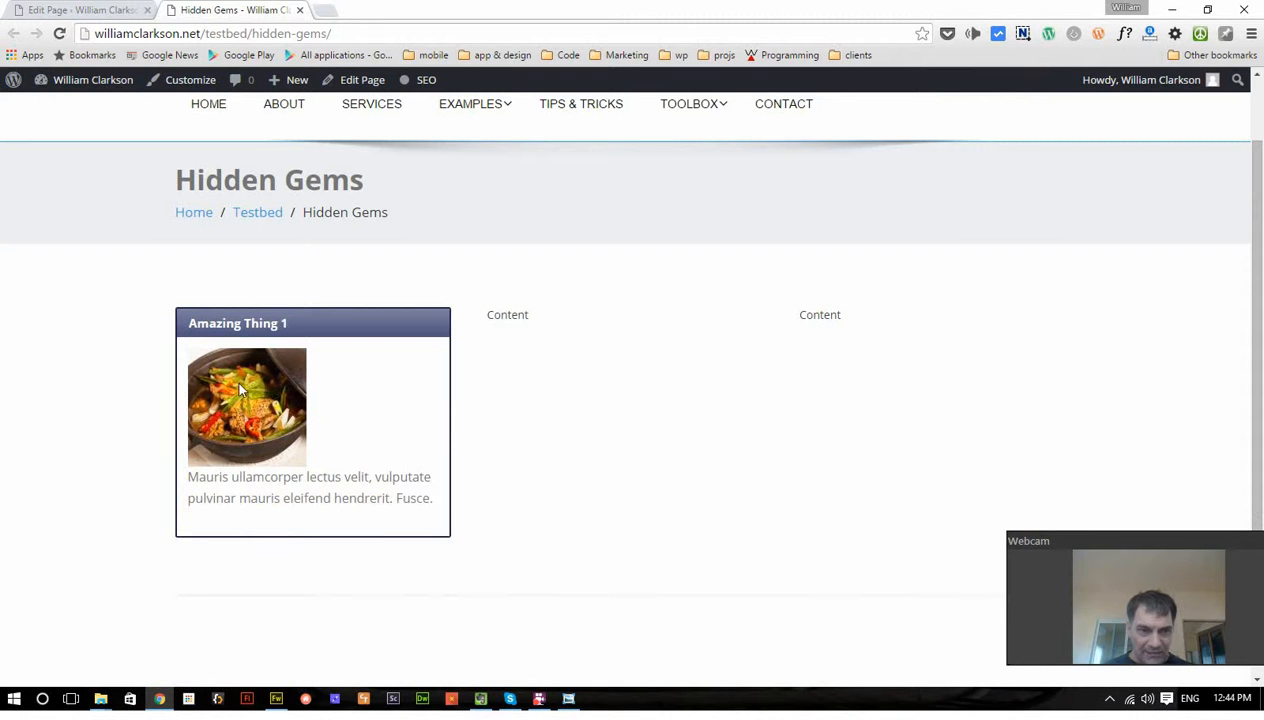
pyautogui.doubleClick(251, 476)
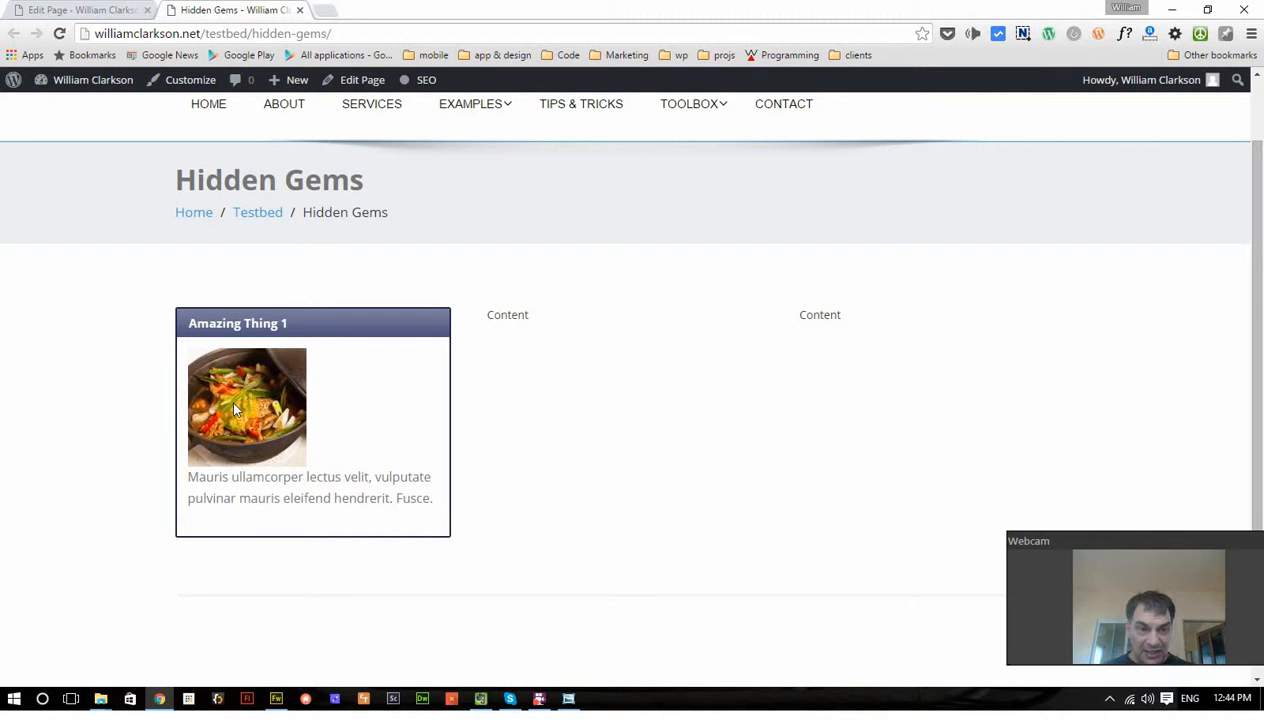
pyautogui.moveTo(255, 432)
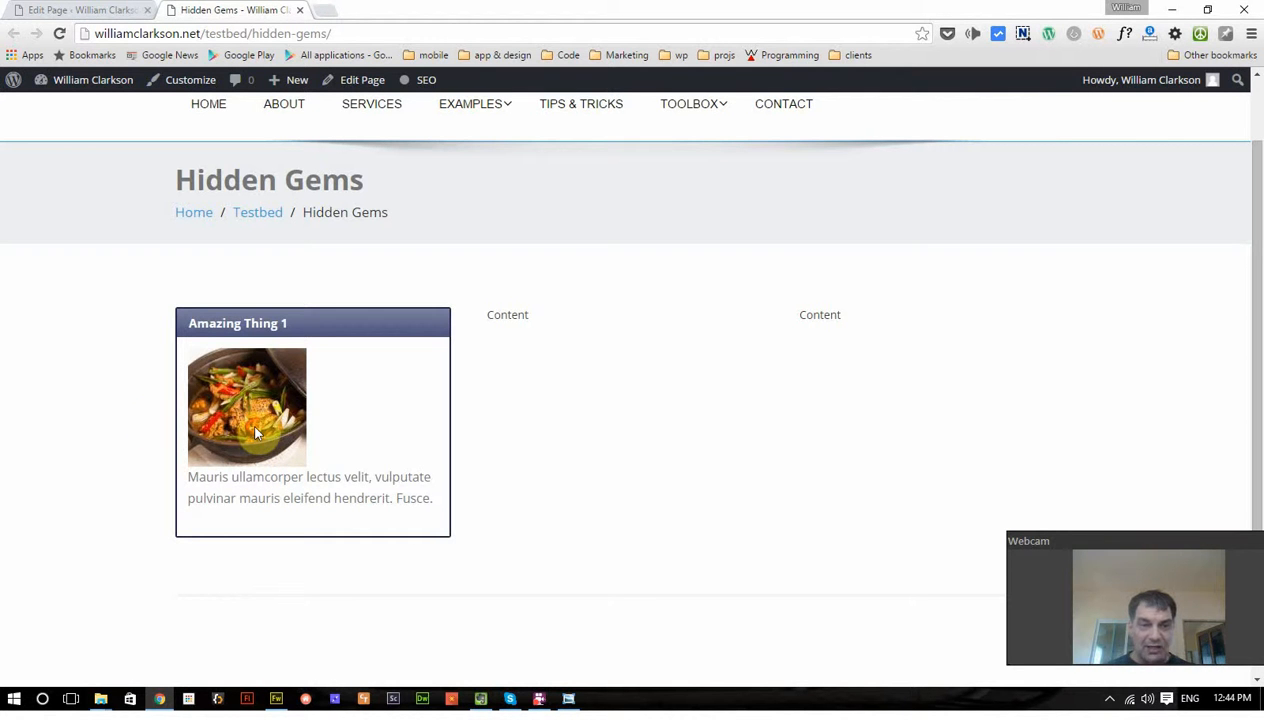
pyautogui.moveTo(303, 424)
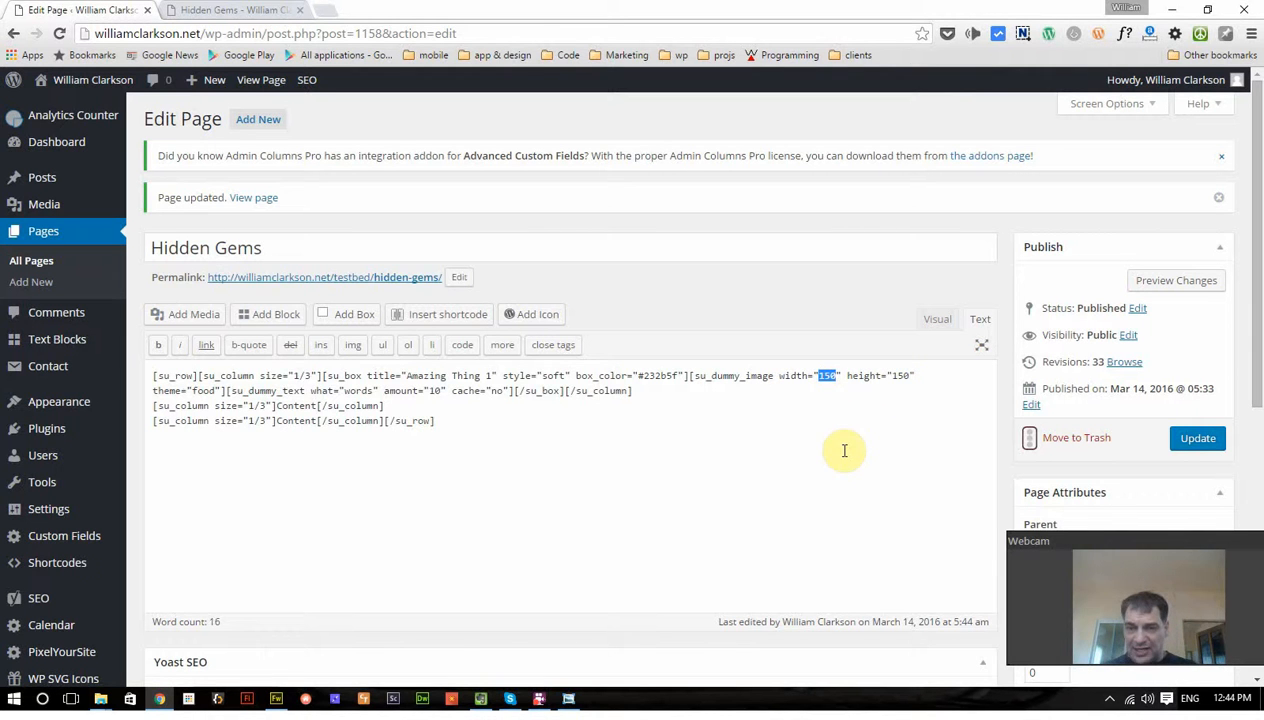
# Step: Change the dummy image width to 30 and view the resulting food photo live
pyautogui.write('30')
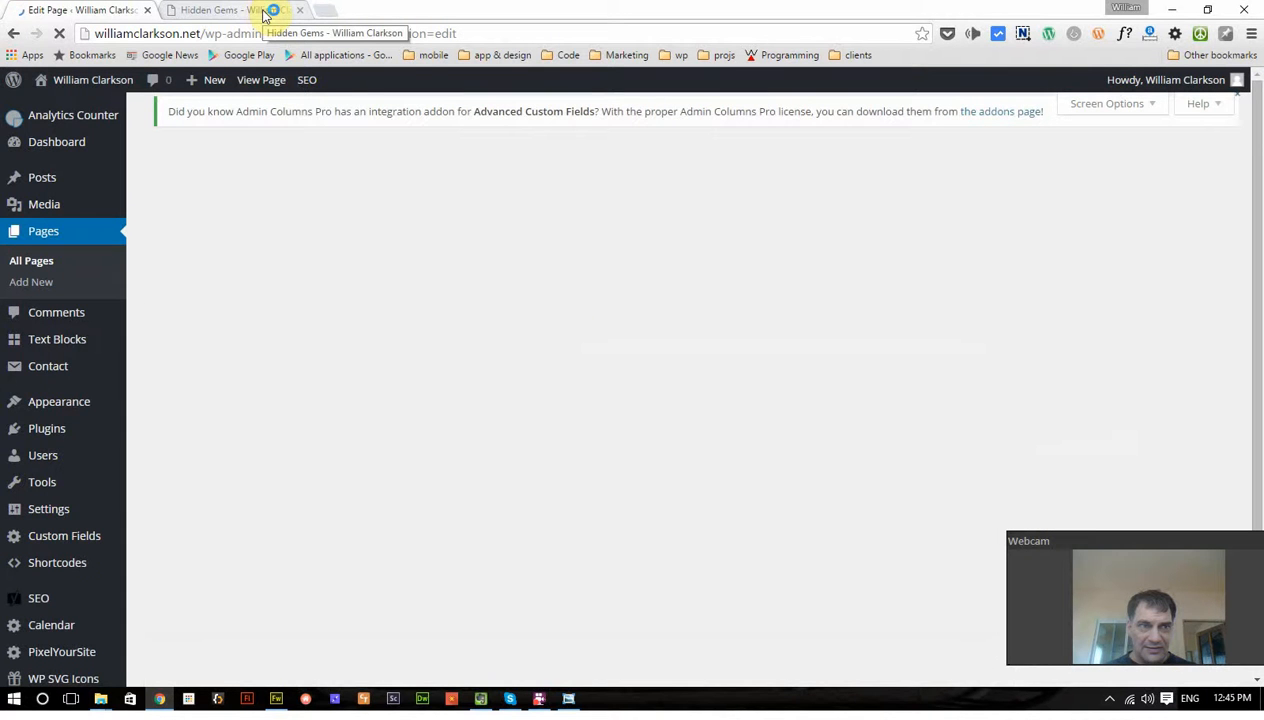
pyautogui.click(235, 10)
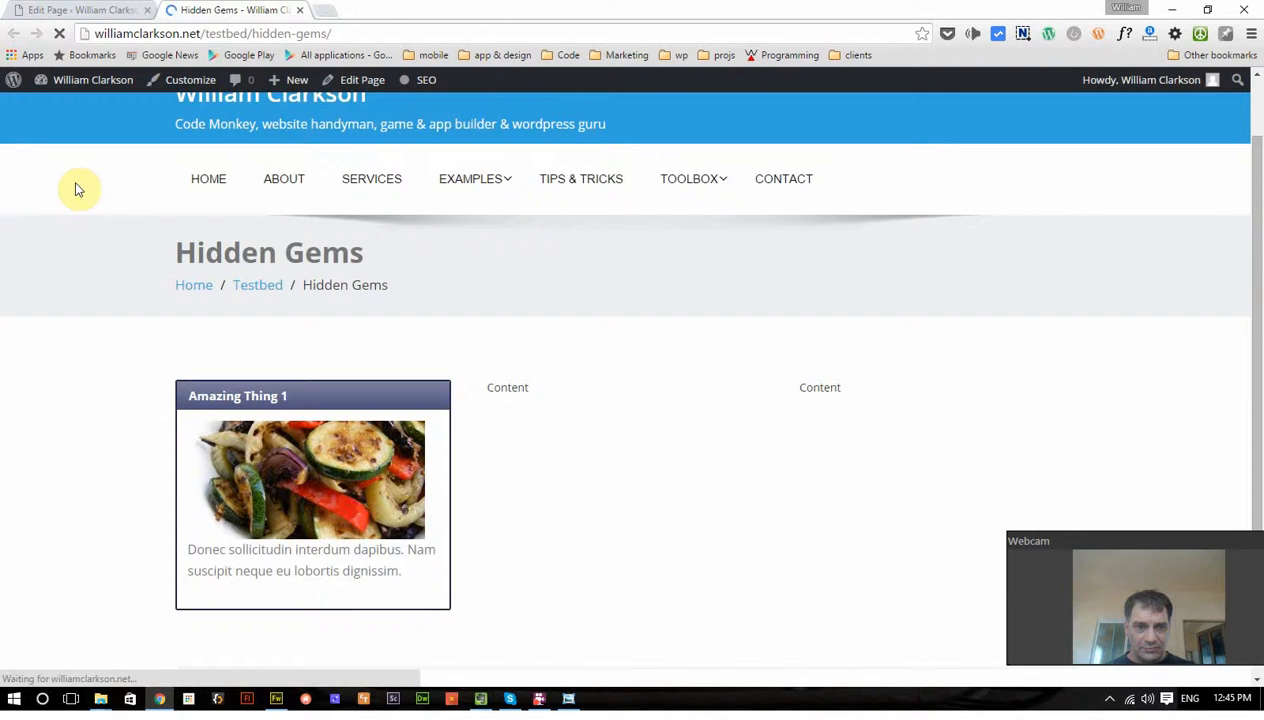
pyautogui.scroll(-3)
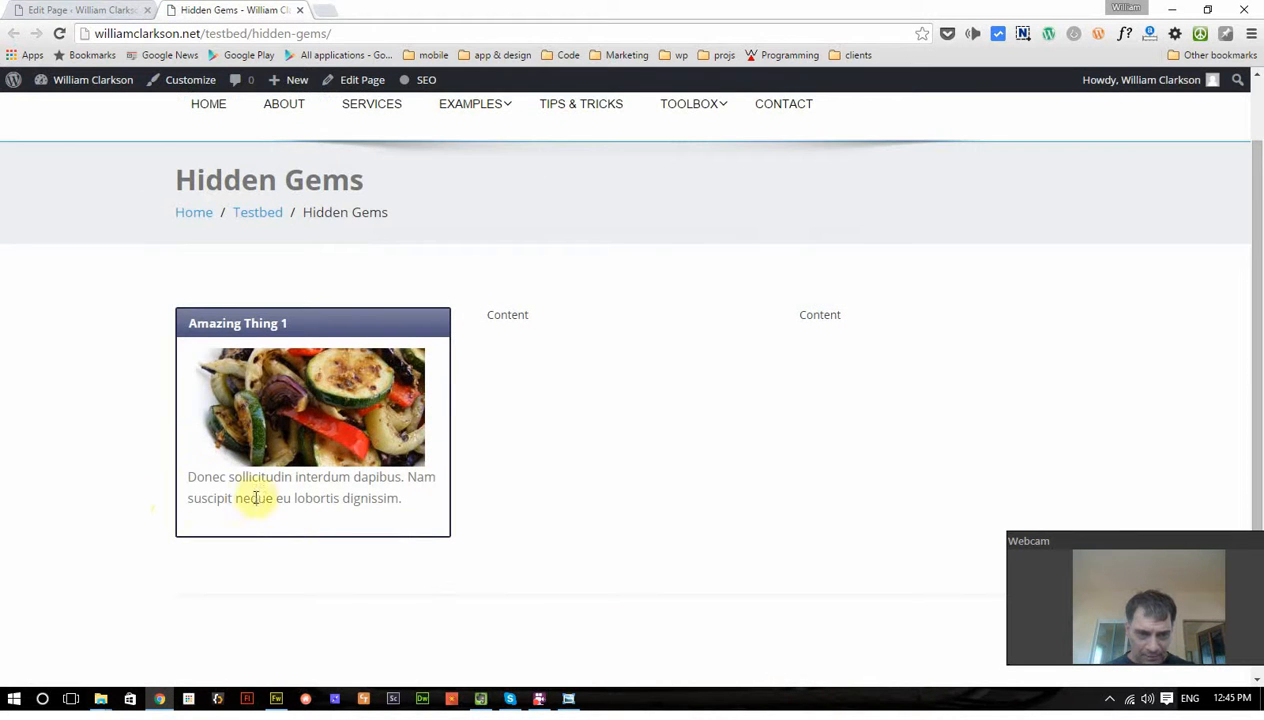
pyautogui.moveTo(428, 450)
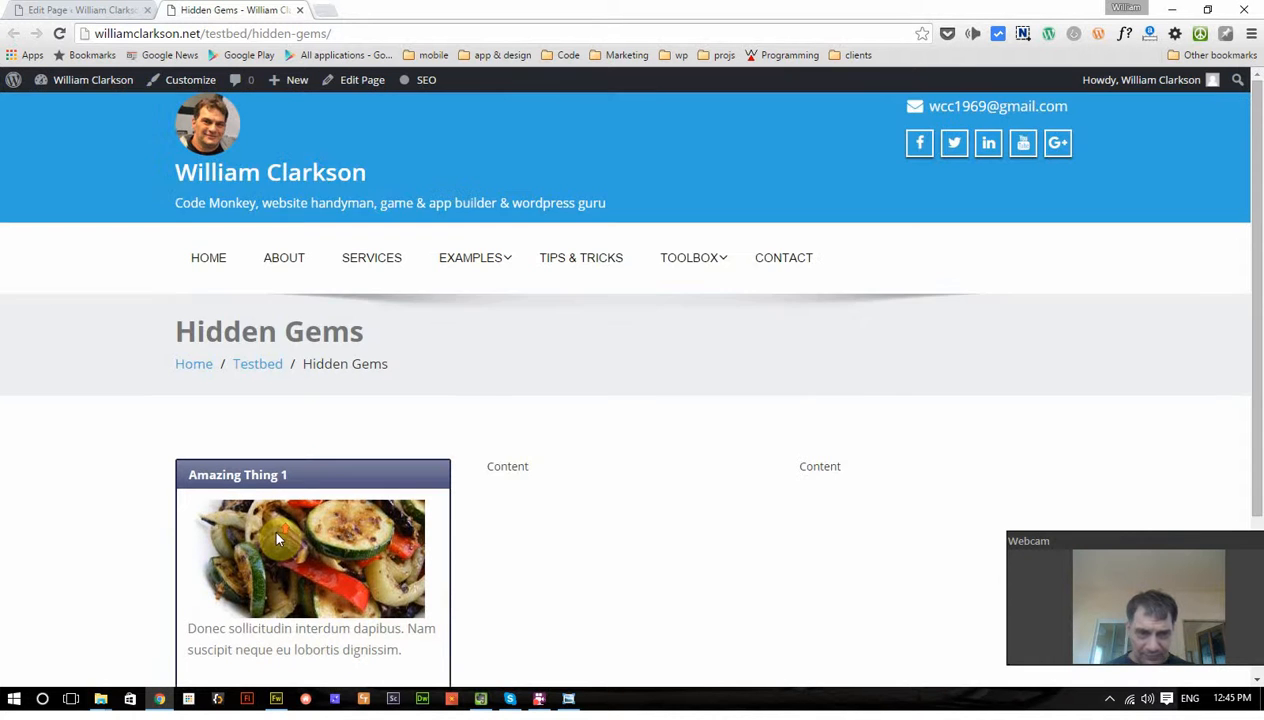
pyautogui.scroll(-3)
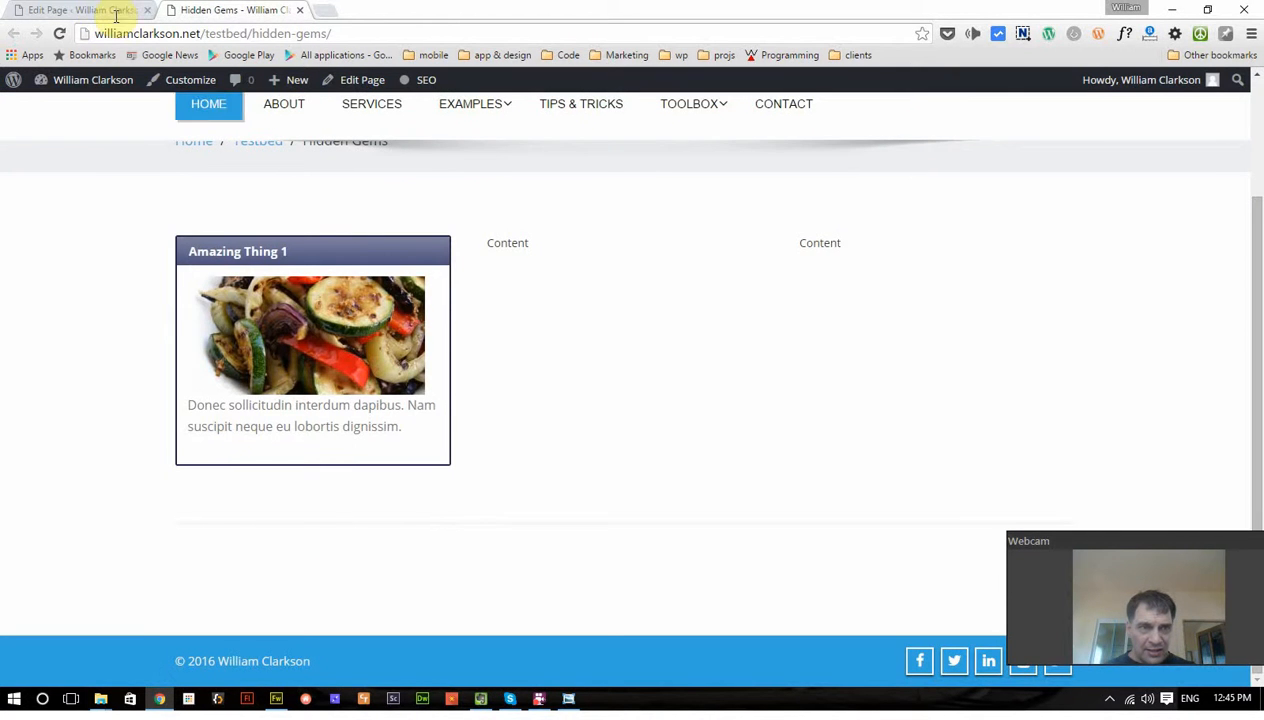
# Step: Paste the dark blue su_box shortcode into columns two and three, update, and view the page
pyautogui.click(80, 10)
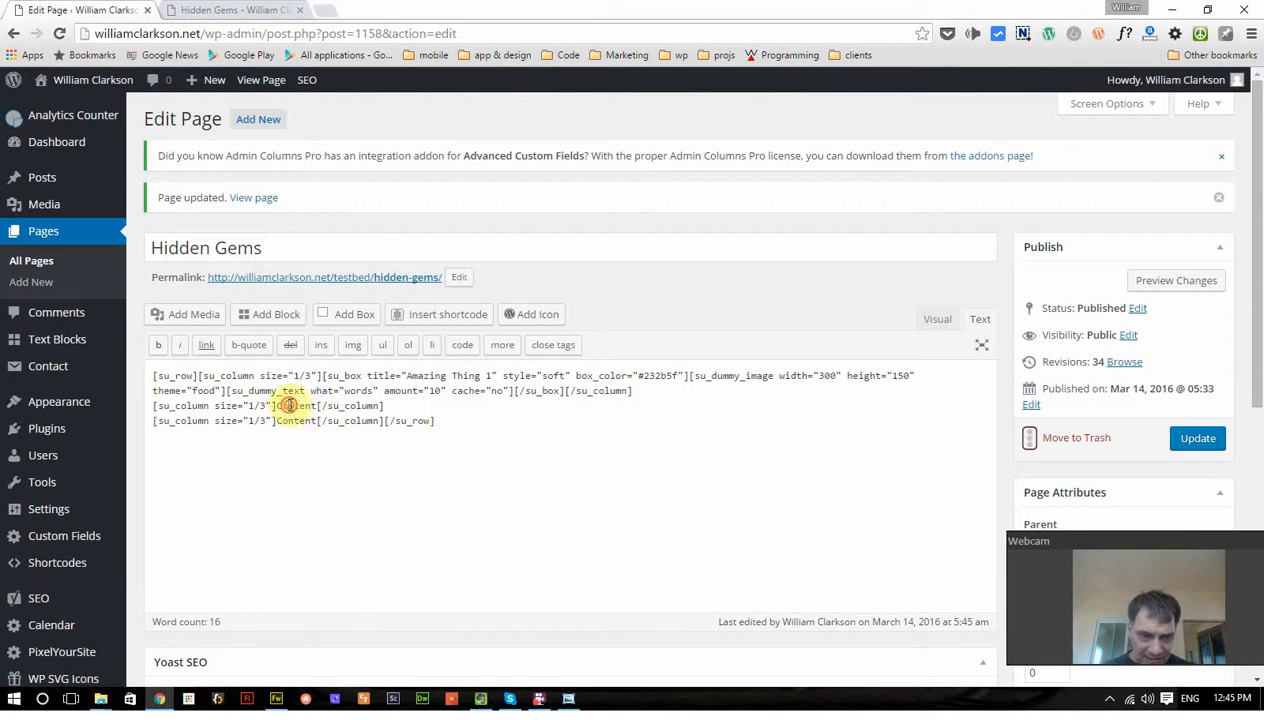
pyautogui.doubleClick(297, 420)
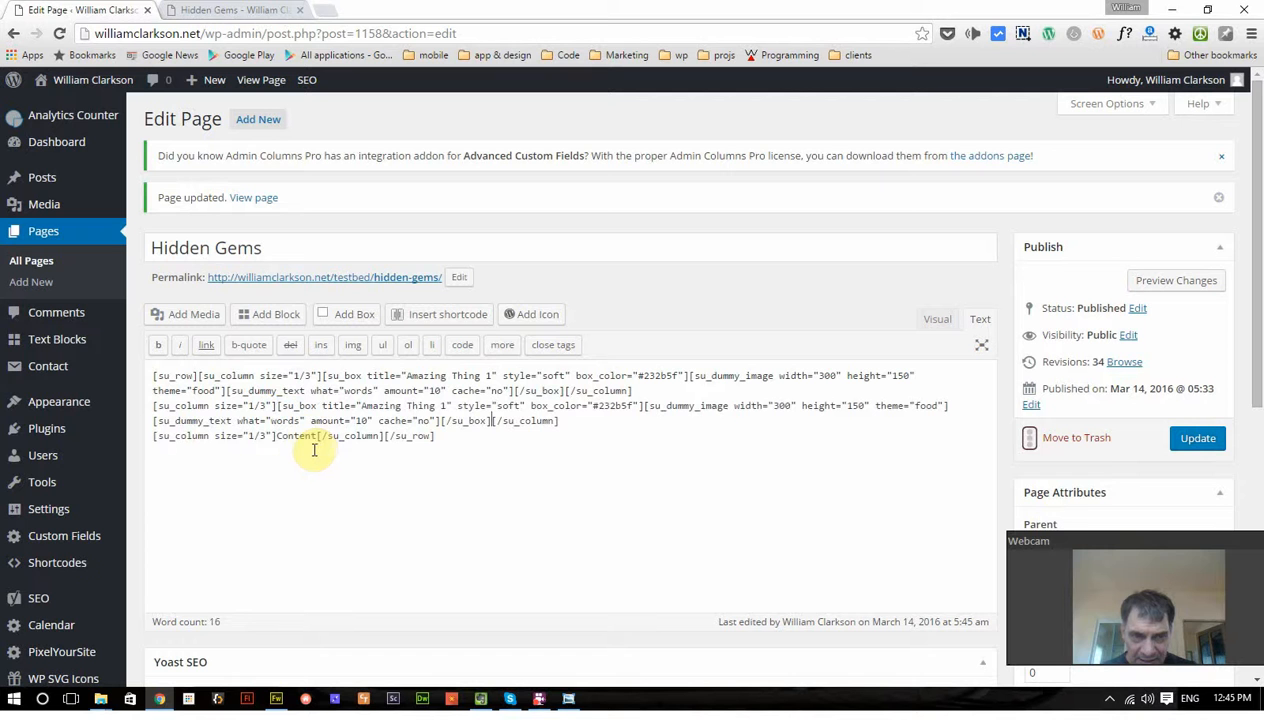
pyautogui.doubleClick(296, 435)
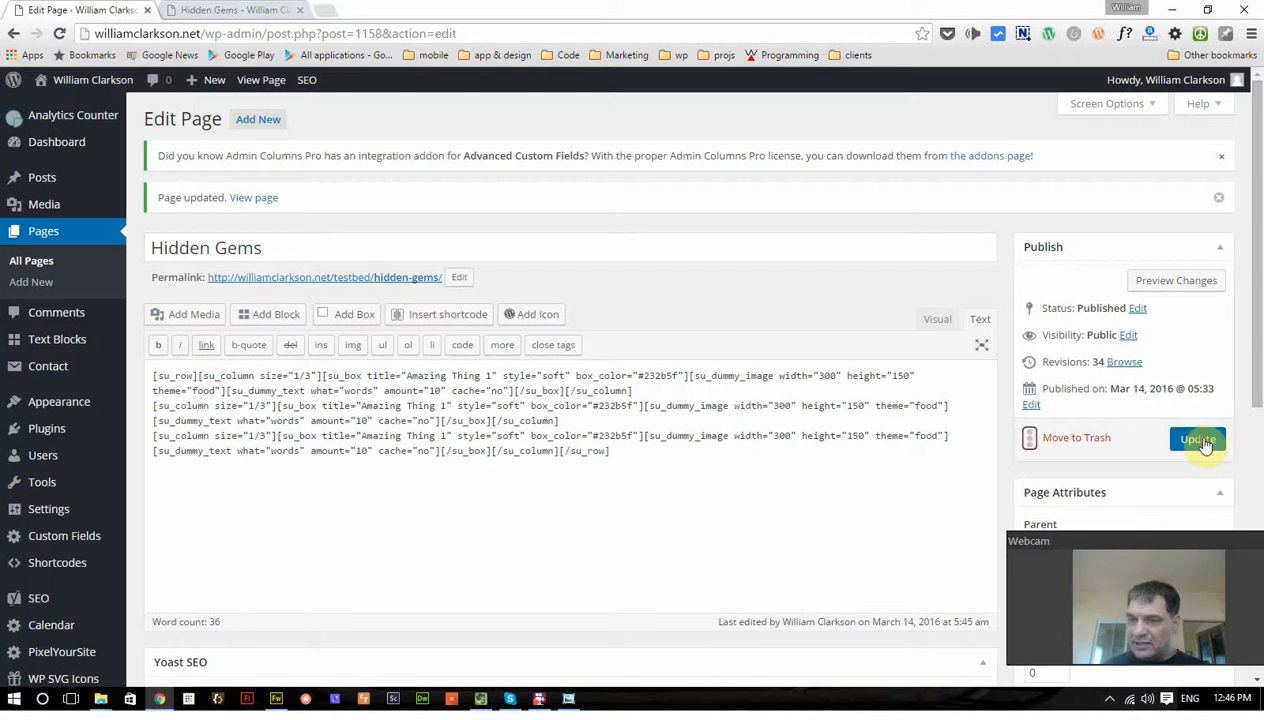
pyautogui.click(1197, 438)
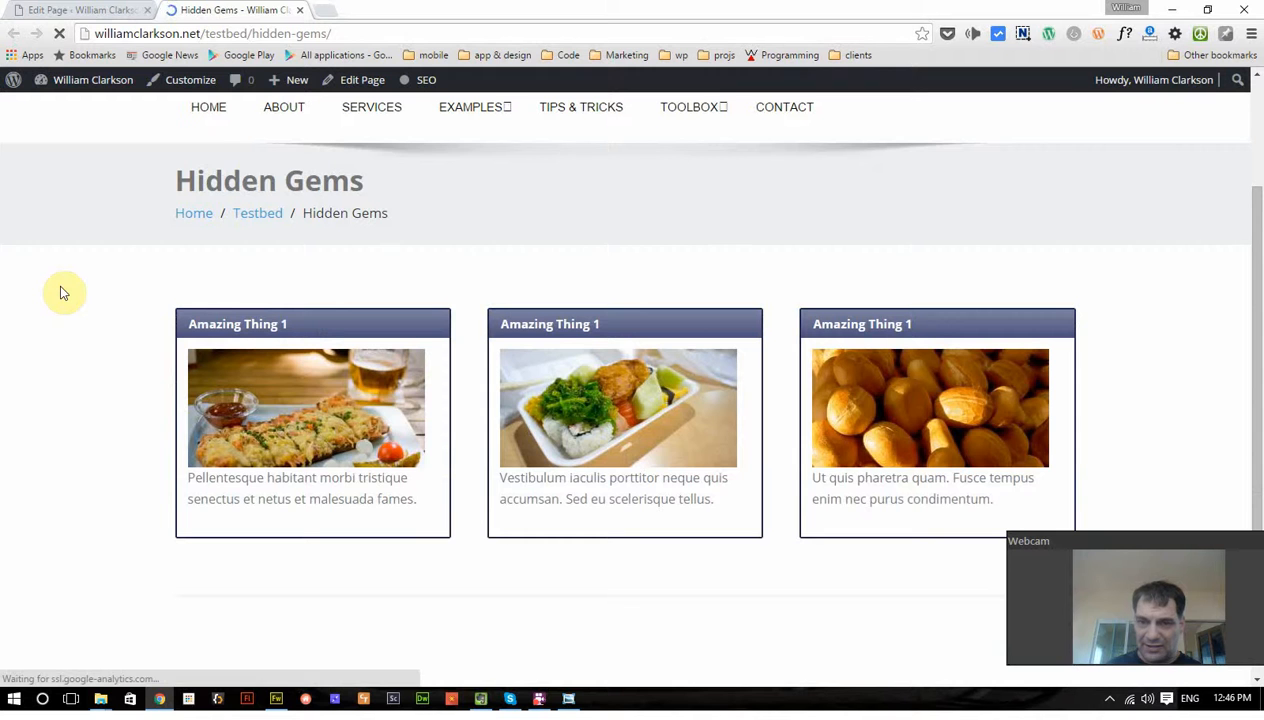
pyautogui.scroll(-3)
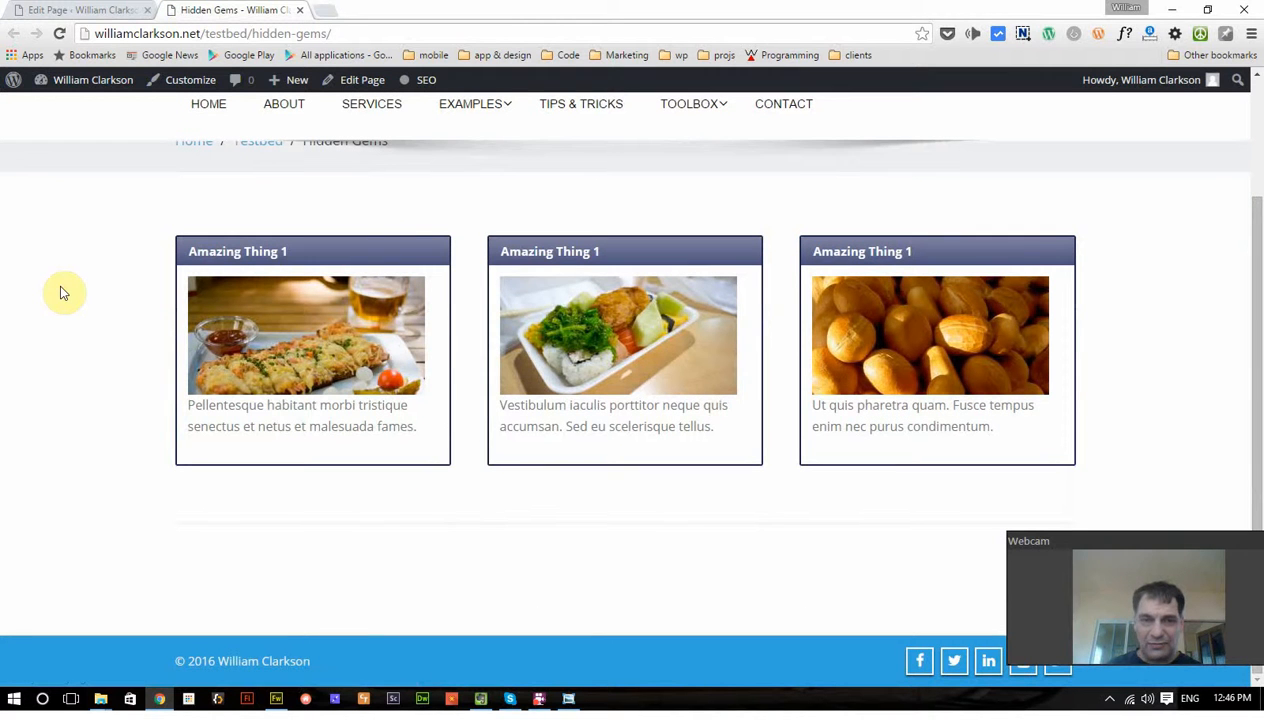
pyautogui.moveTo(884, 513)
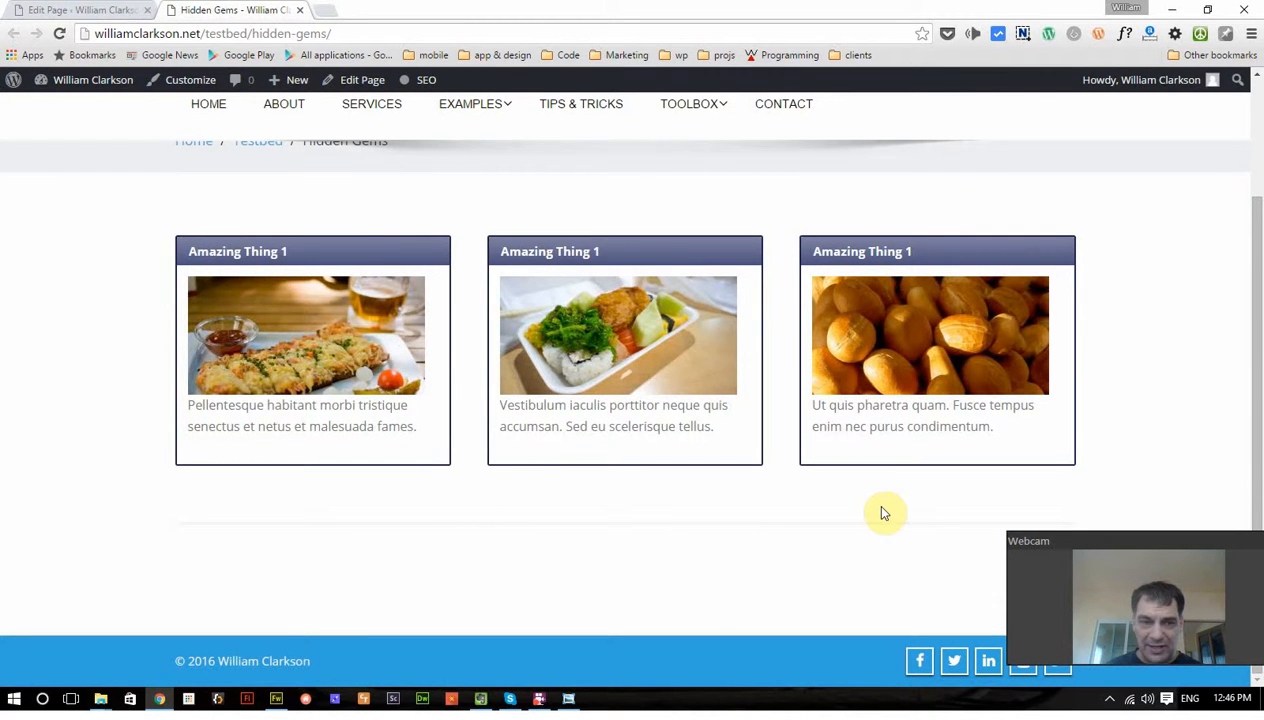
pyautogui.moveTo(644, 519)
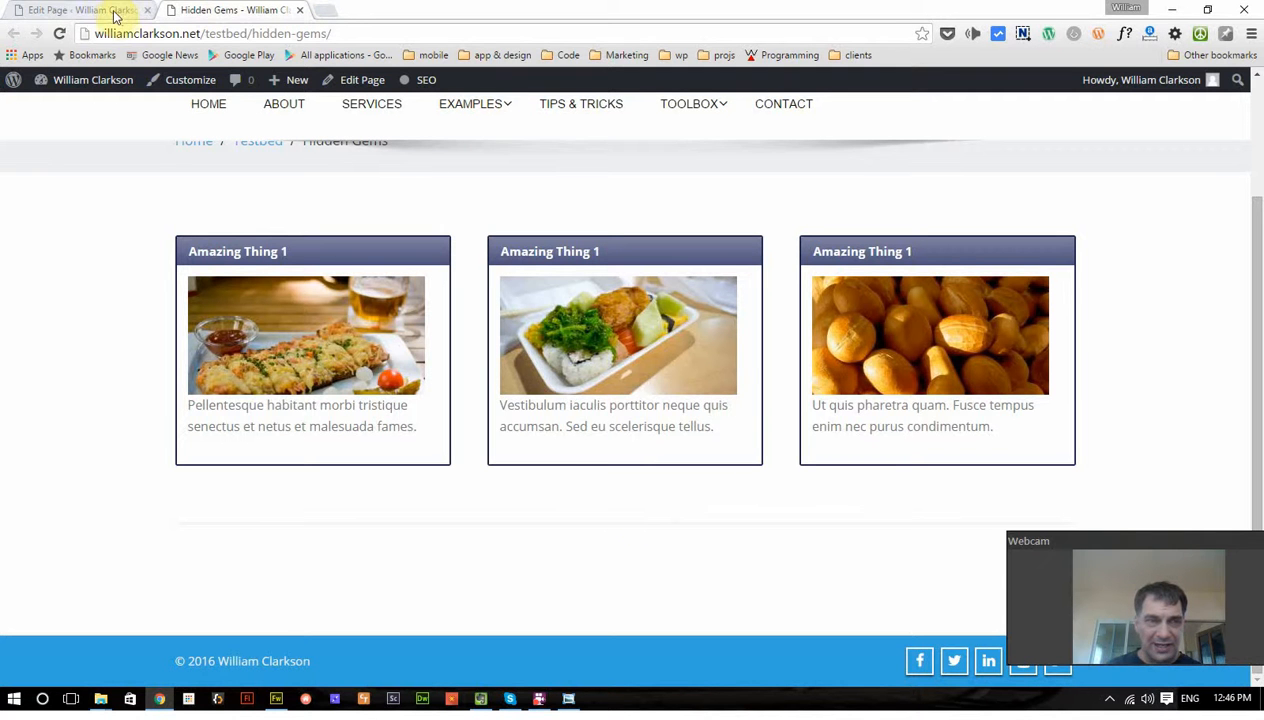
pyautogui.moveTo(80, 10)
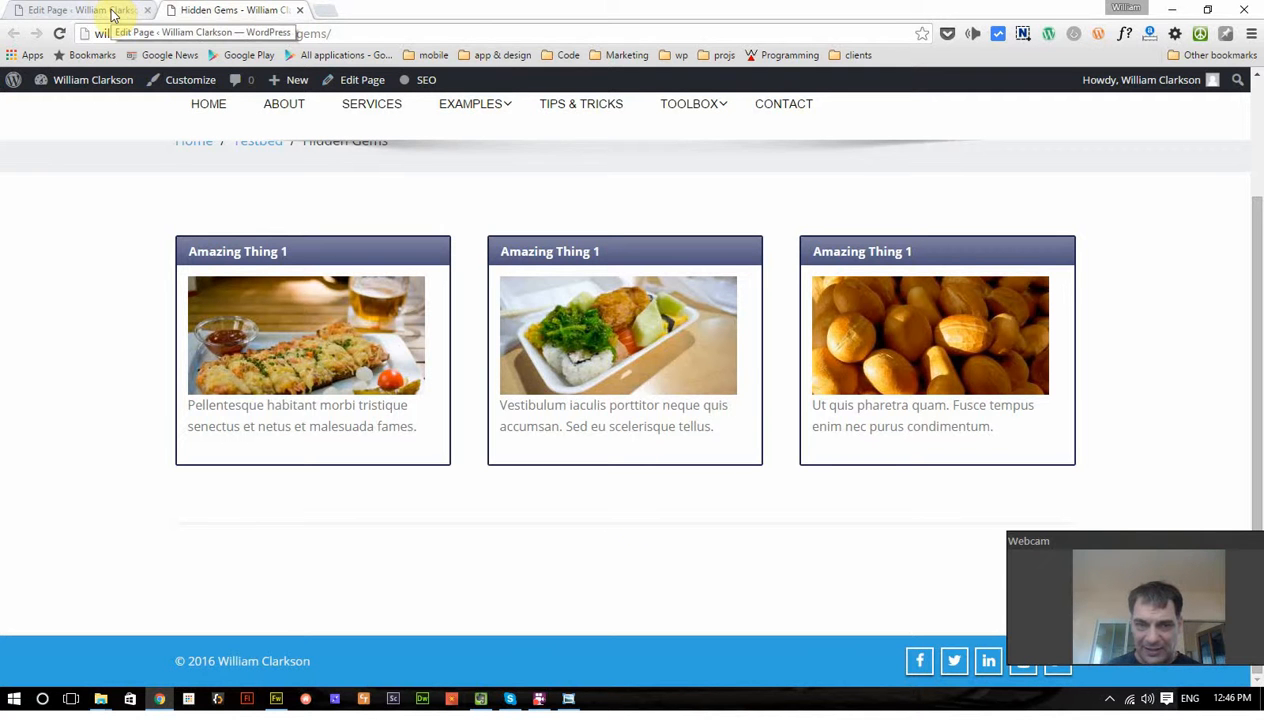
# Step: Insert a Note shortcode with a pink background and 'Today's Specials!' text below the boxes
pyautogui.click(75, 10)
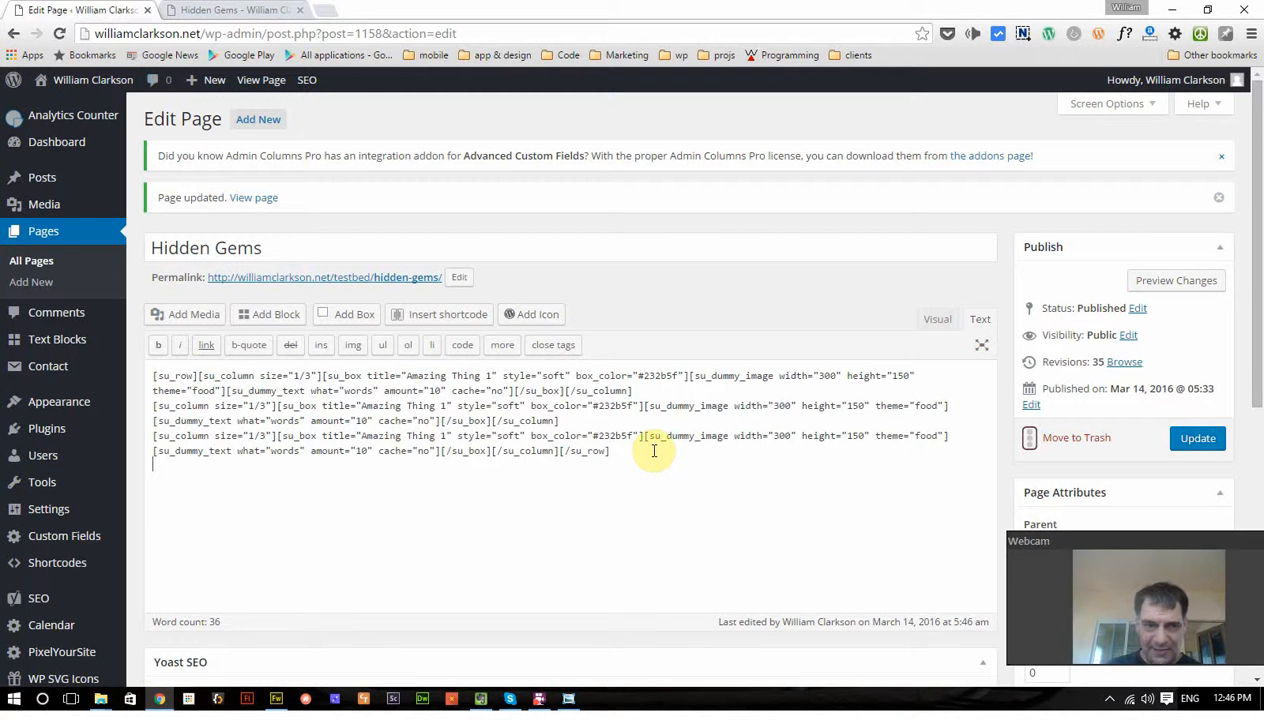
pyautogui.click(447, 314)
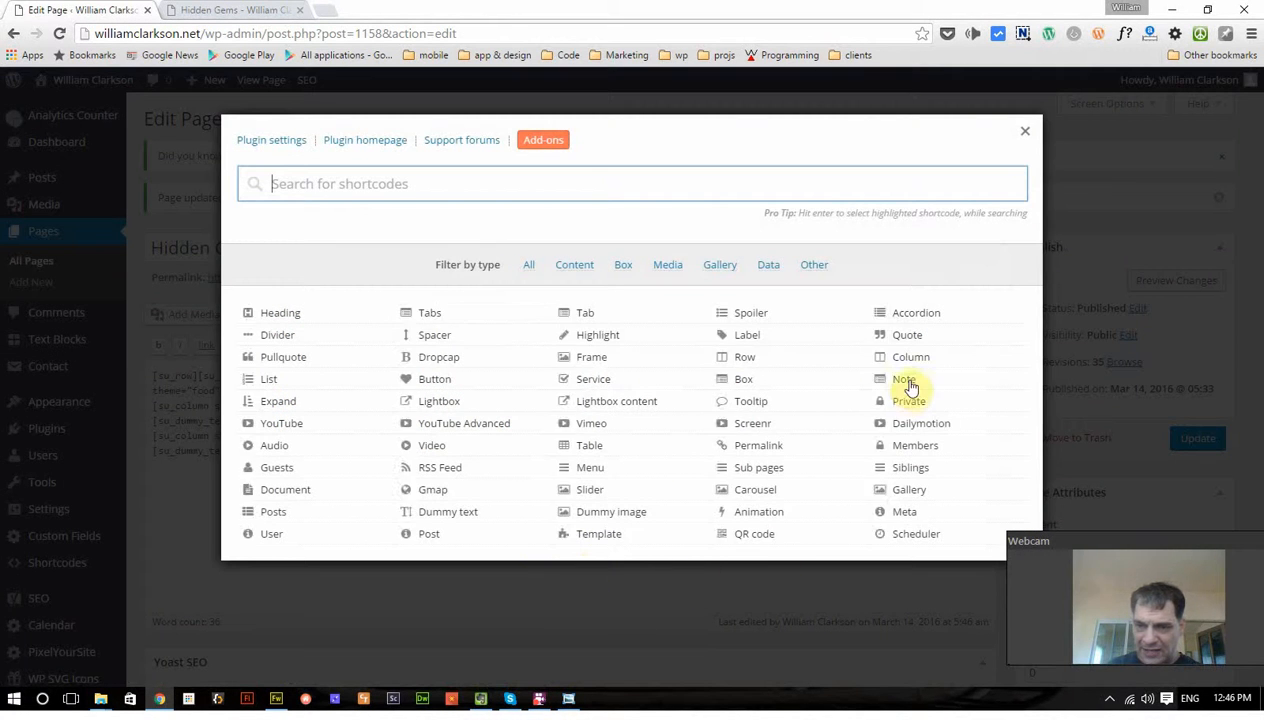
pyautogui.click(904, 379)
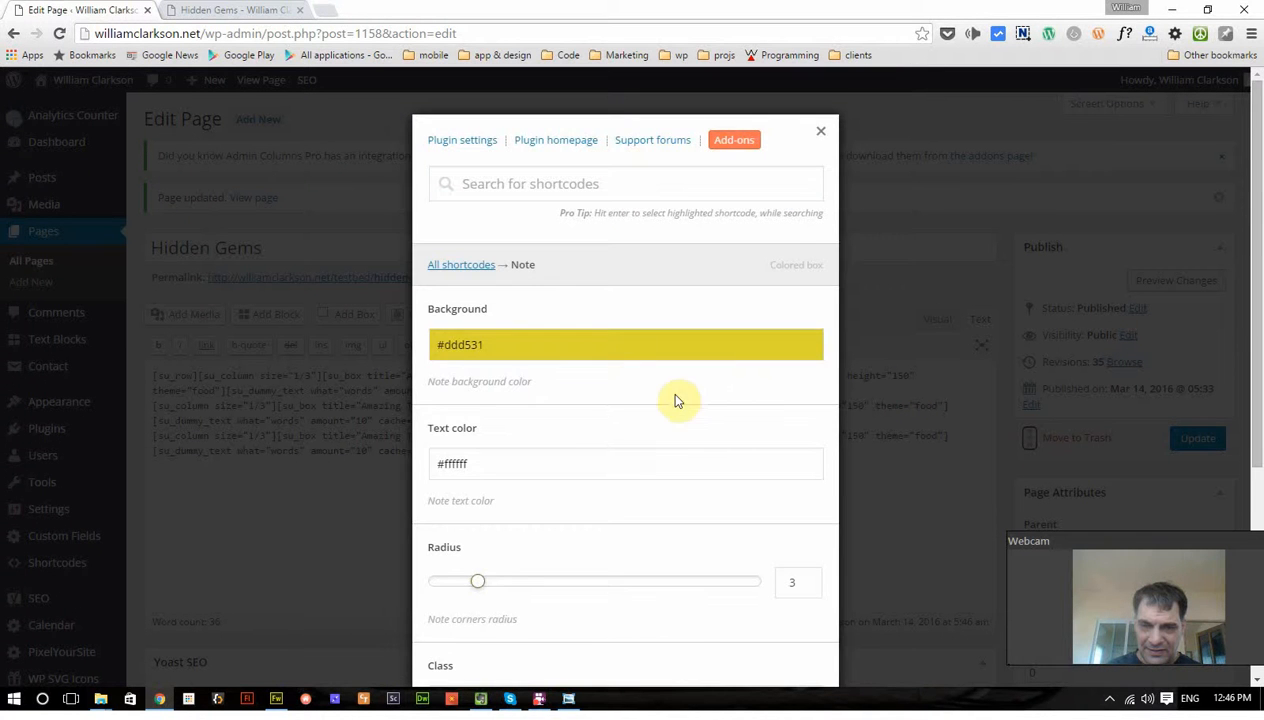
pyautogui.click(625, 344)
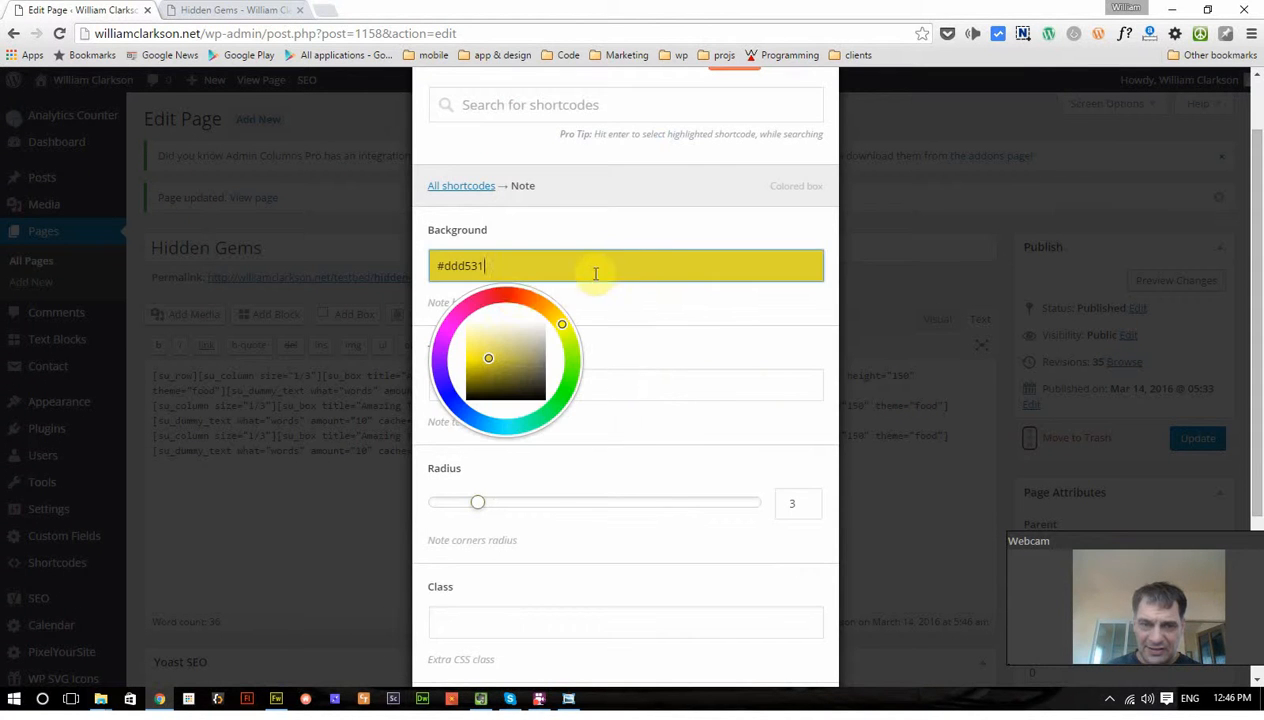
pyautogui.click(528, 296)
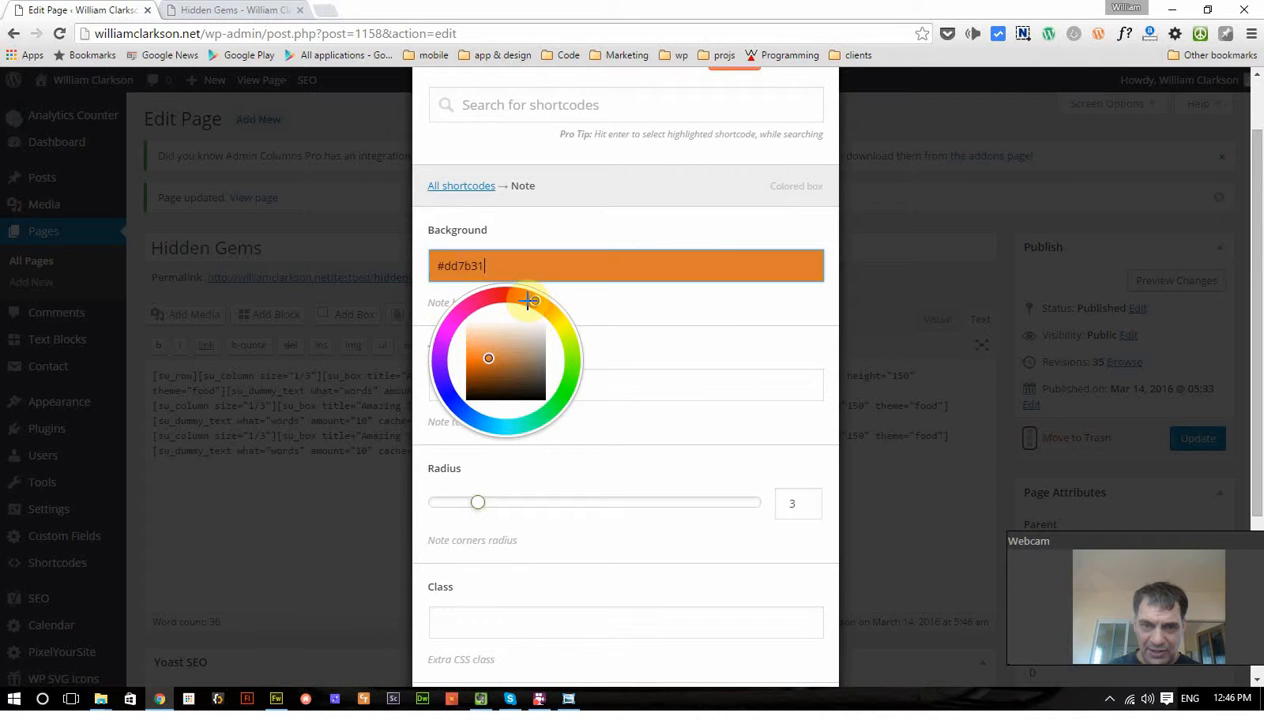
pyautogui.moveTo(531, 301); pyautogui.dragTo(478, 361)
pyautogui.write("Today's Spec")
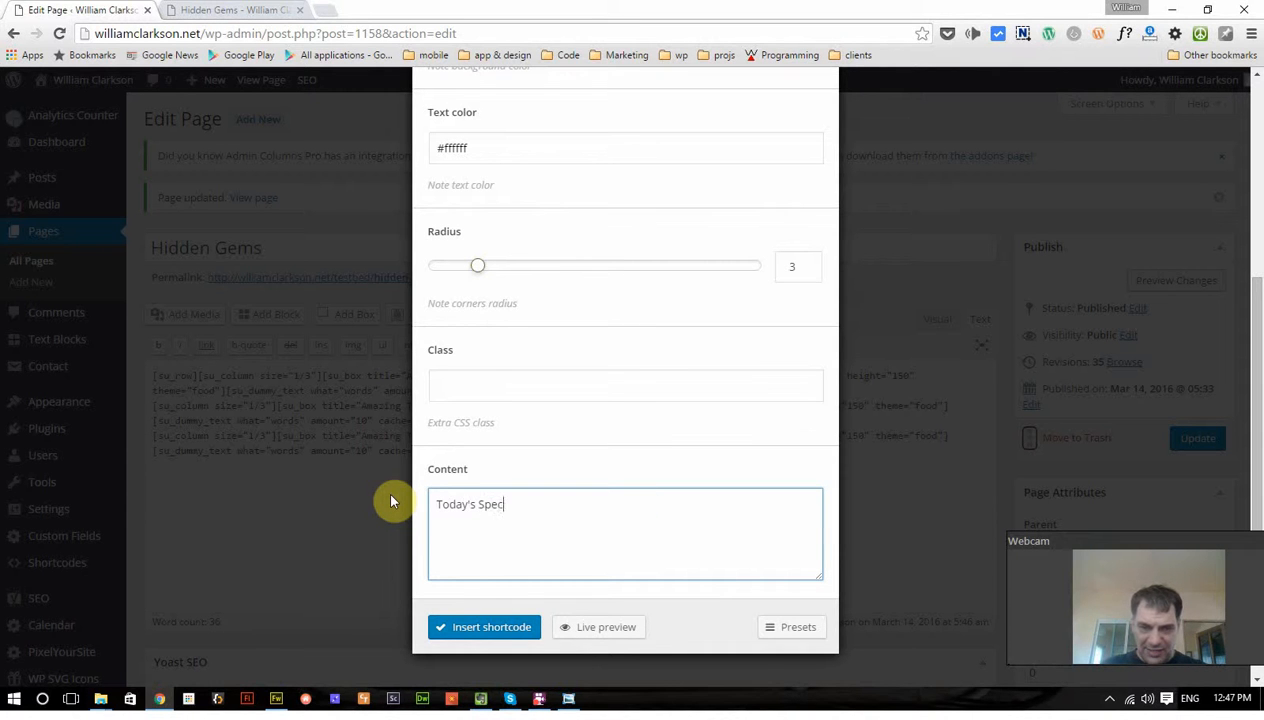
pyautogui.write('ials!')
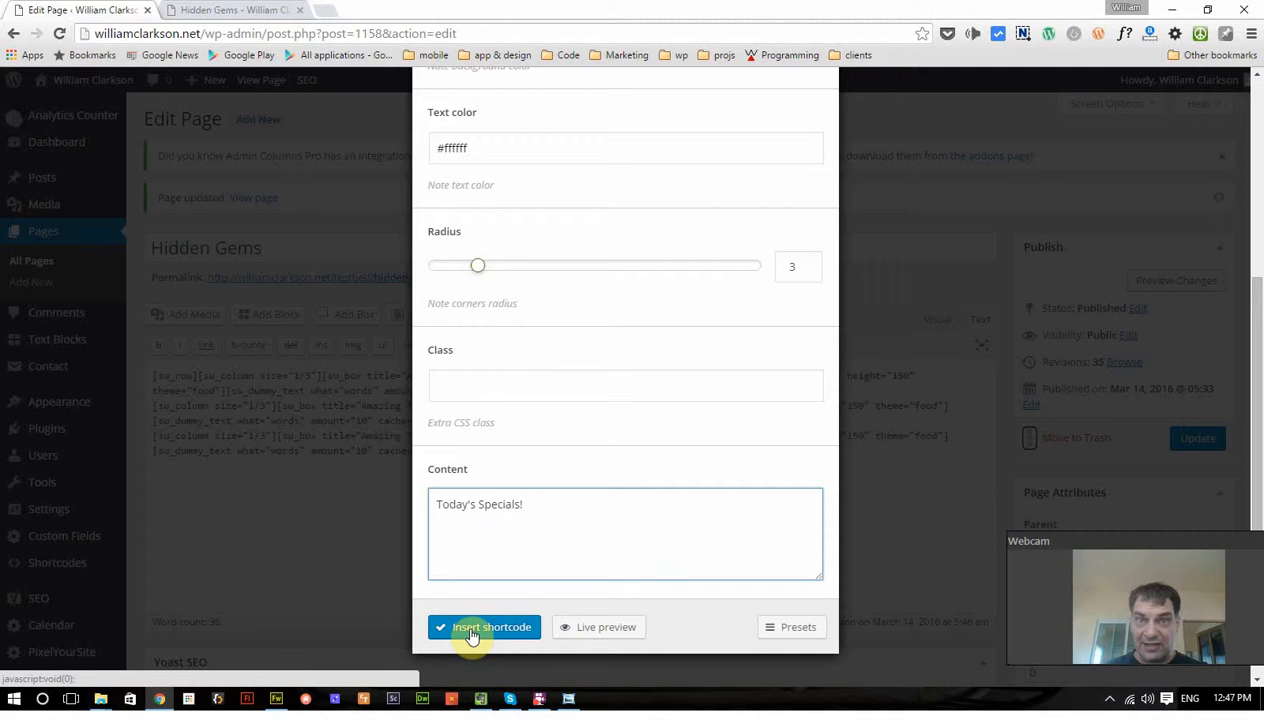
pyautogui.click(483, 627)
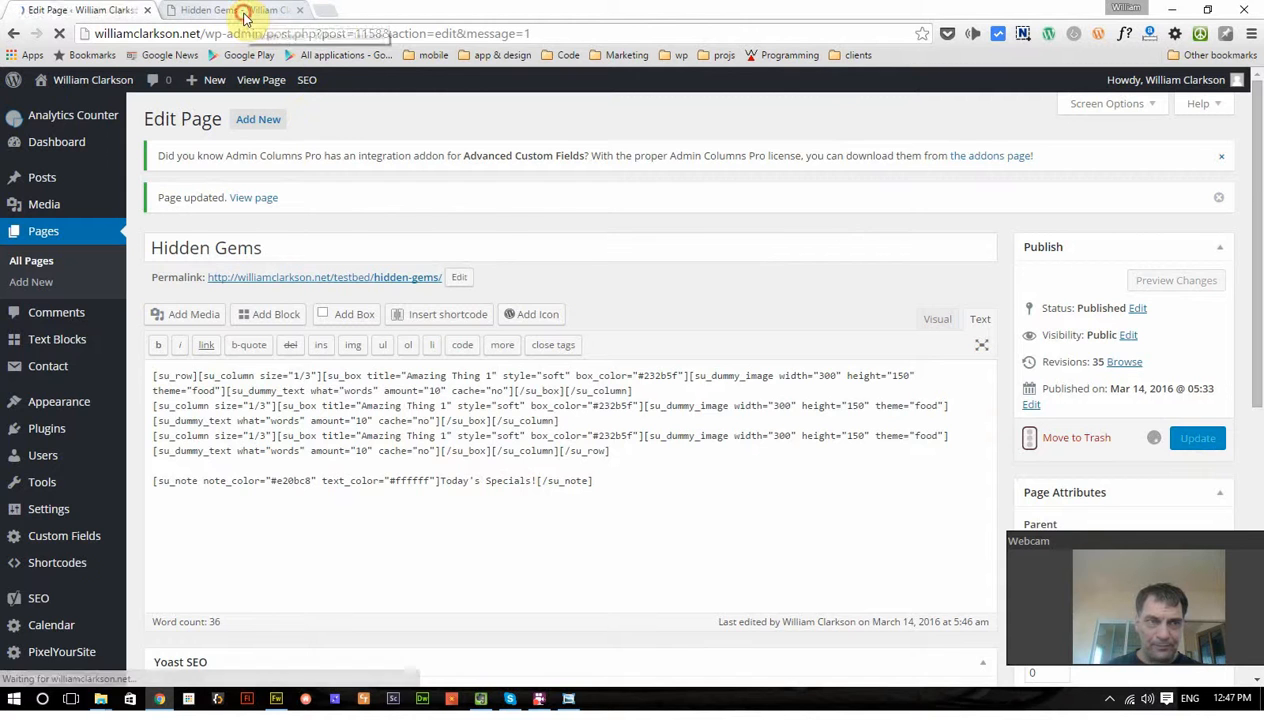
# Step: Reload the live Hidden Gems page and scroll to the pink note under the boxes
pyautogui.click(235, 10)
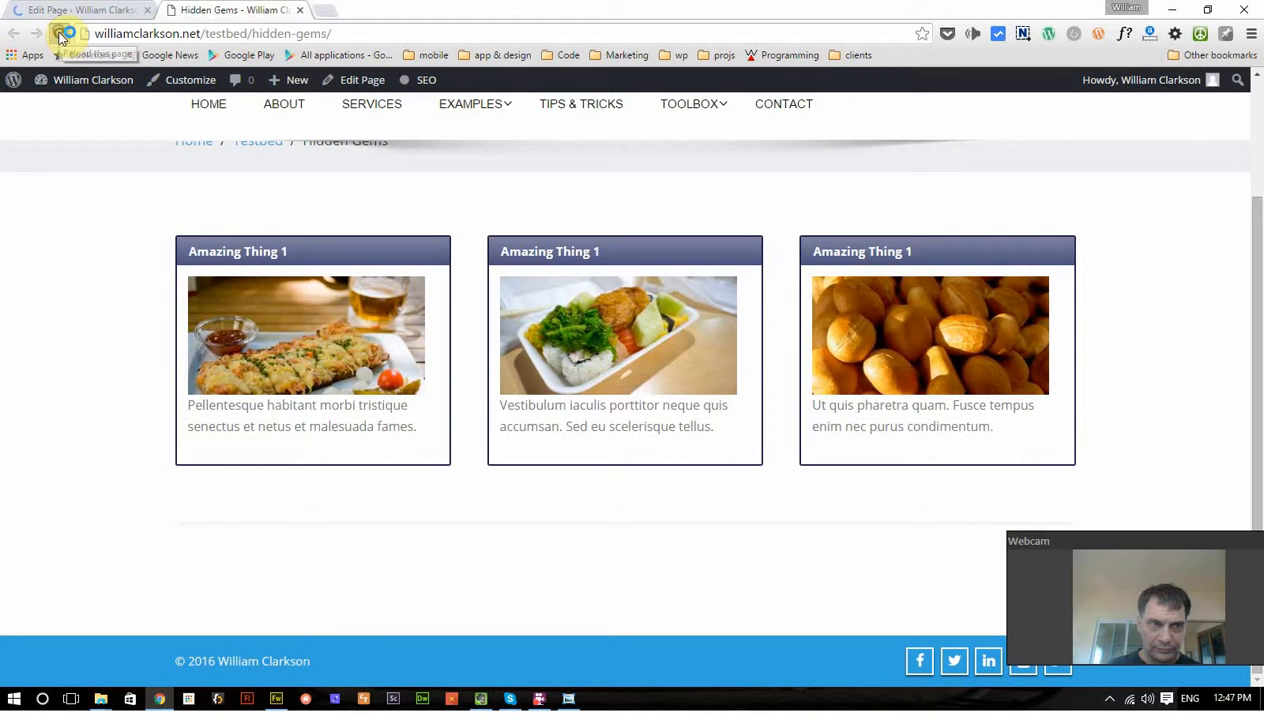
pyautogui.click(62, 33)
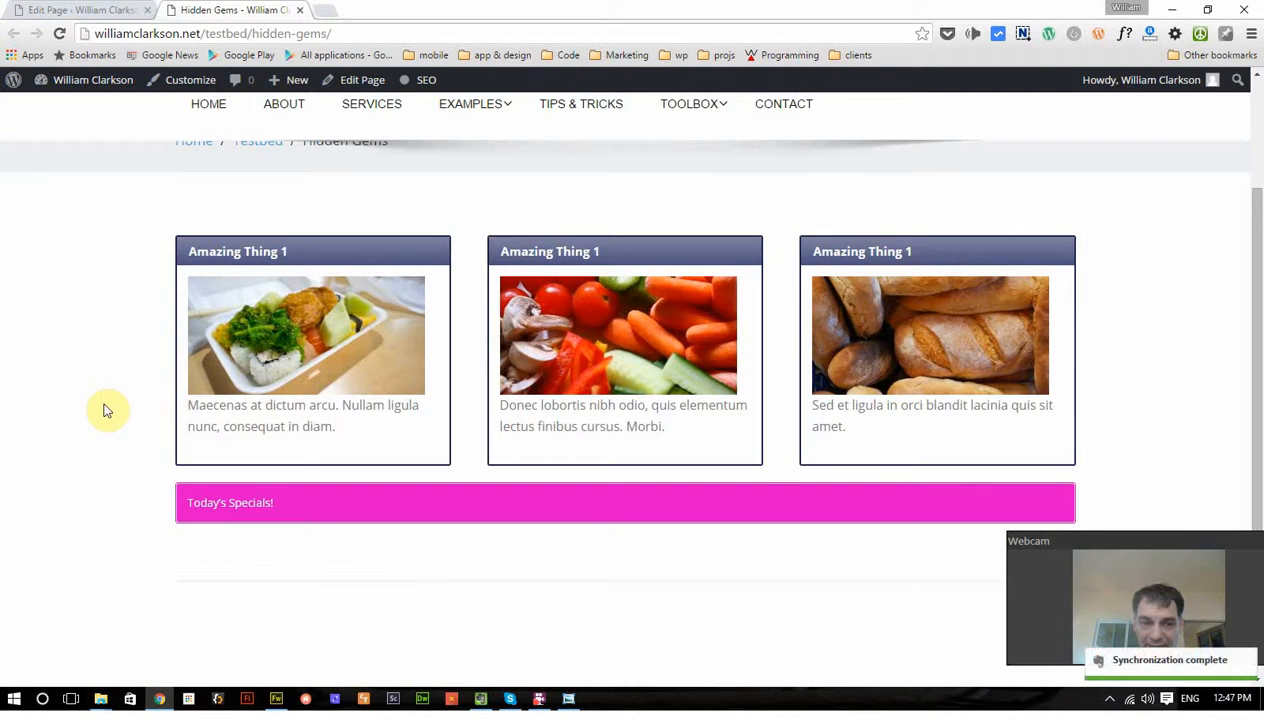
pyautogui.scroll(-3)
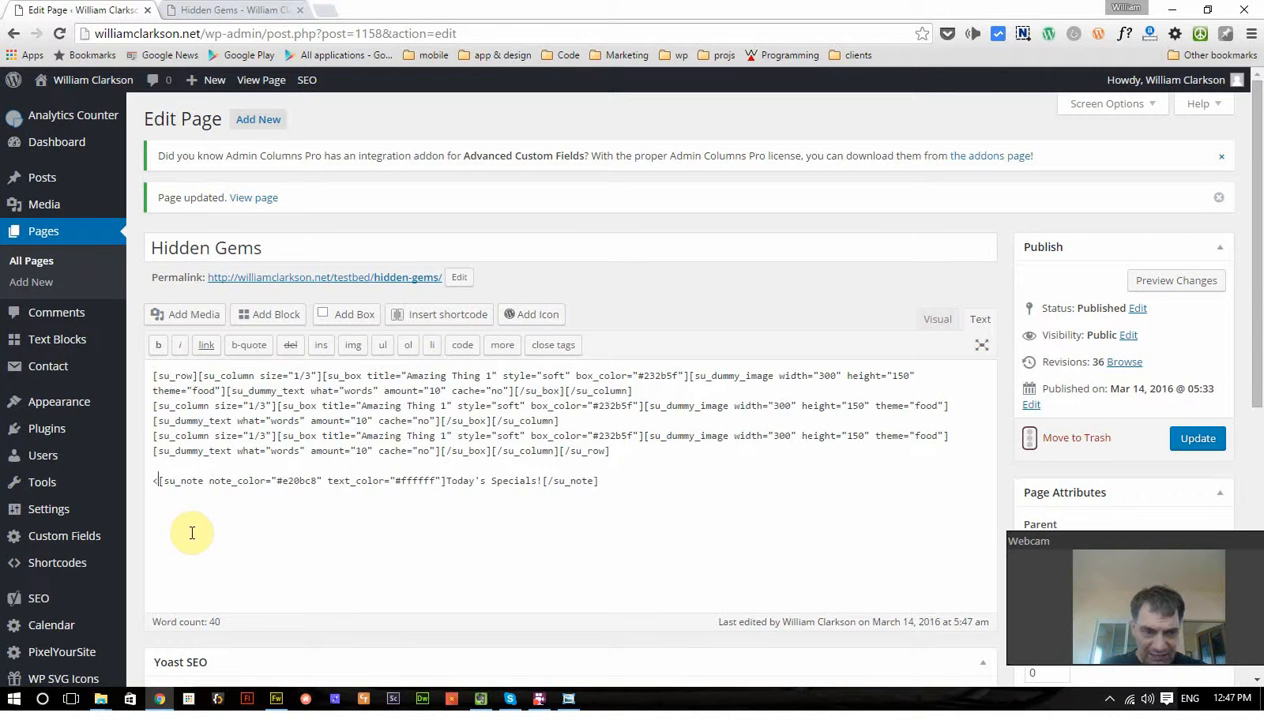
# Step: Wrap the su_note shortcode in a <div align="center">, update, and return to the live page
pyautogui.write('div')
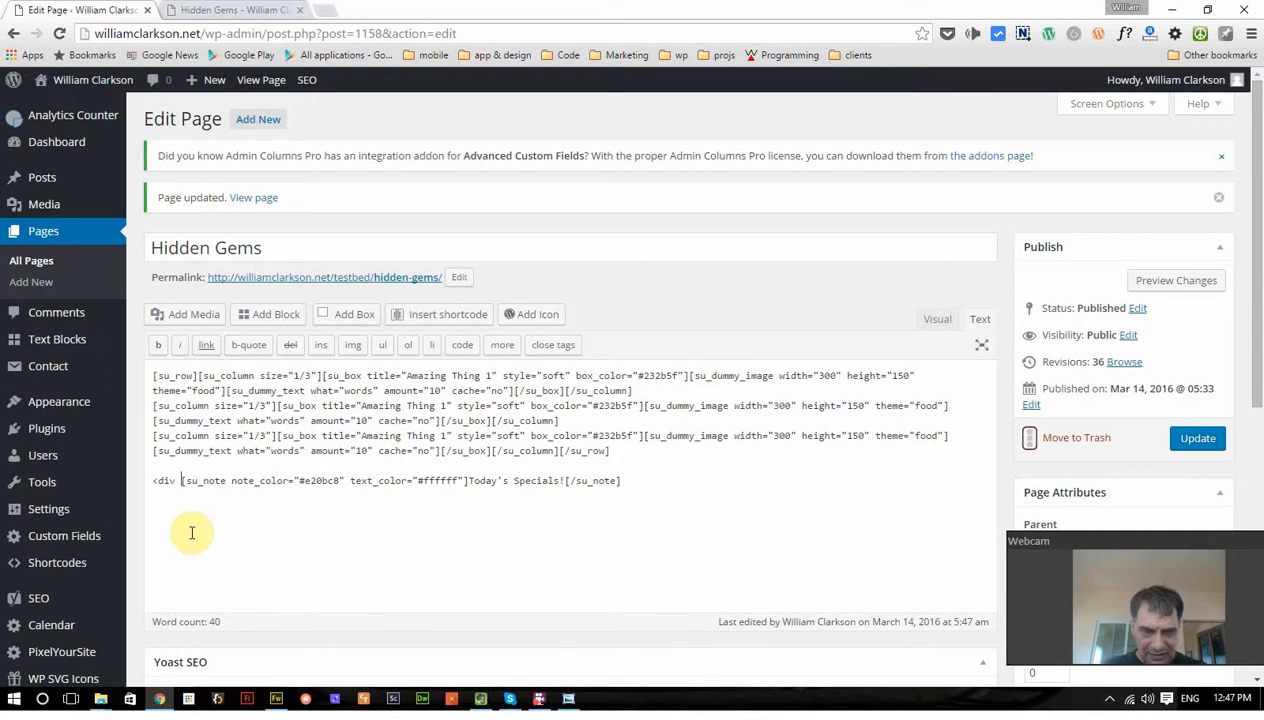
pyautogui.write('align="center">')
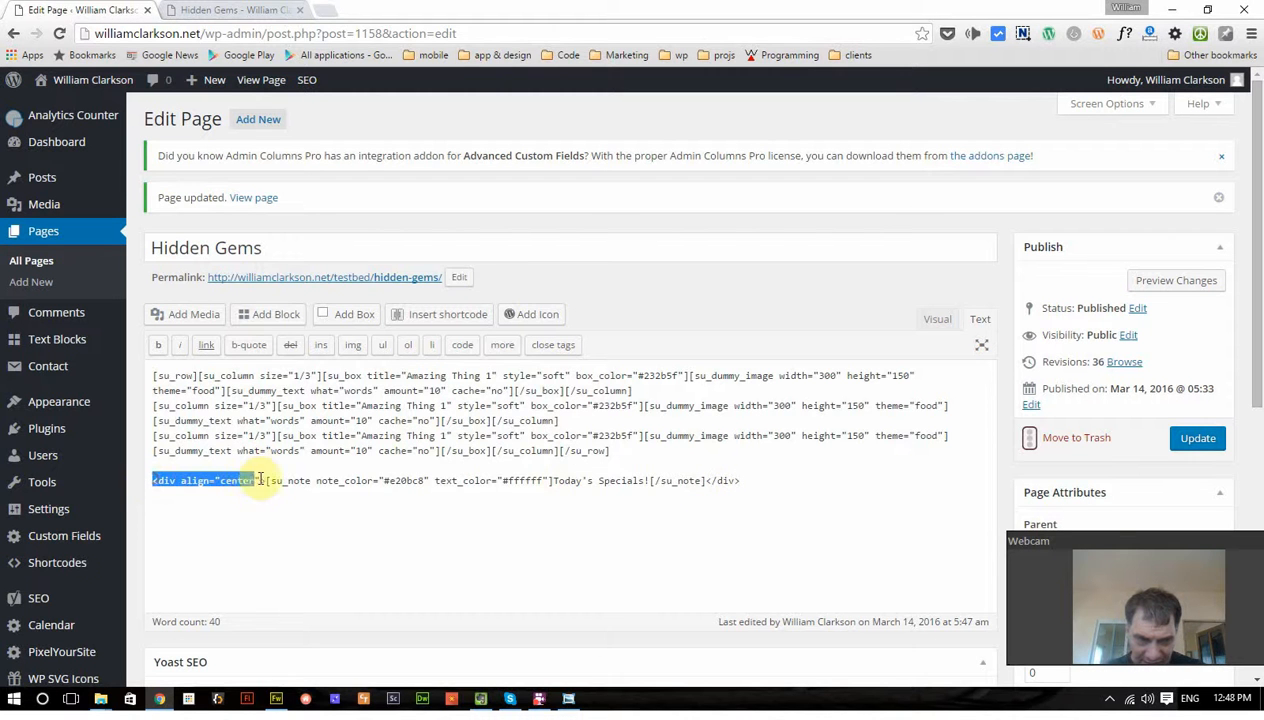
pyautogui.click(703, 480)
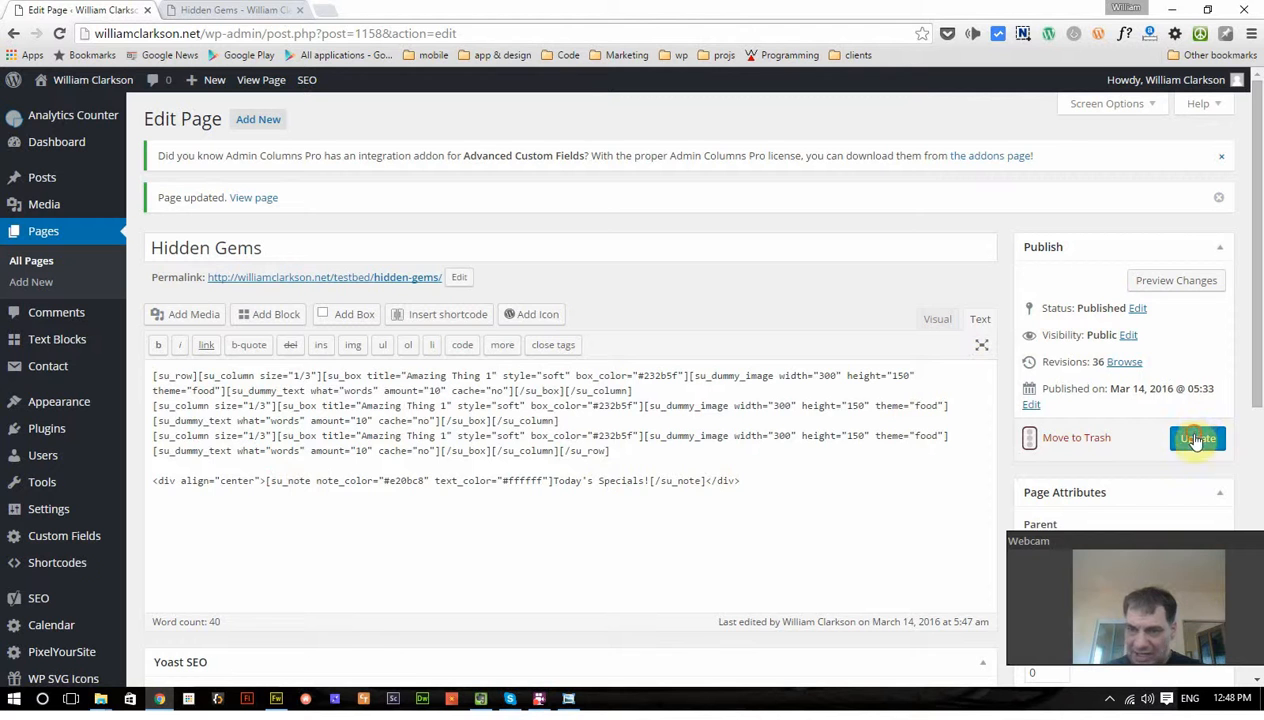
pyautogui.click(1197, 438)
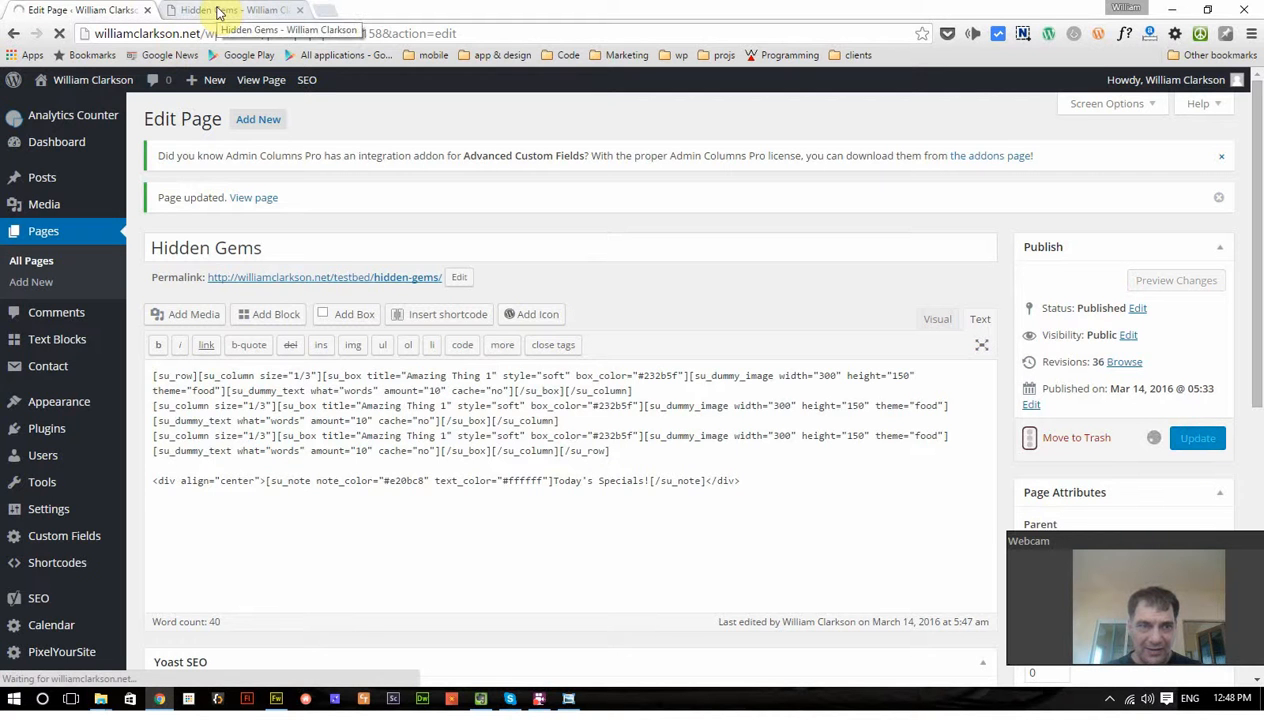
pyautogui.click(235, 9)
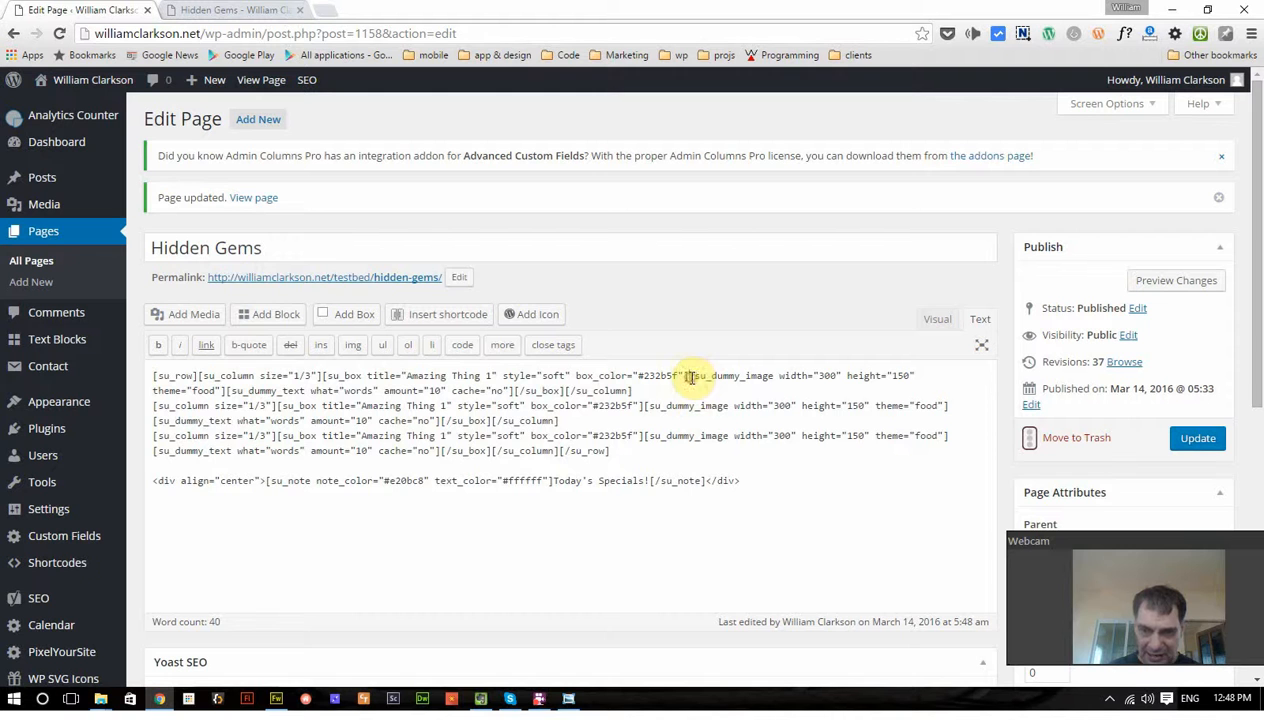
pyautogui.moveTo(690, 375); pyautogui.dragTo(215, 390)
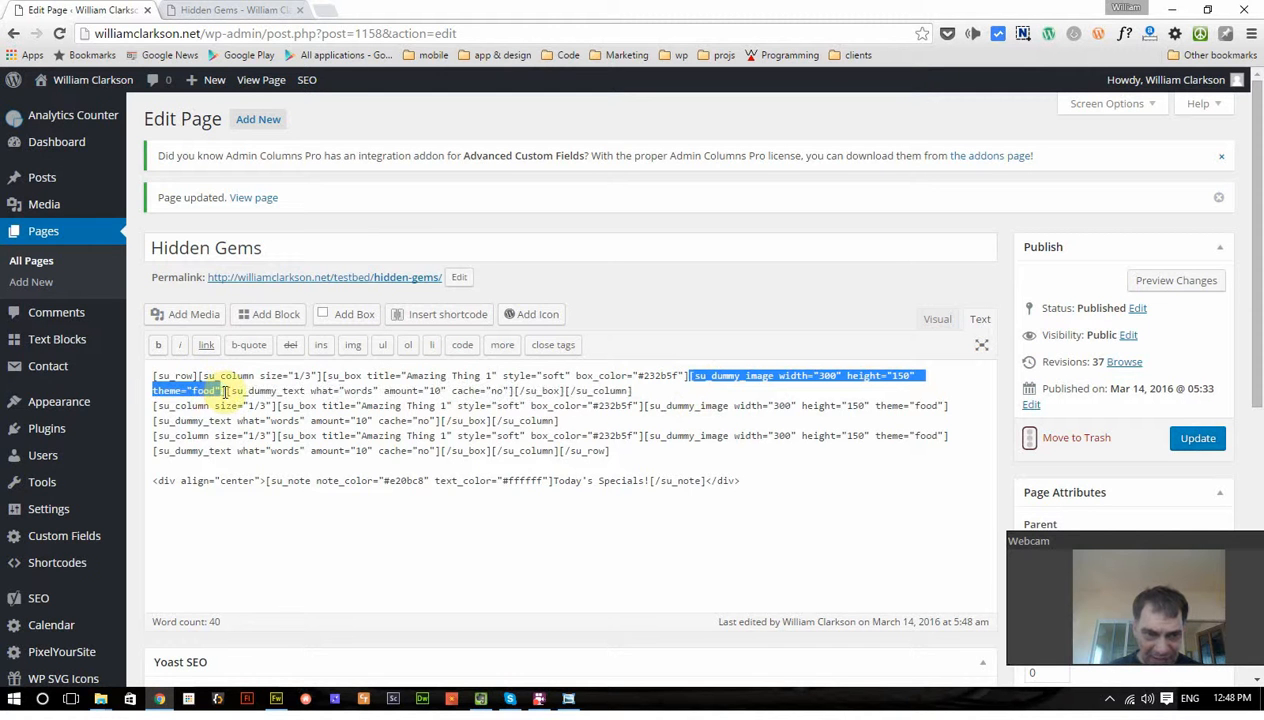